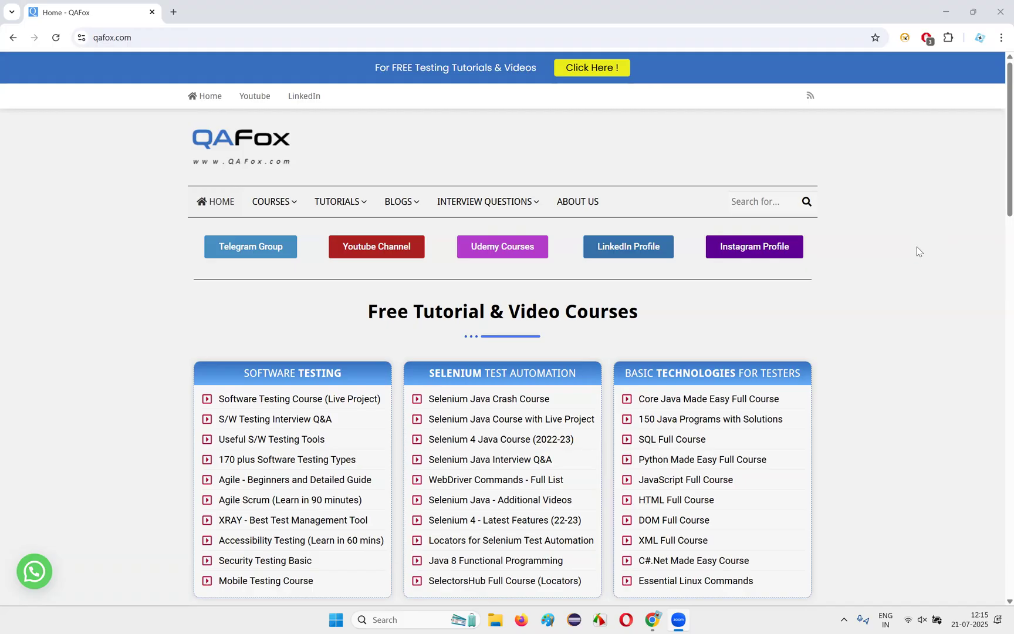
mouse_move(915, 255)
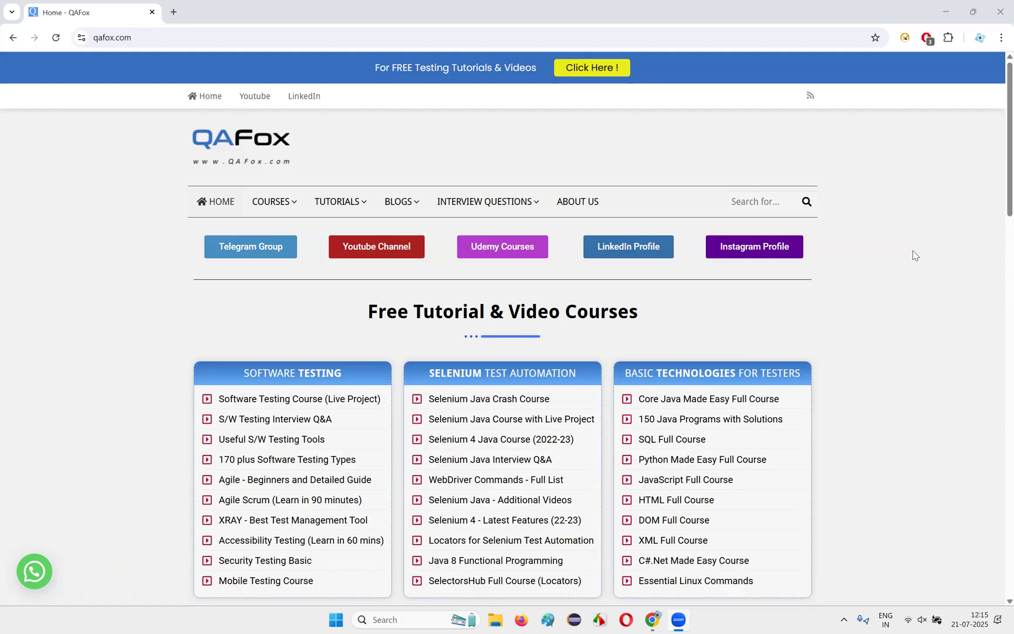
Start a new tab and search Google for 'perplexity airtel'.
scroll(down, 3)
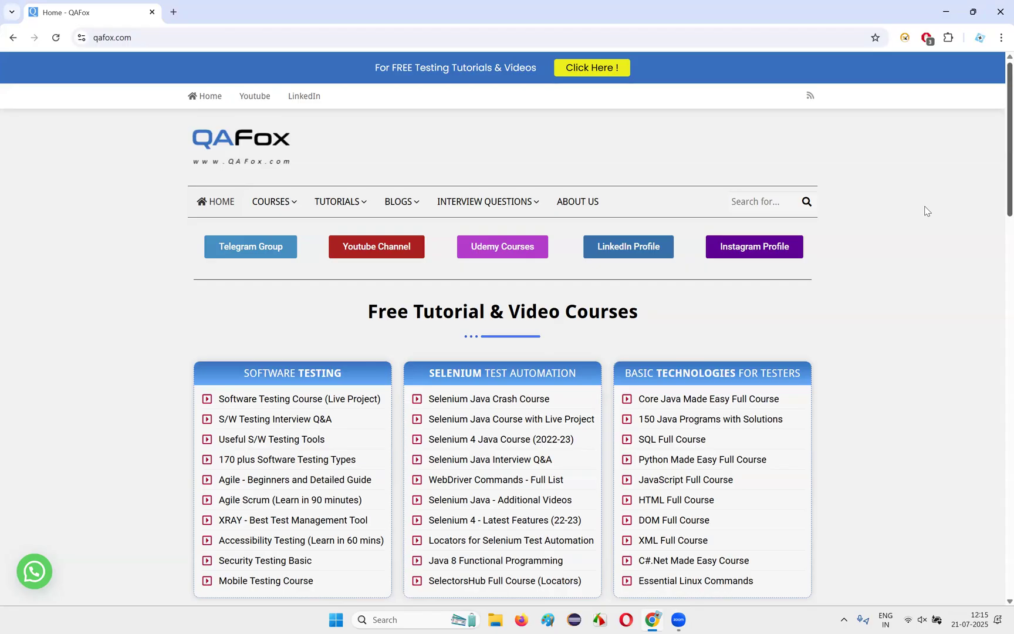
mouse_move(934, 218)
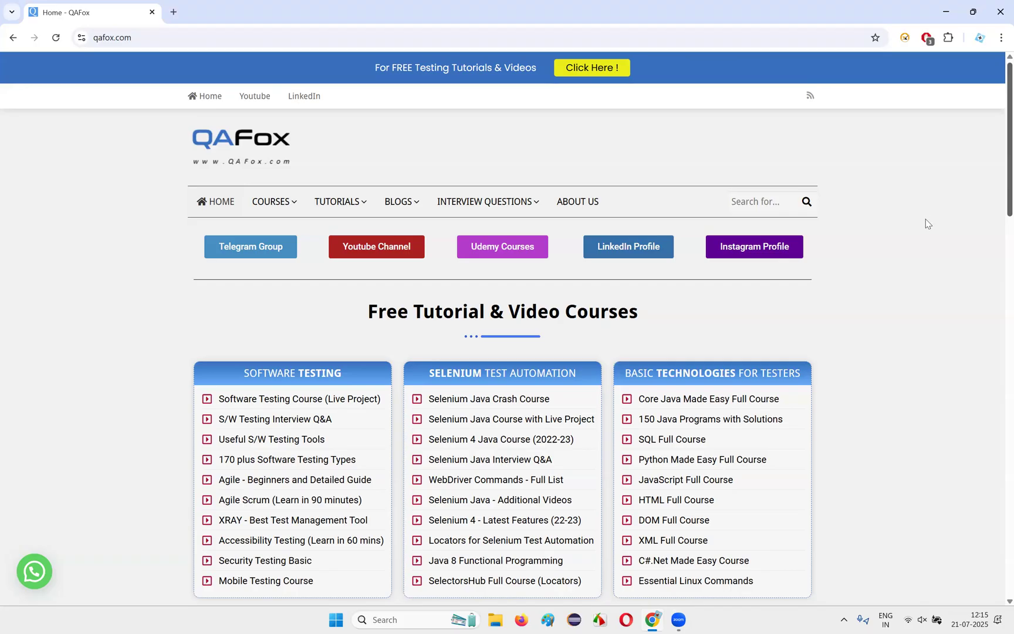
mouse_move(919, 223)
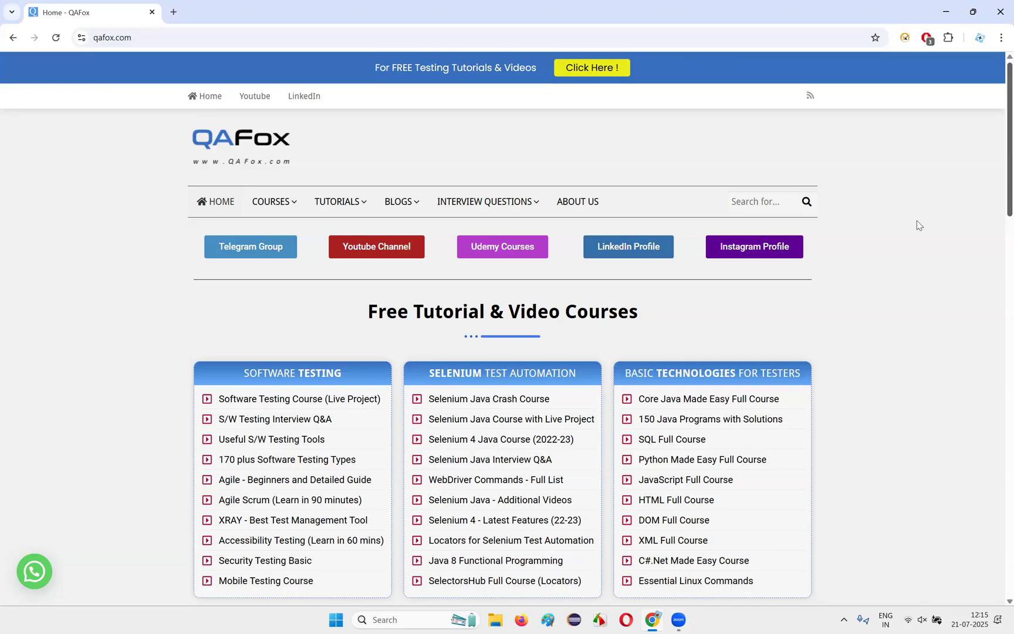
mouse_move(931, 231)
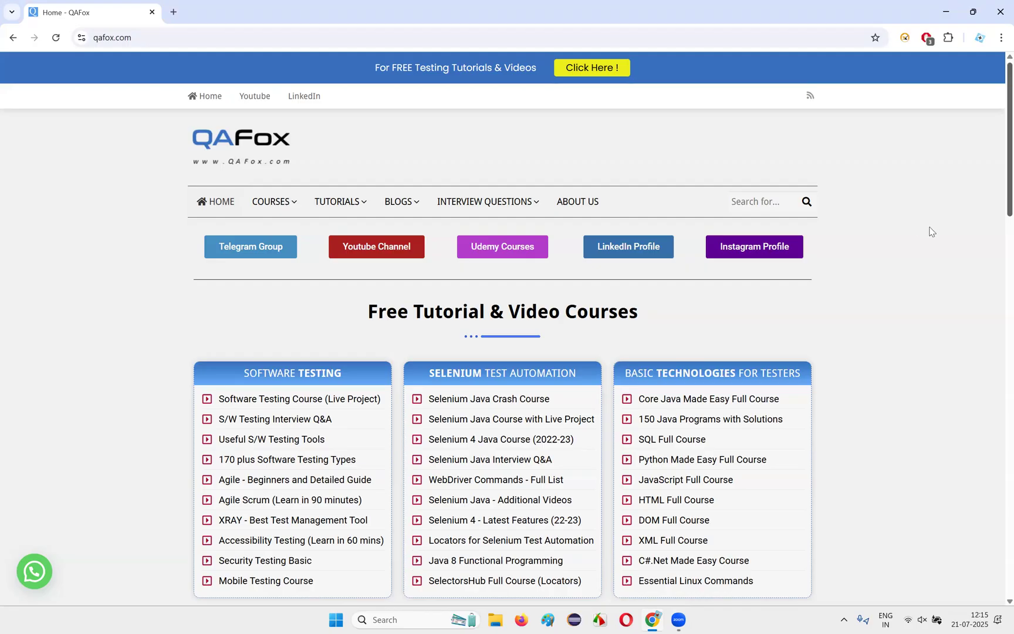
mouse_move(935, 236)
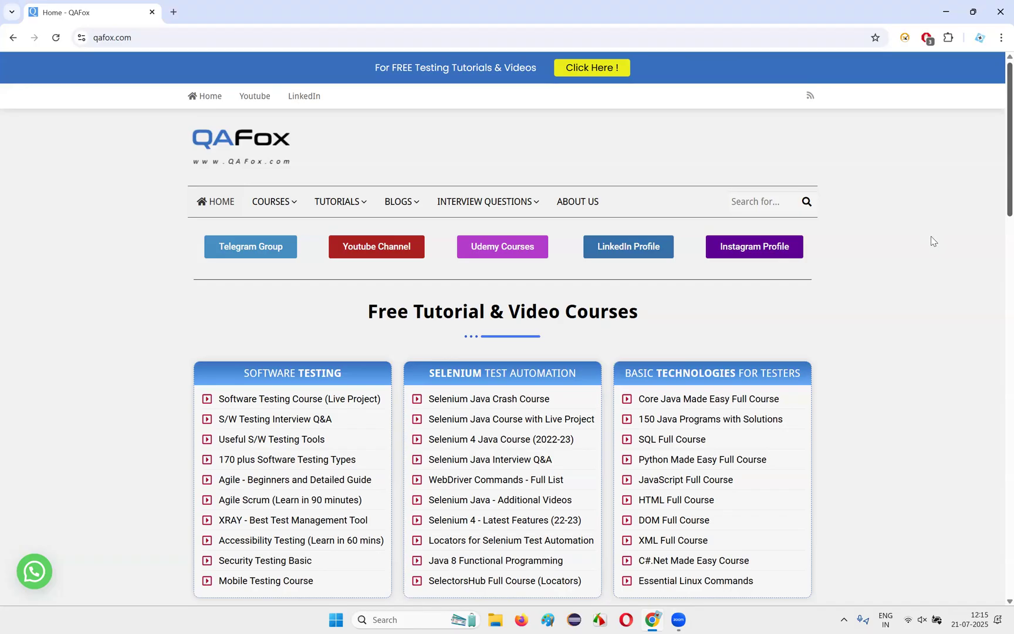
mouse_move(997, 205)
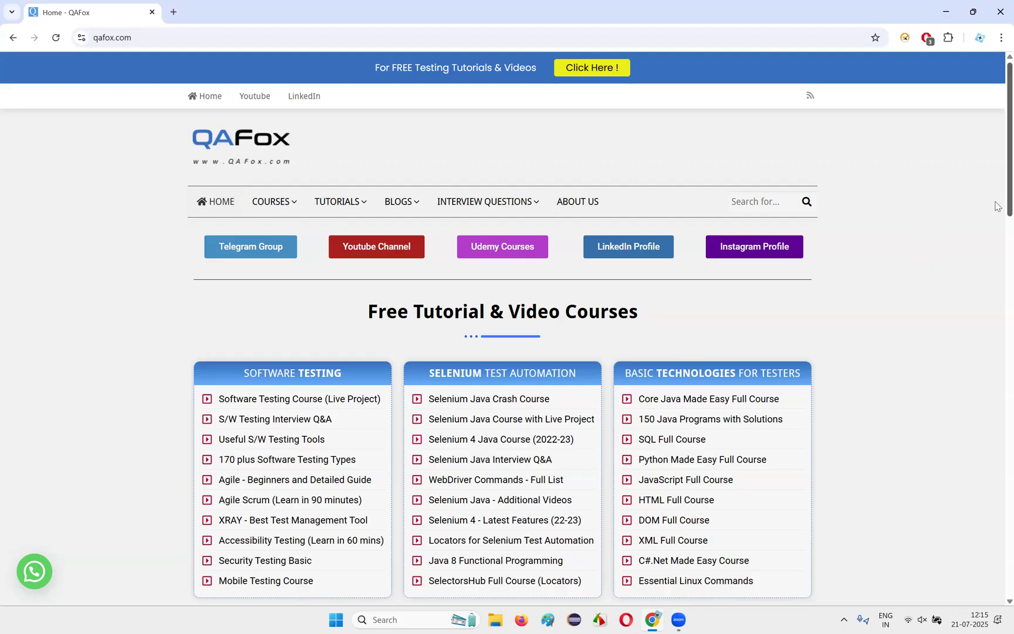
mouse_move(933, 249)
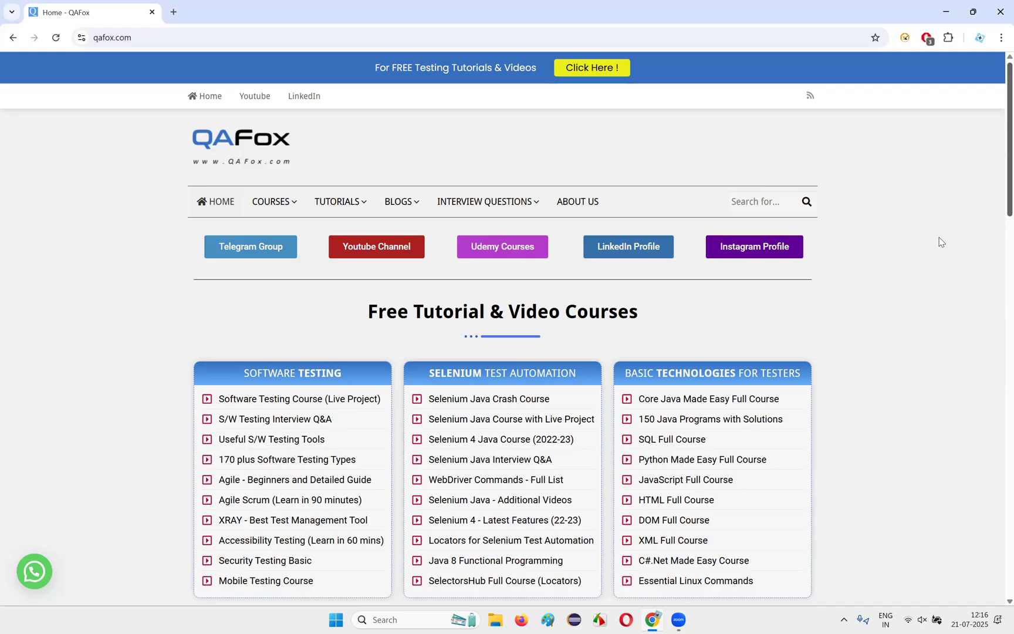
mouse_move(952, 231)
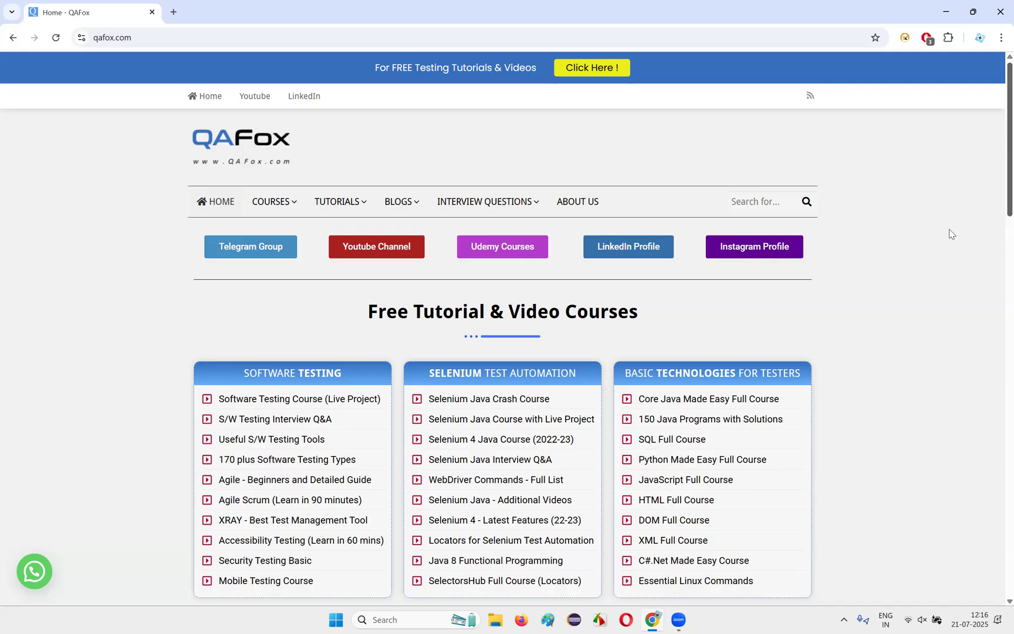
mouse_move(804, 228)
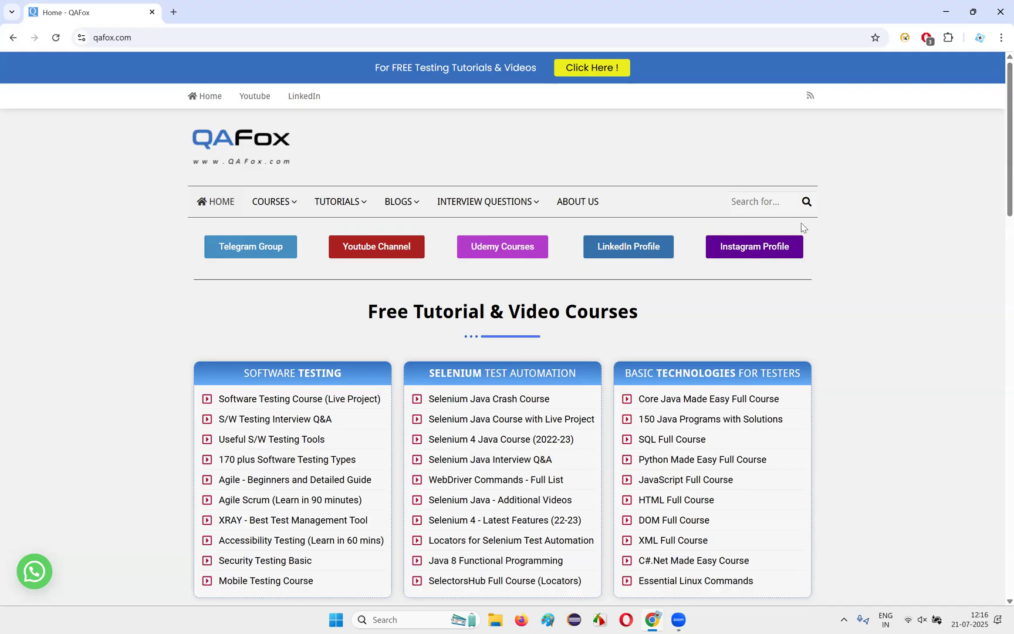
mouse_move(804, 232)
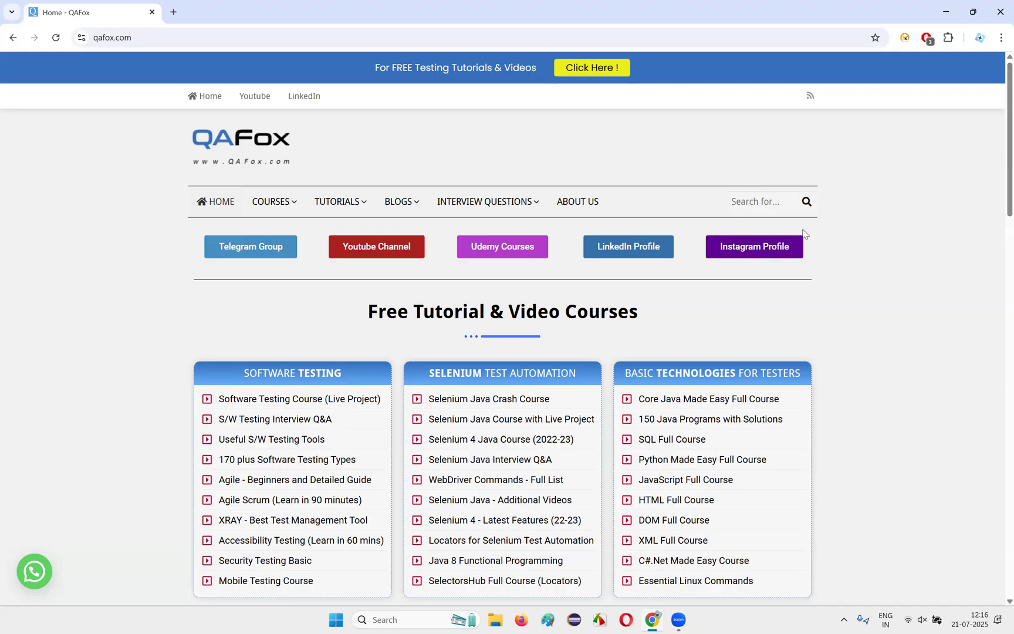
mouse_move(754, 247)
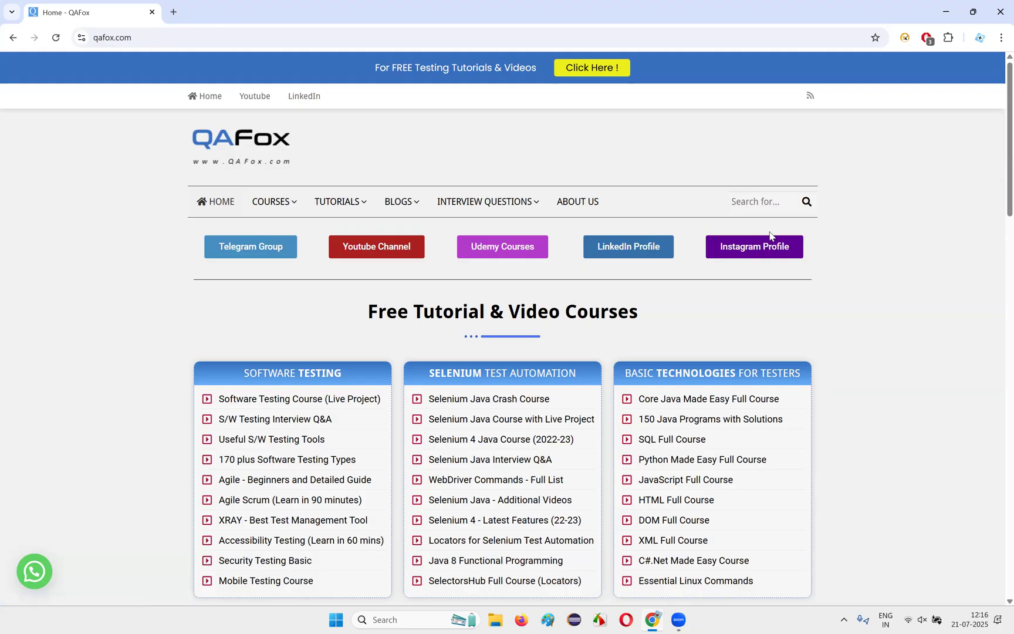
mouse_move(997, 192)
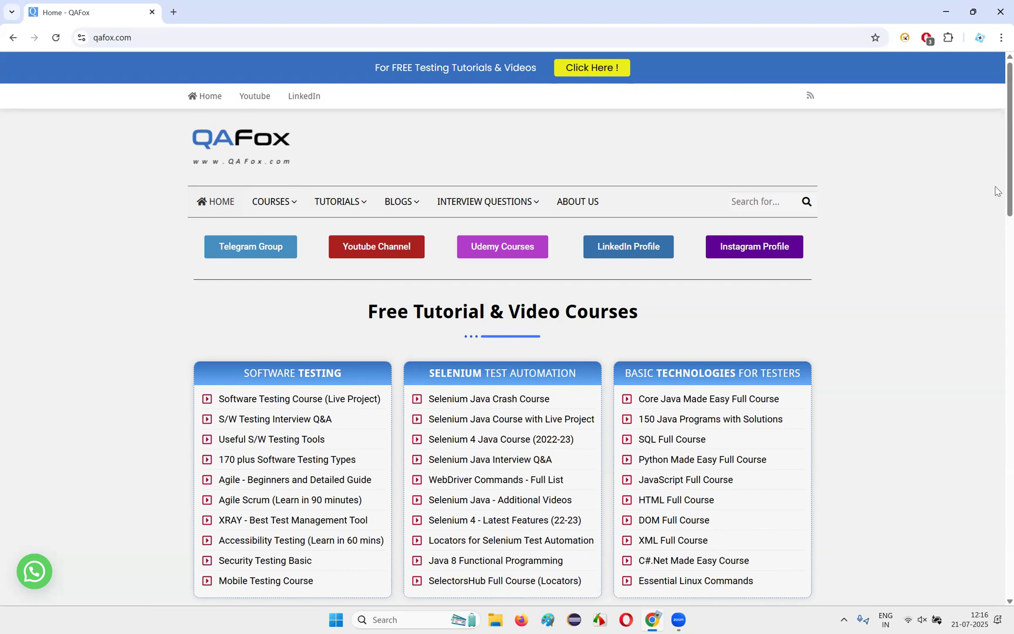
mouse_move(942, 218)
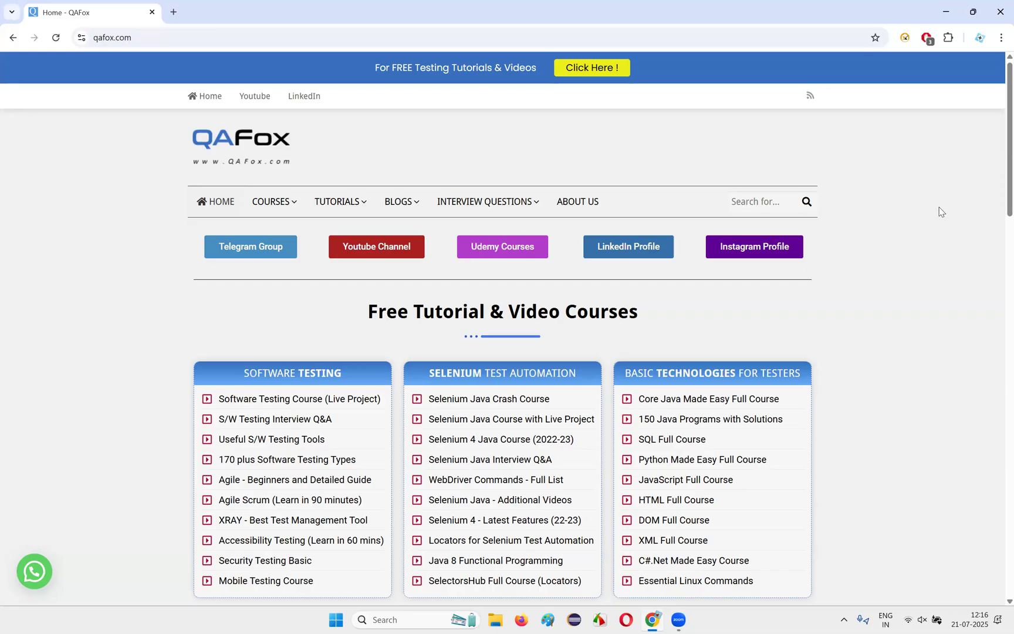
mouse_move(937, 229)
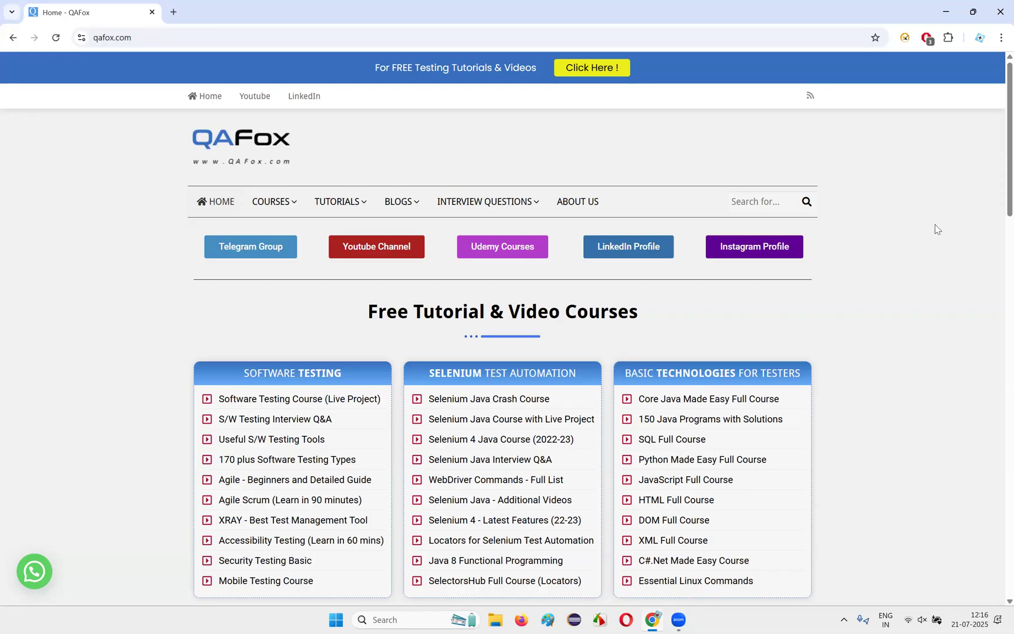
mouse_move(929, 233)
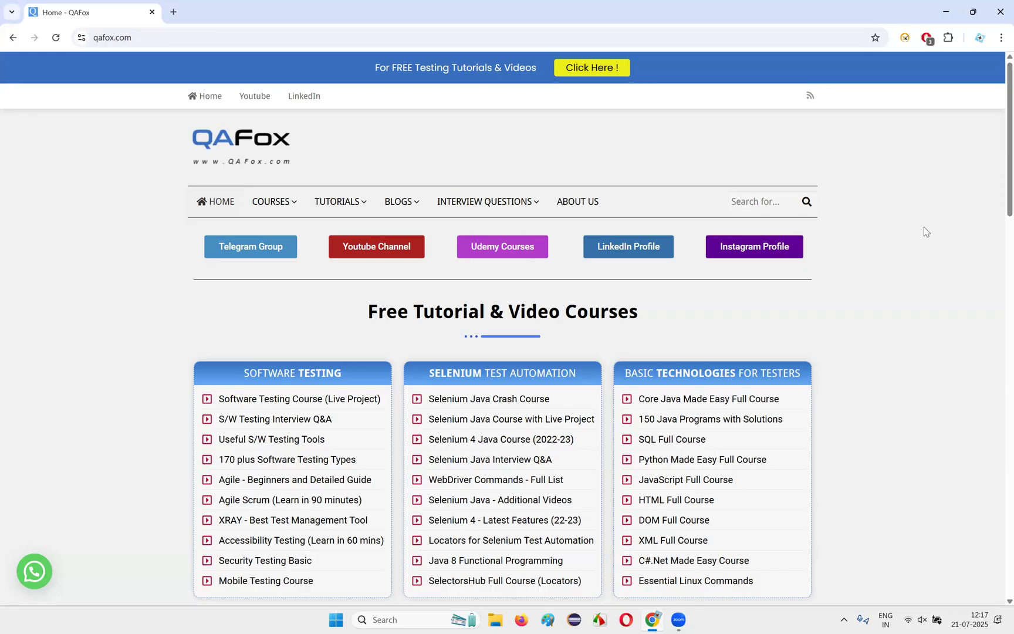
mouse_move(934, 231)
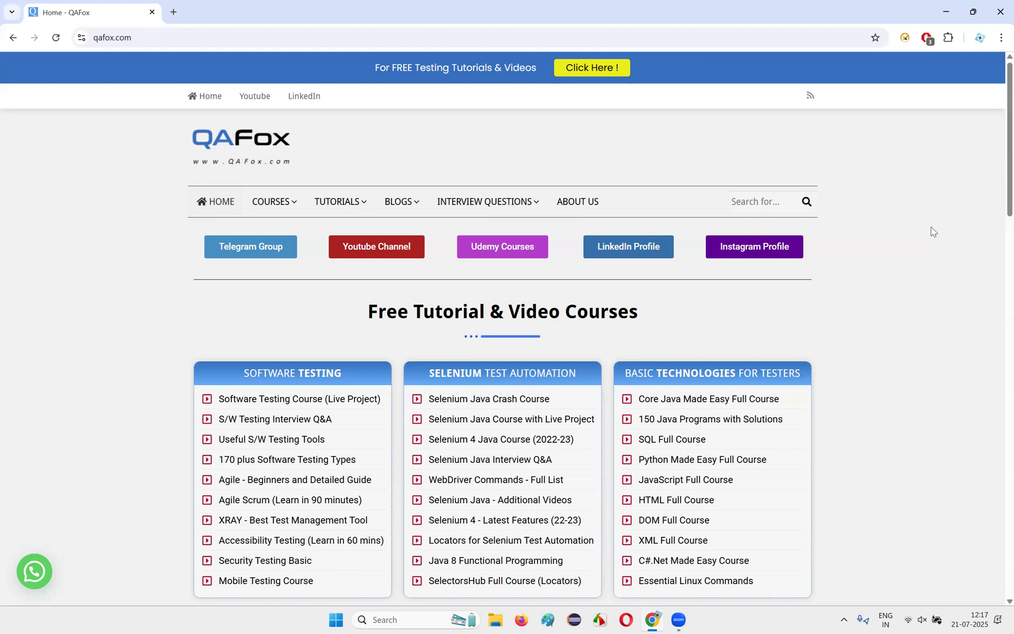
mouse_move(927, 233)
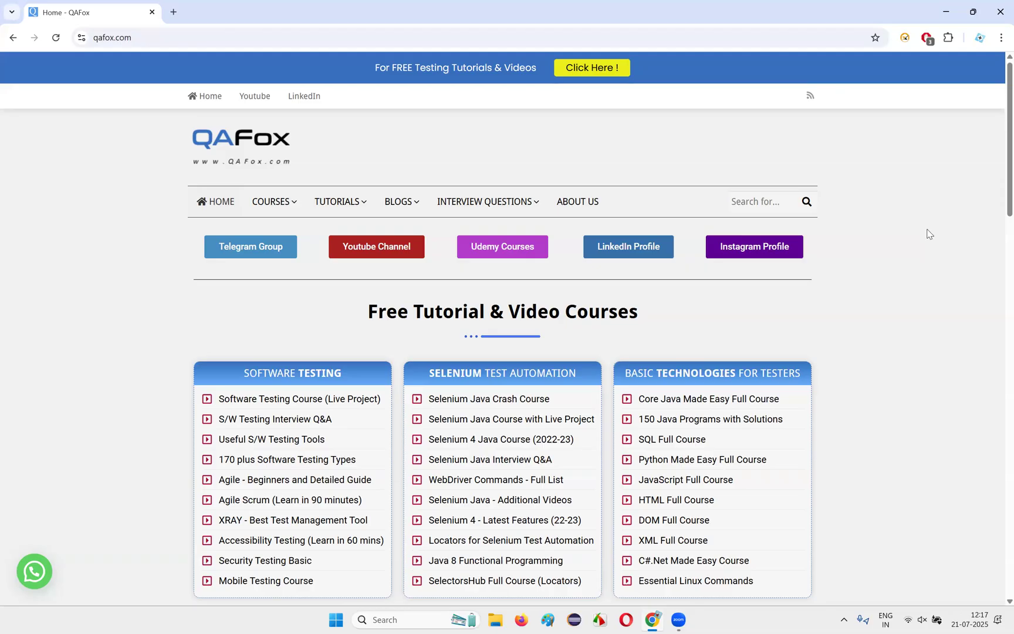
mouse_move(938, 238)
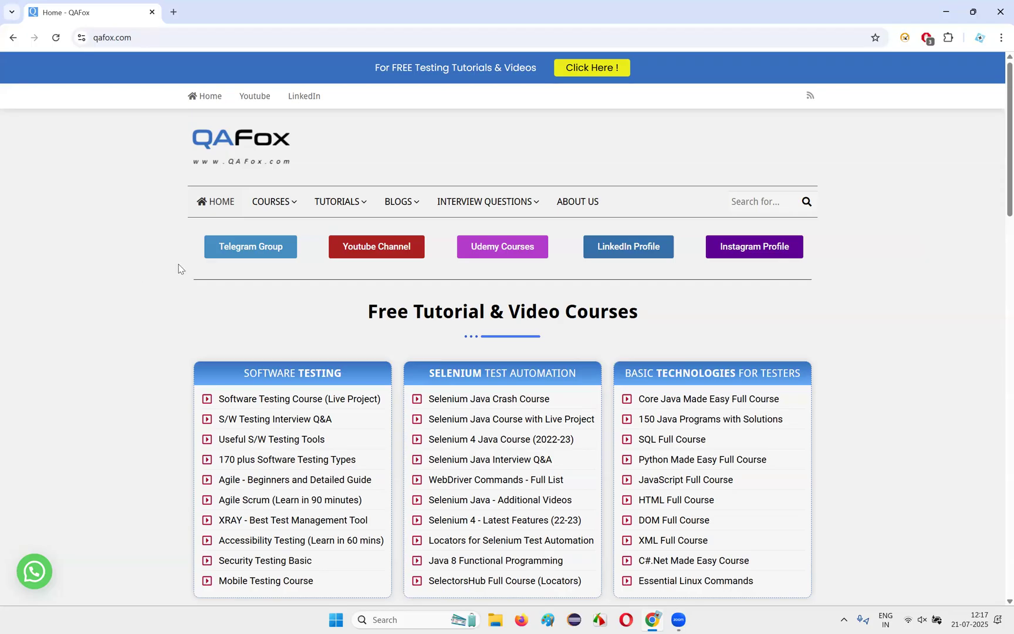
mouse_move(178, 266)
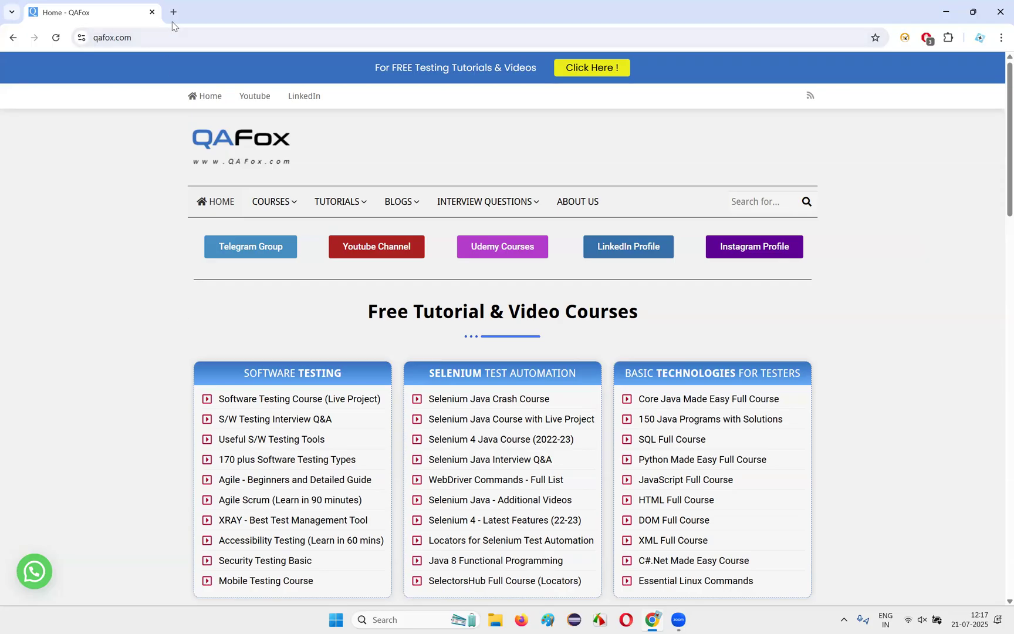
click(172, 11)
text(perplexity)
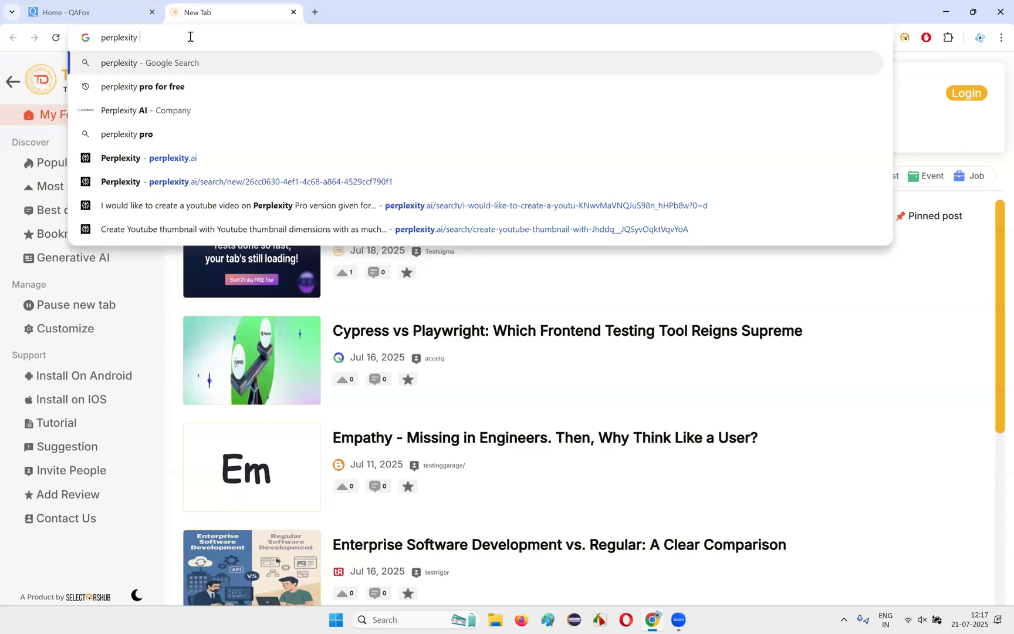
text(airtel)
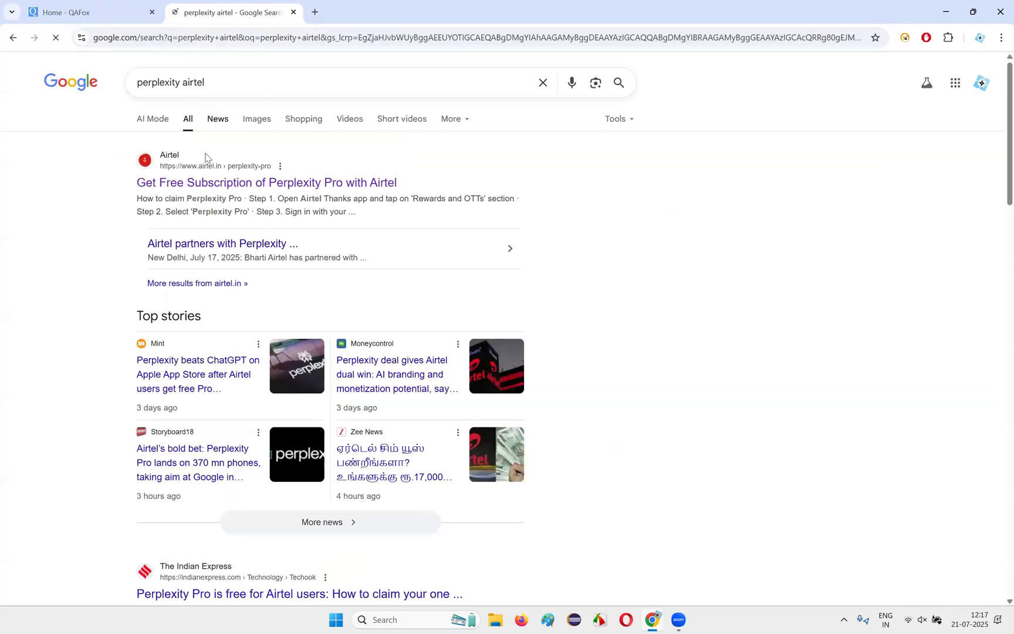
Open Airtel's free Perplexity Pro subscription result from the search listing.
click(266, 182)
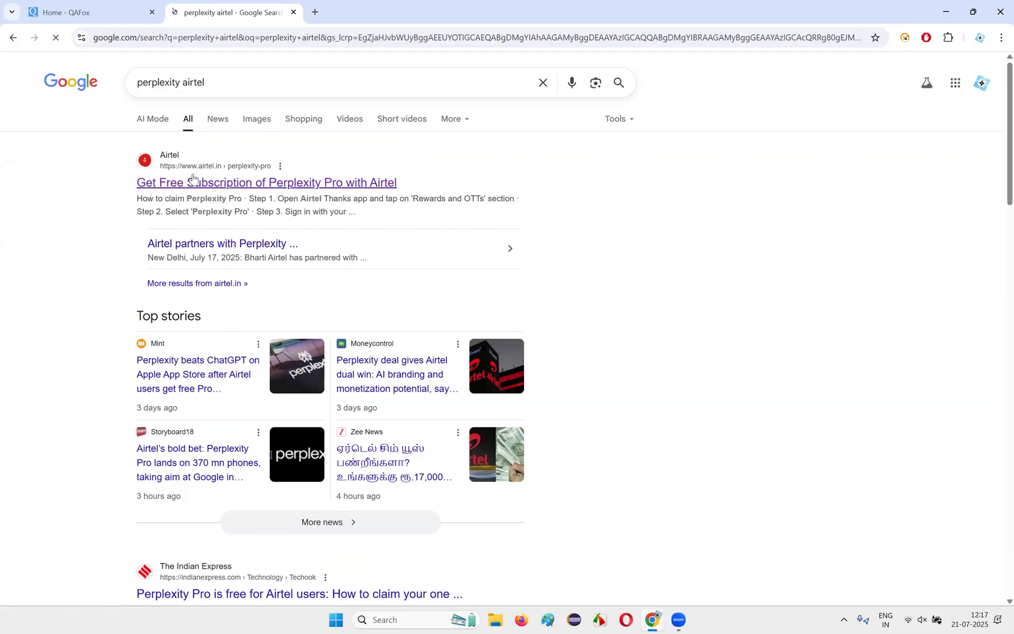
click(266, 182)
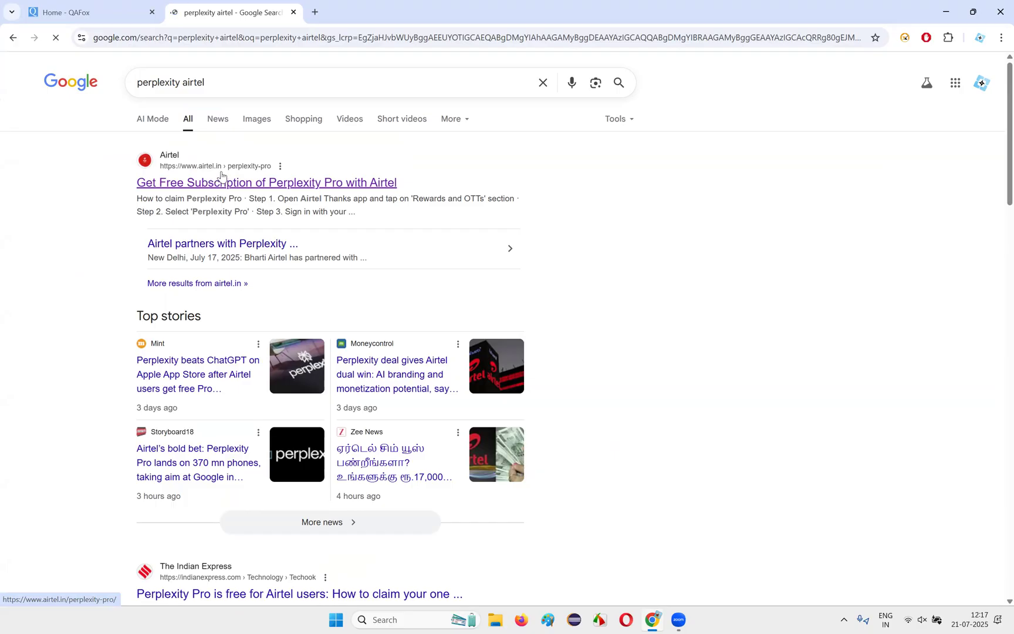
click(265, 183)
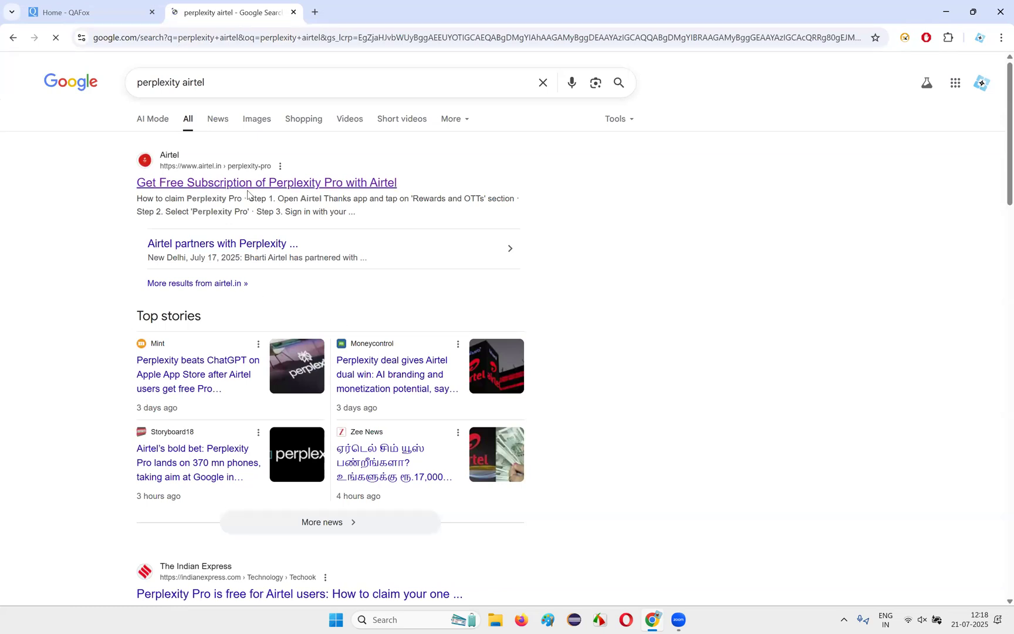
mouse_move(339, 188)
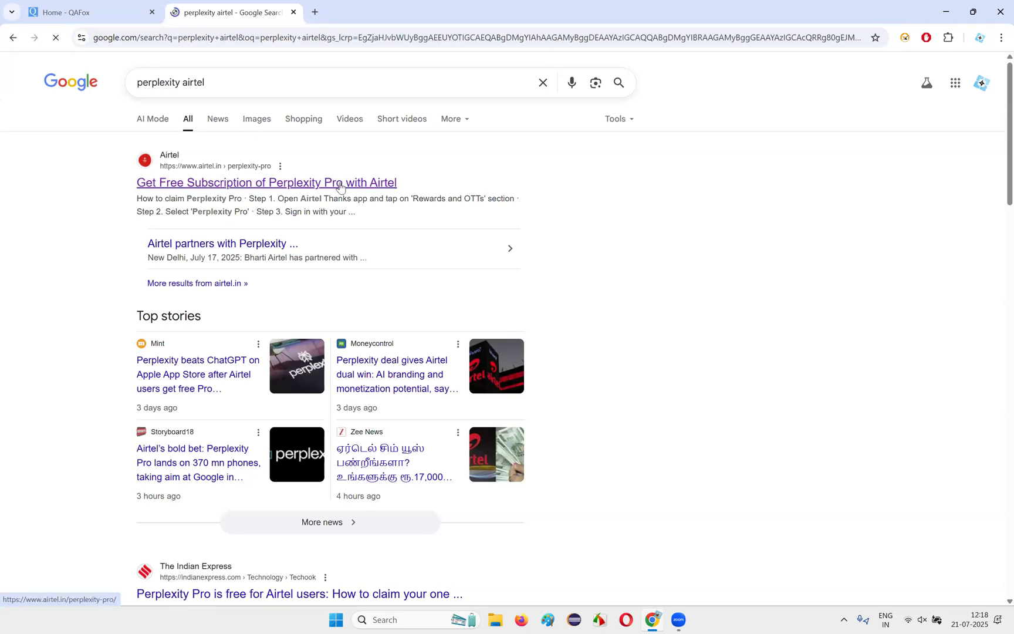
click(265, 182)
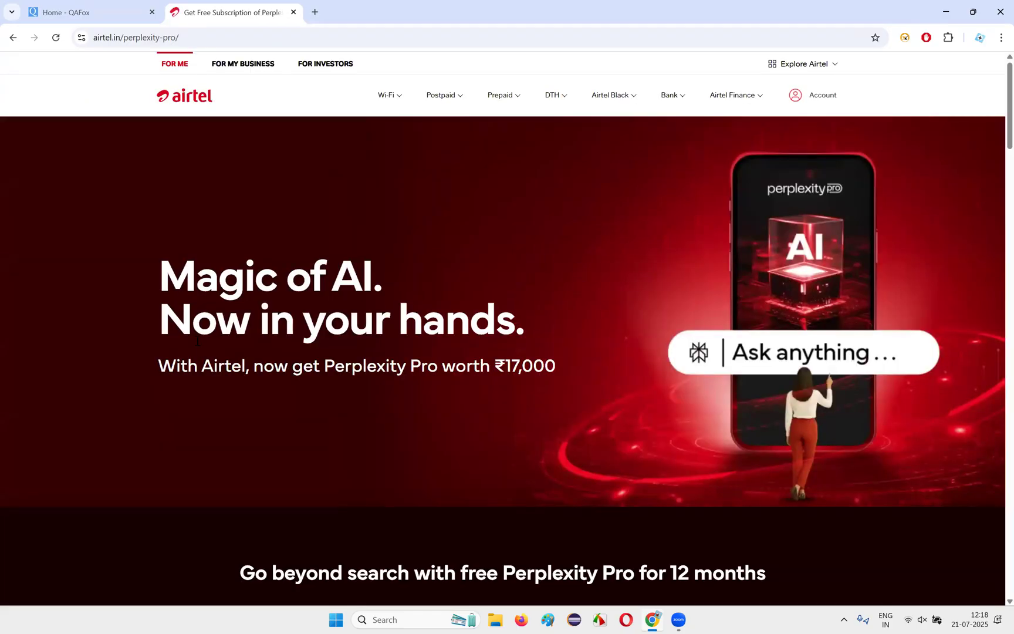
mouse_move(373, 382)
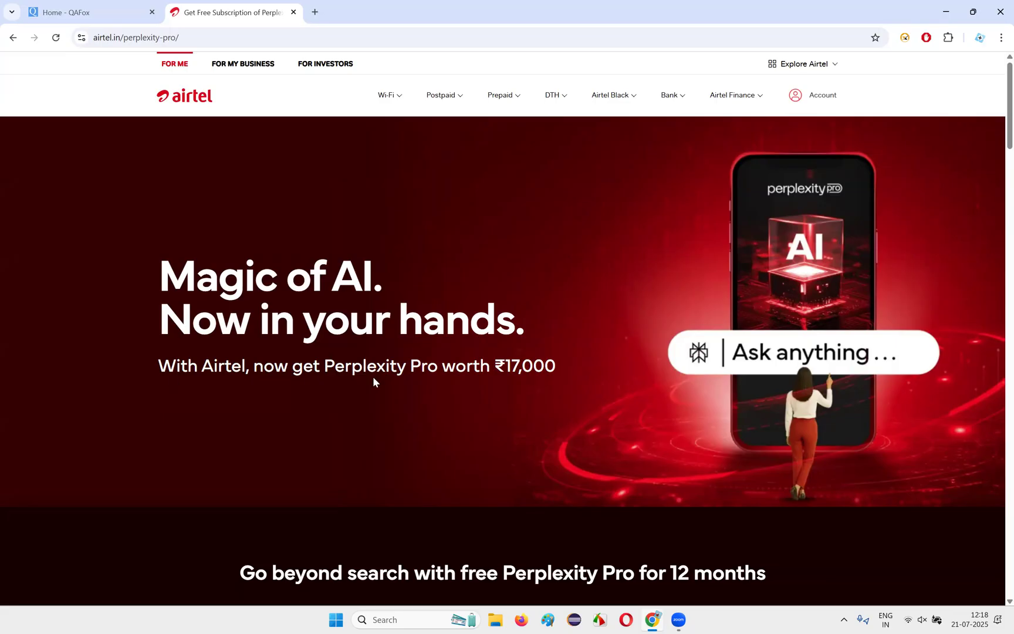
mouse_move(544, 382)
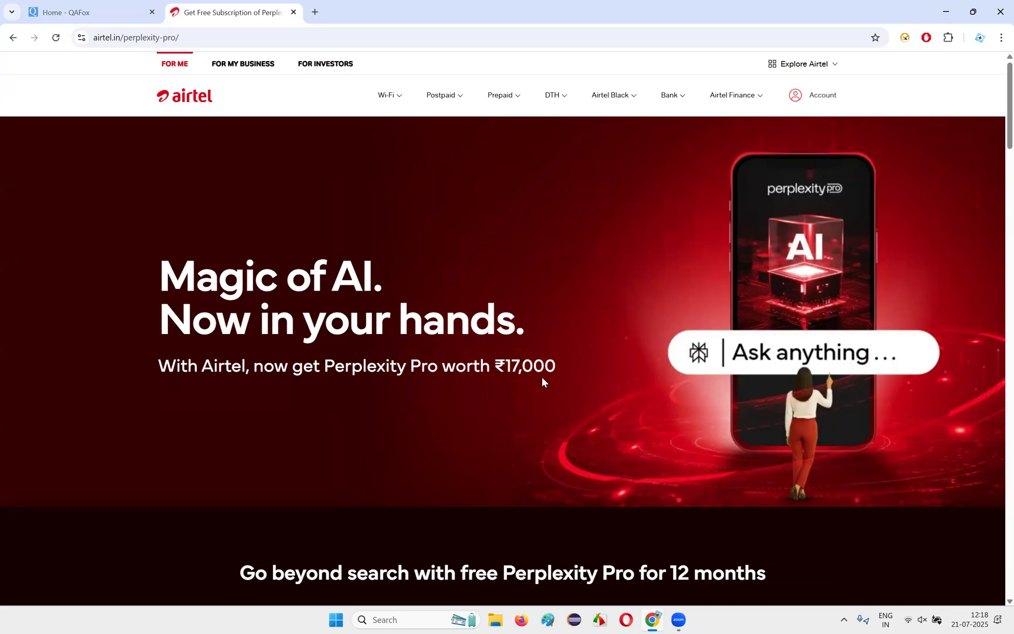
mouse_move(744, 374)
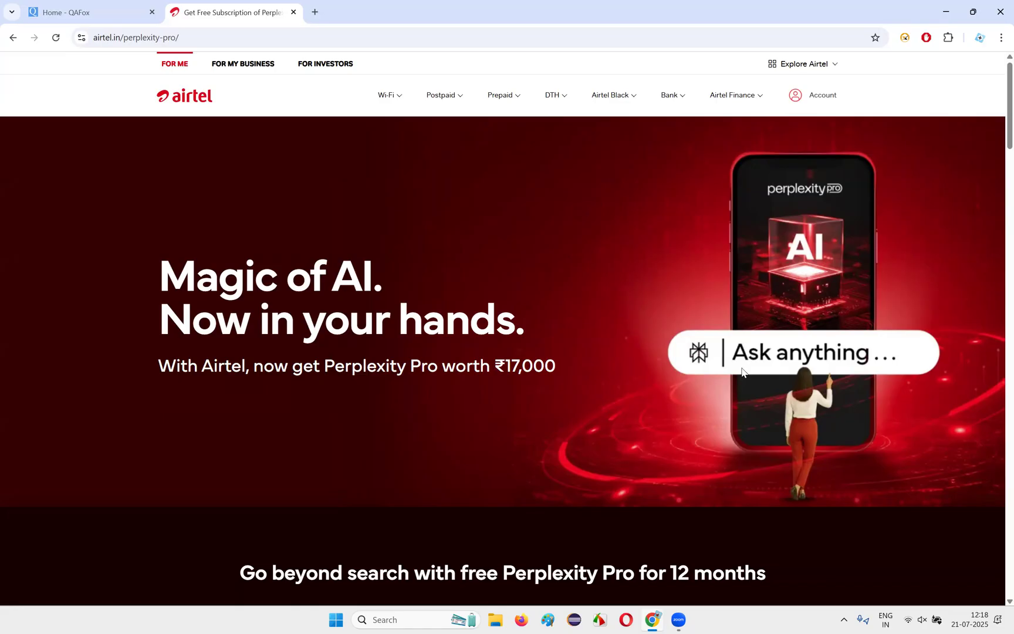
mouse_move(800, 195)
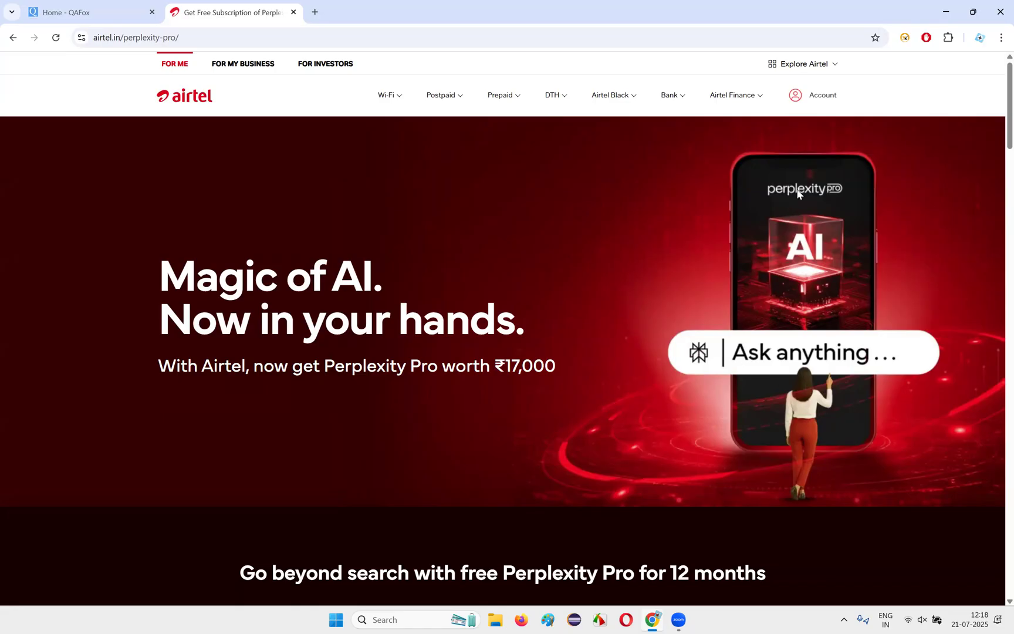
mouse_move(834, 369)
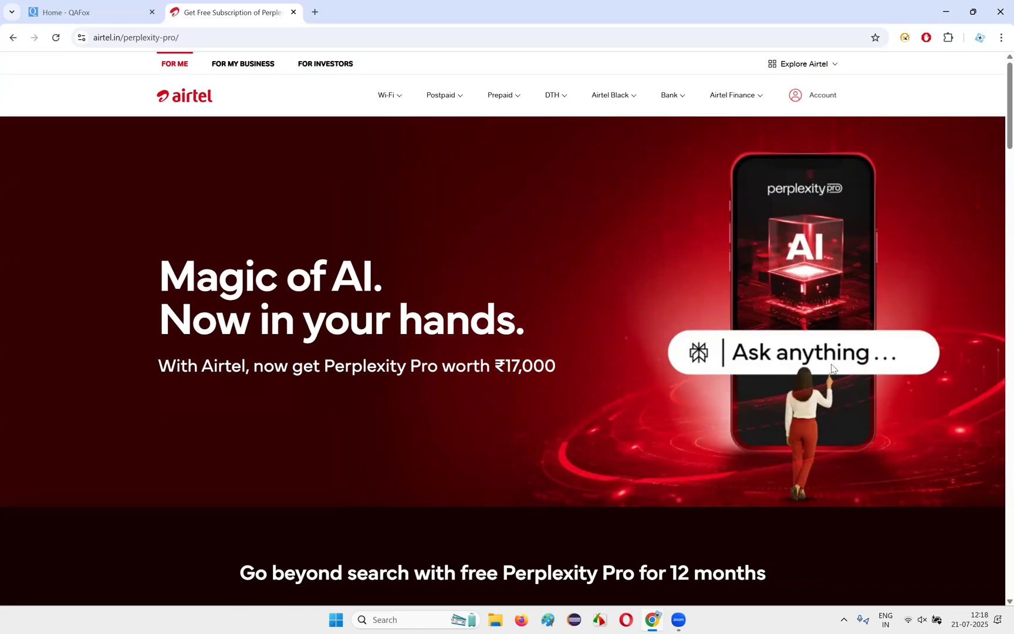
Scroll down the Airtel Perplexity Pro page and highlight part of the offer text.
scroll(down, 3)
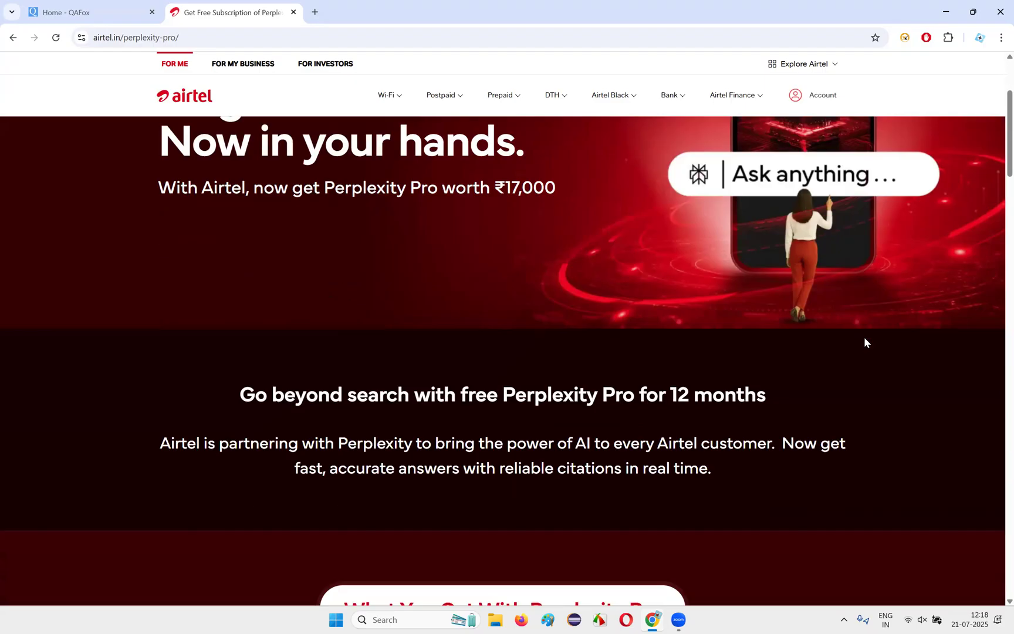
scroll(down, 3)
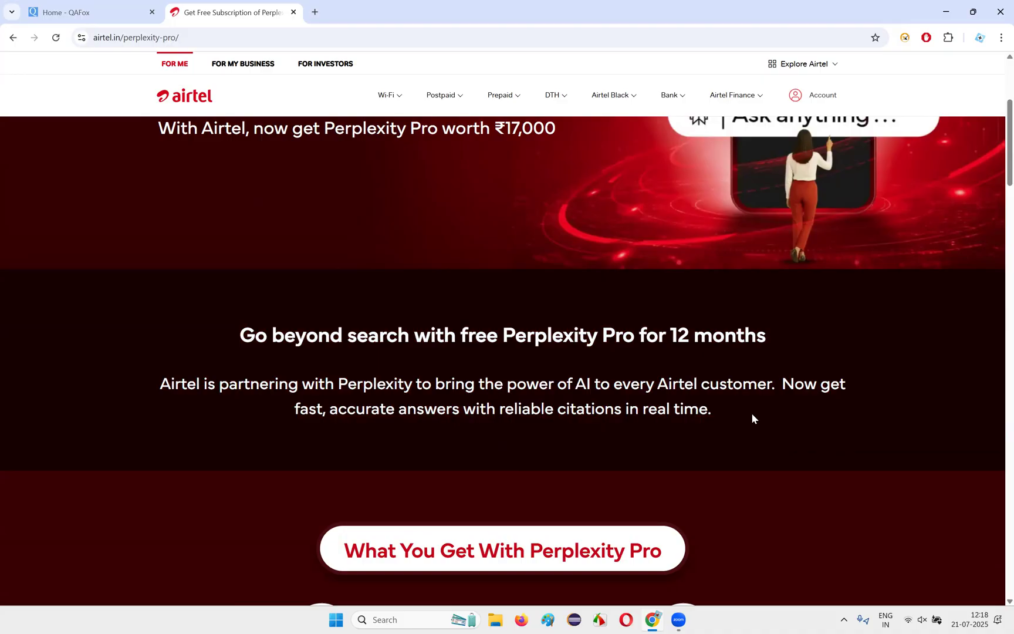
mouse_move(803, 367)
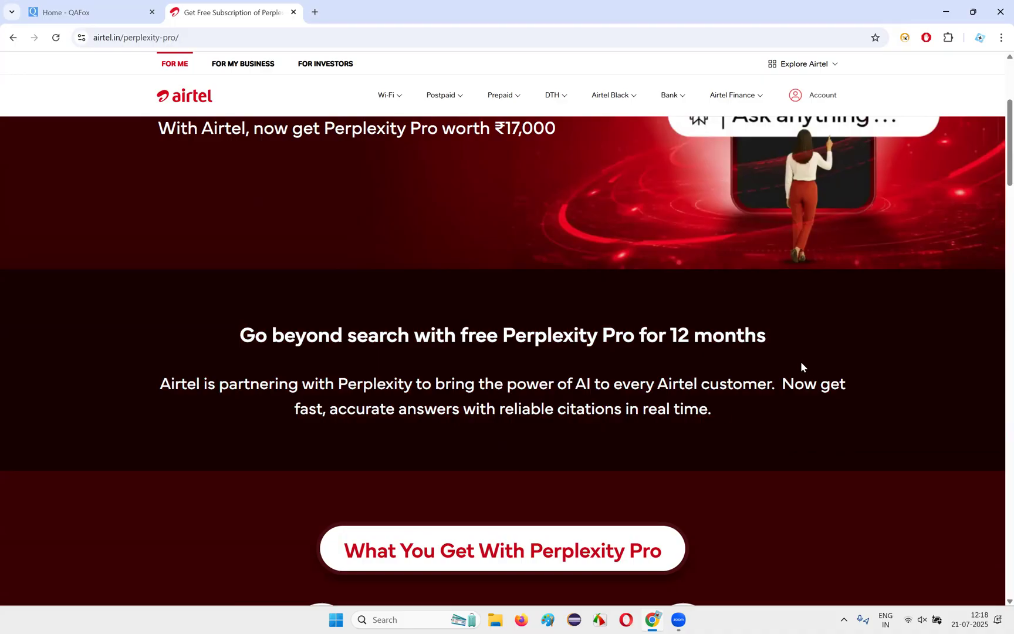
mouse_move(823, 372)
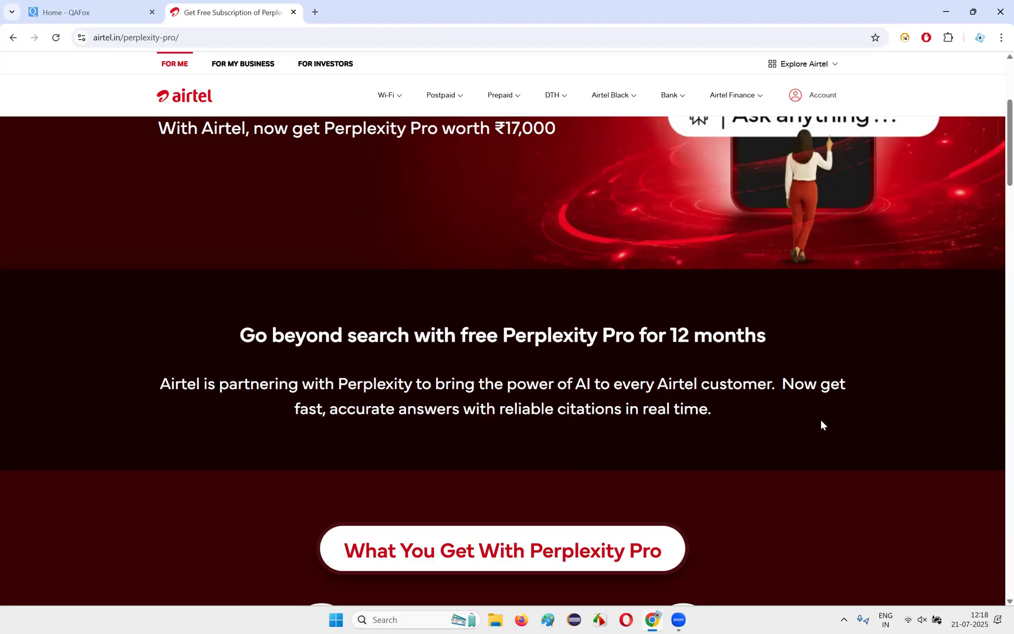
mouse_move(847, 432)
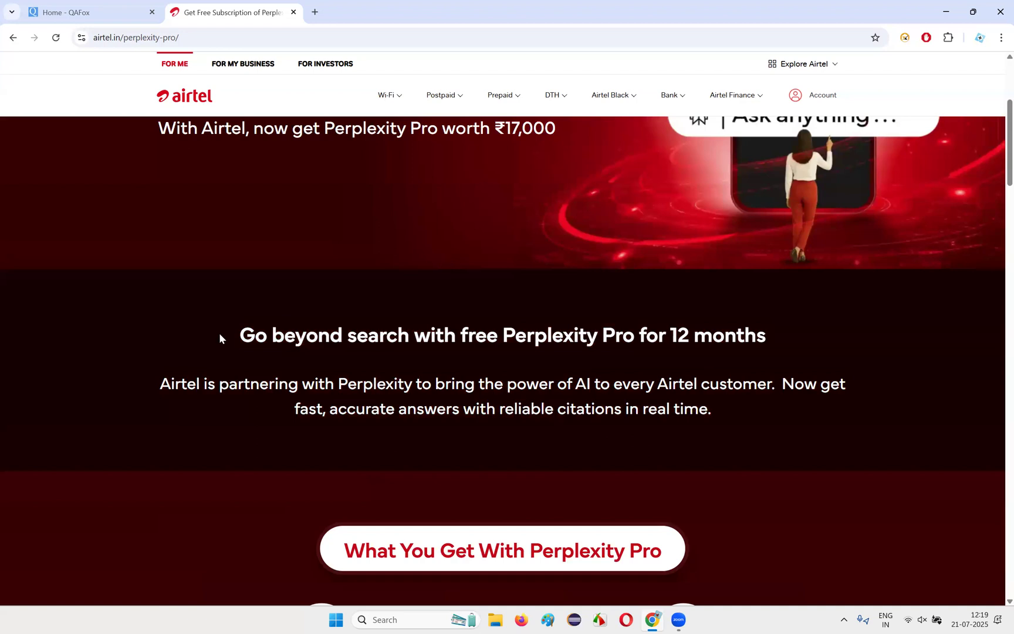
mouse_move(762, 463)
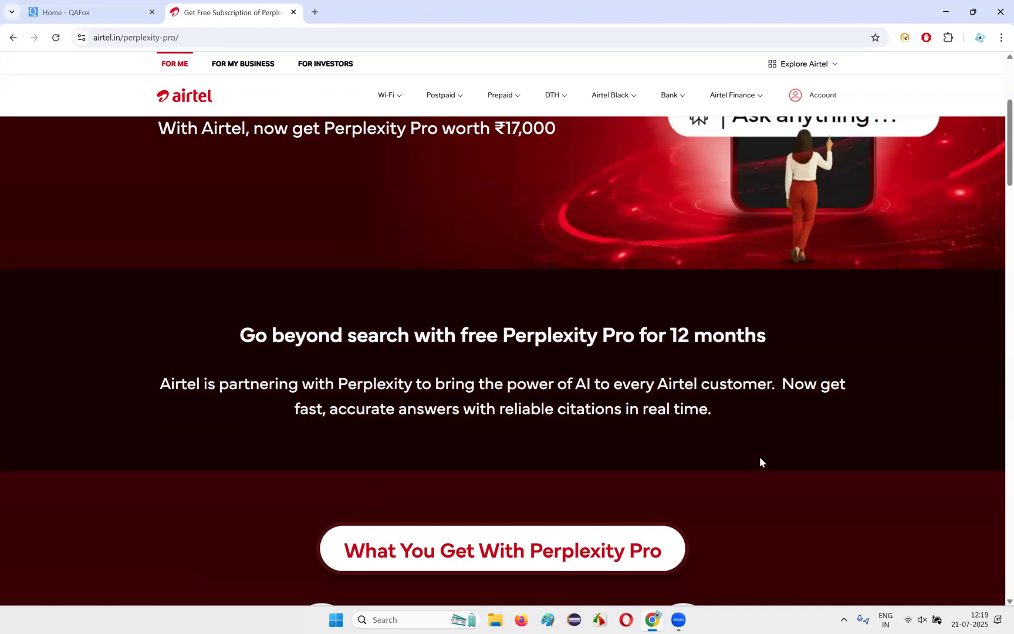
mouse_move(797, 407)
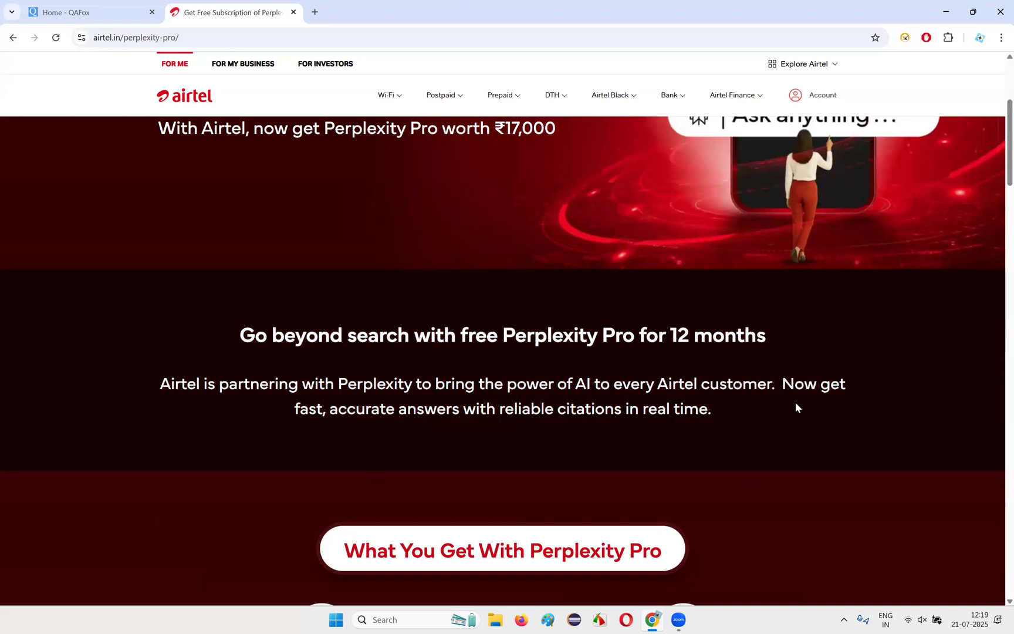
drag(240, 335, 711, 408)
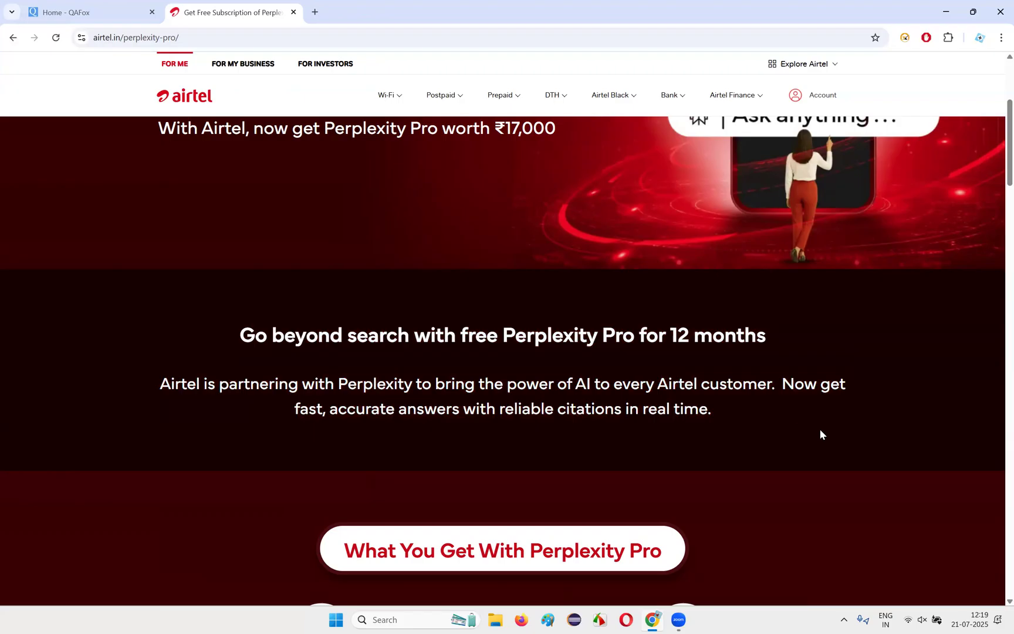
scroll(down, 3)
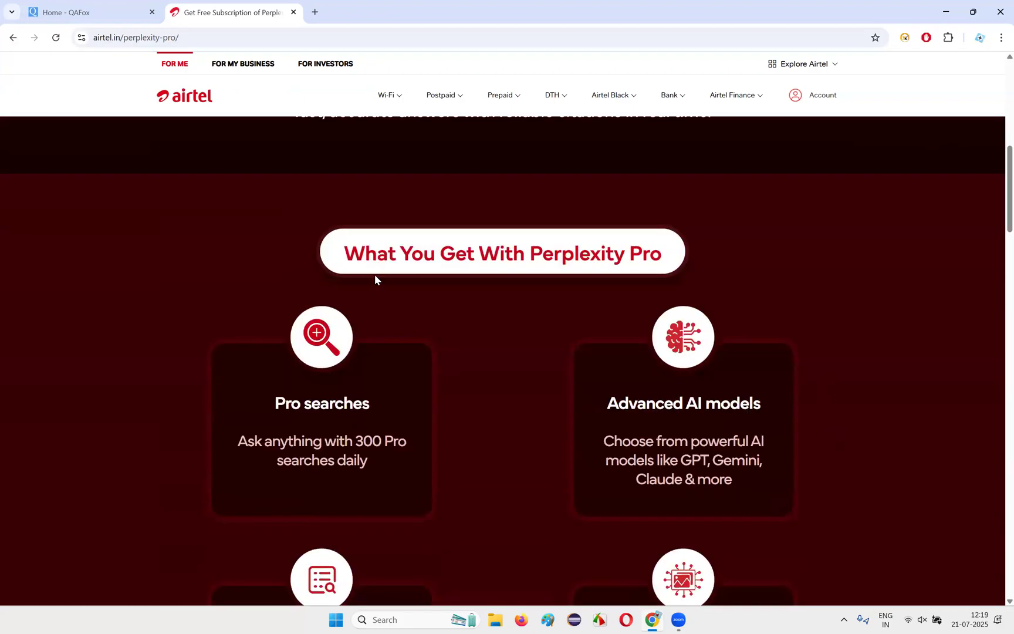
mouse_move(635, 272)
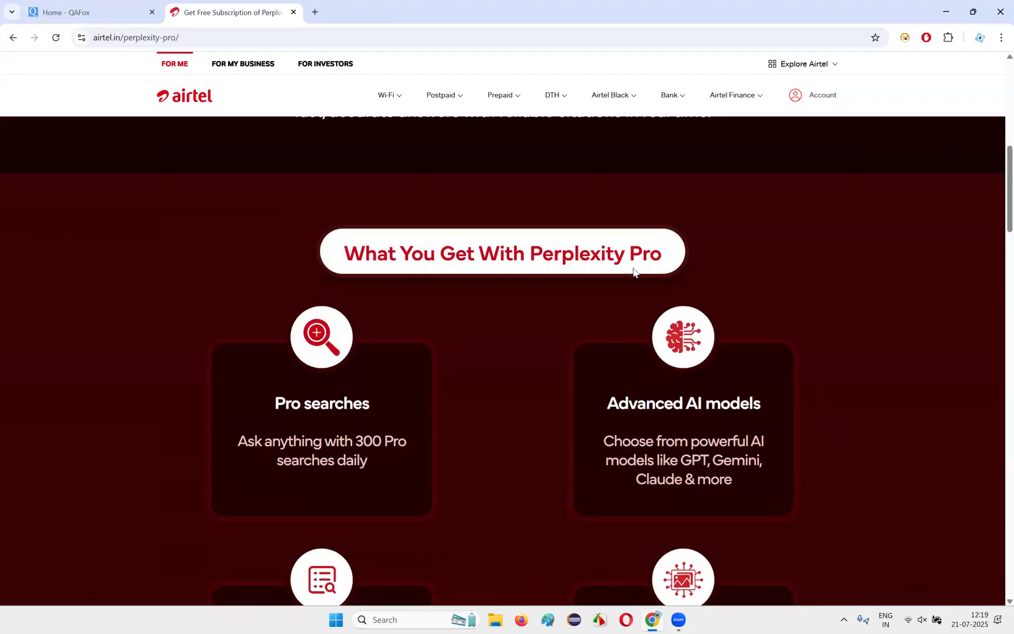
scroll(down, 3)
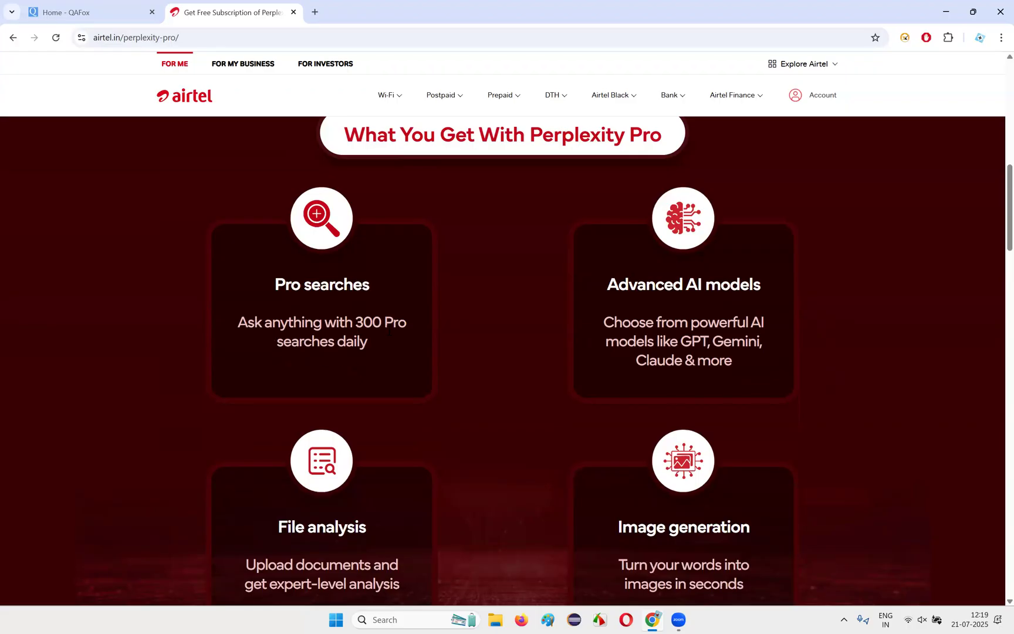
mouse_move(369, 359)
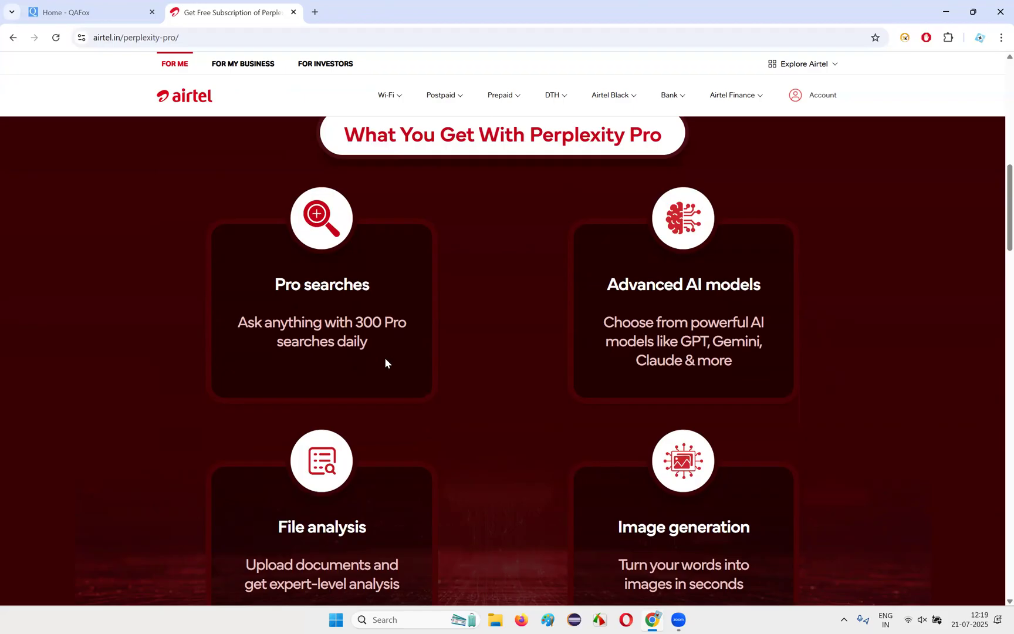
mouse_move(771, 296)
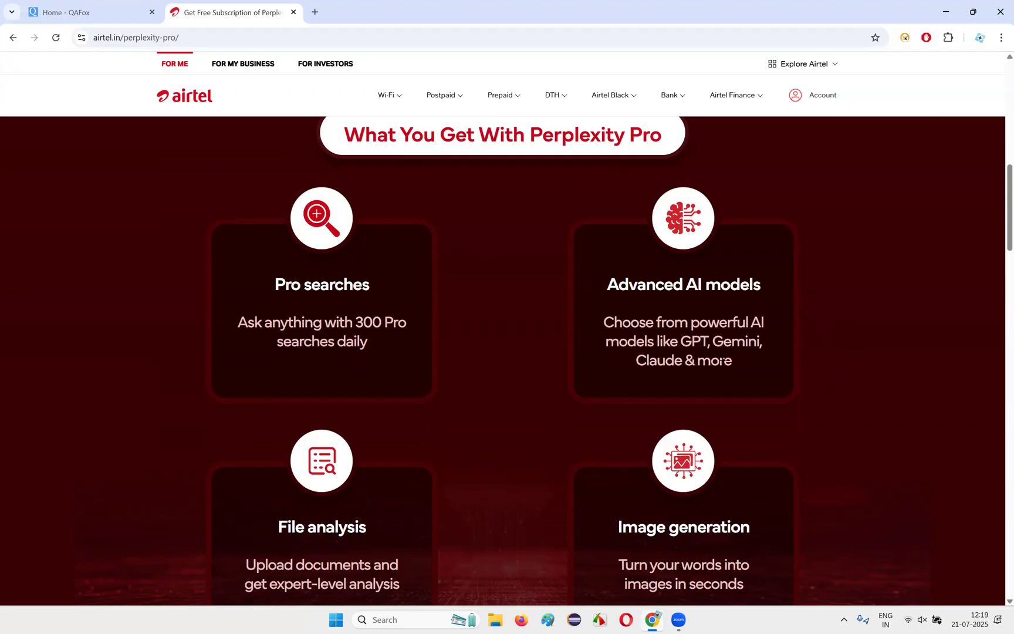
Continue down to the 'What you can do with Perplexity Pro' examples section.
scroll(down, 3)
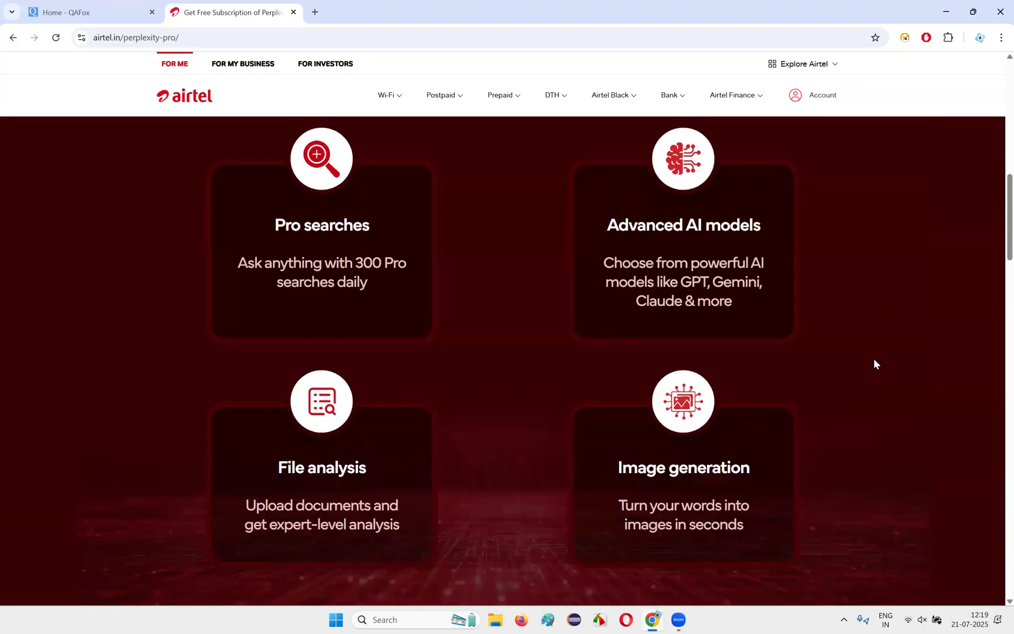
mouse_move(766, 294)
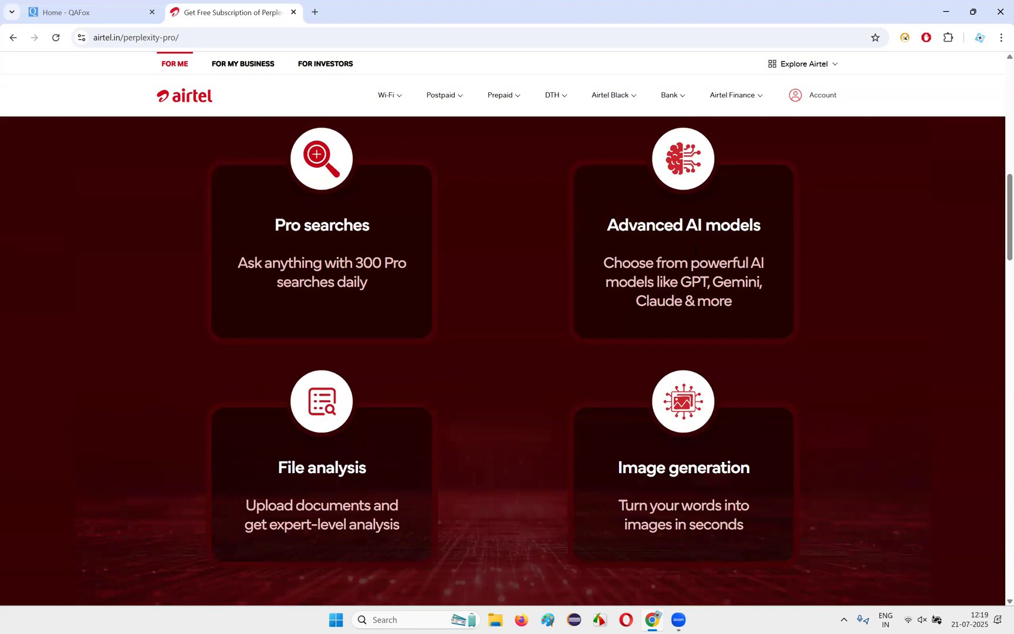
mouse_move(34, 313)
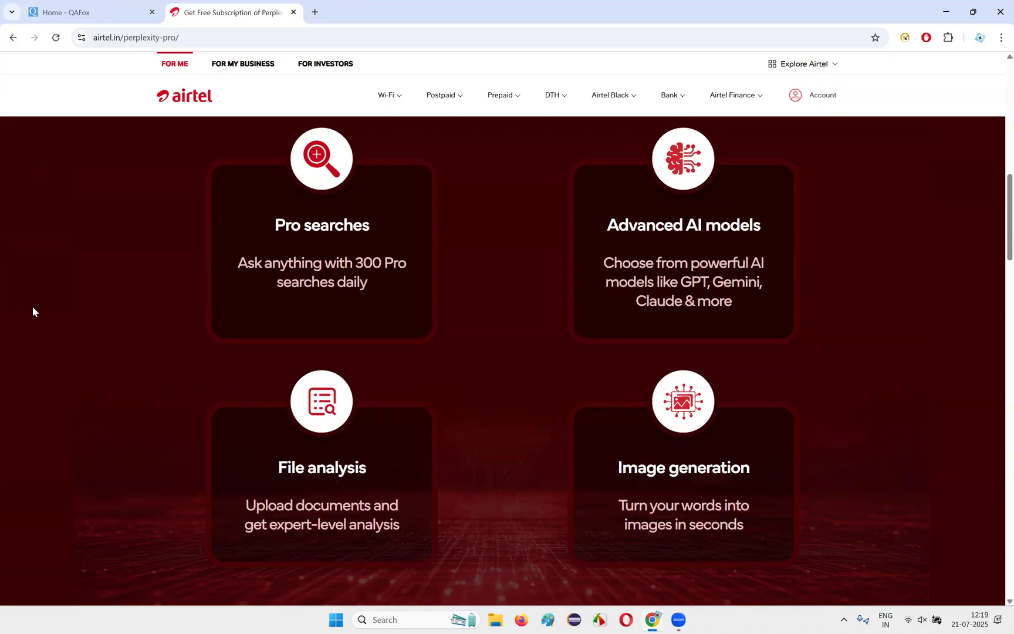
mouse_move(623, 299)
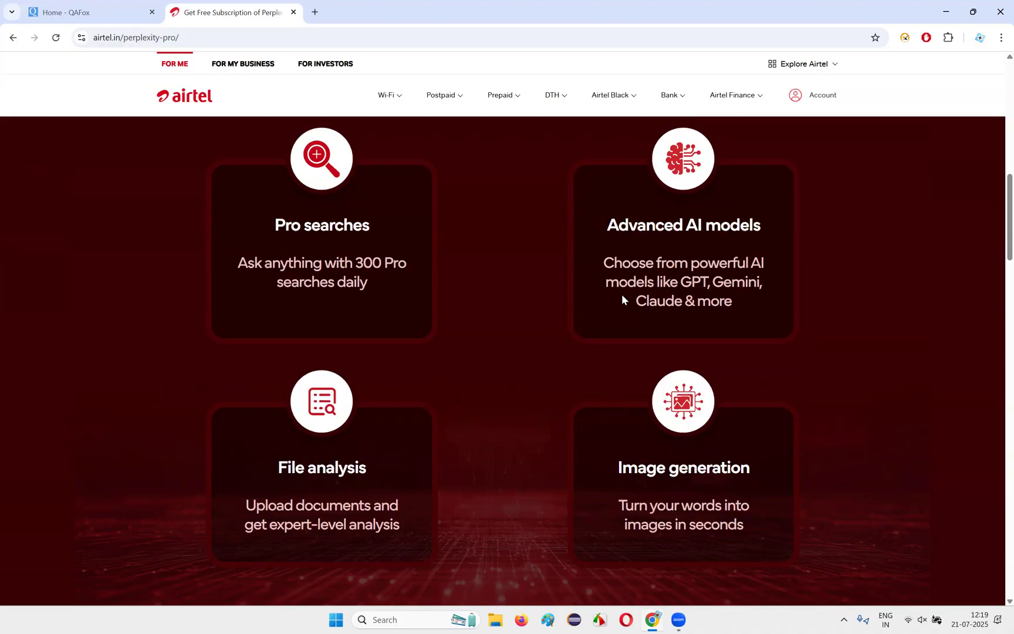
scroll(down, 3)
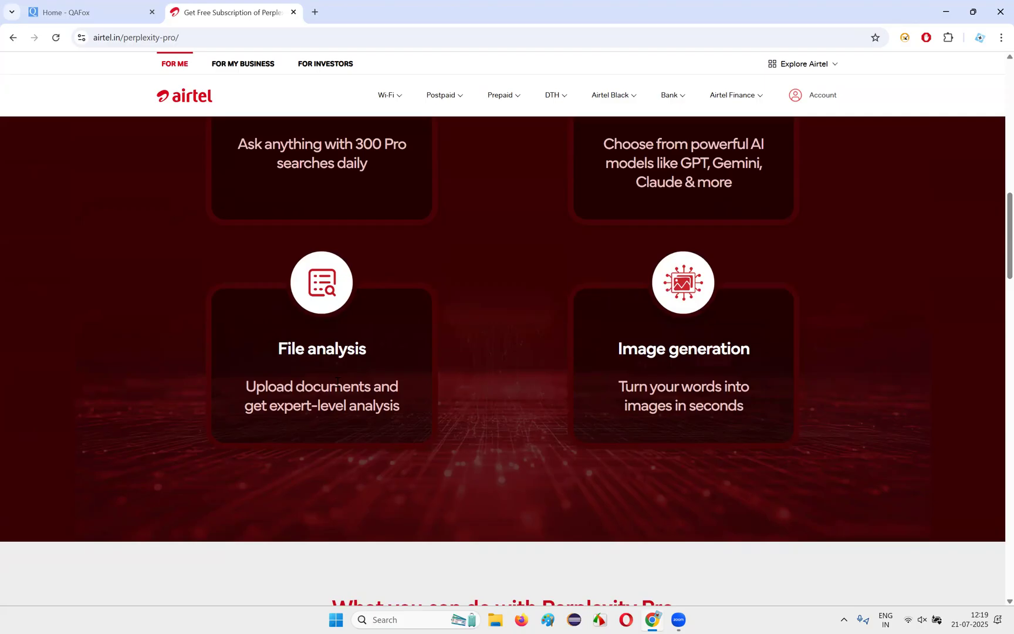
mouse_move(349, 419)
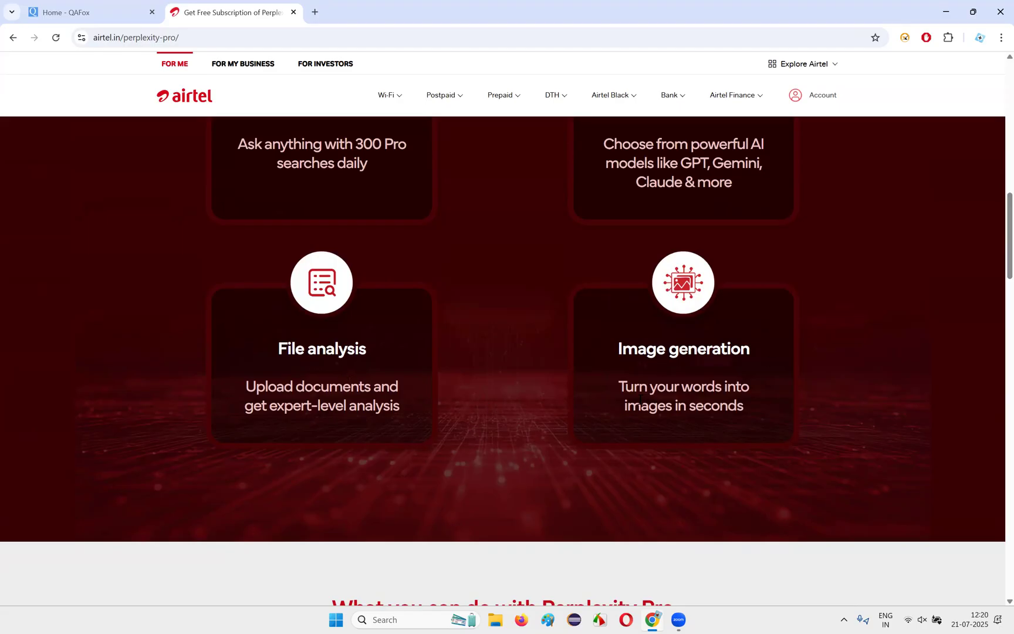
mouse_move(740, 428)
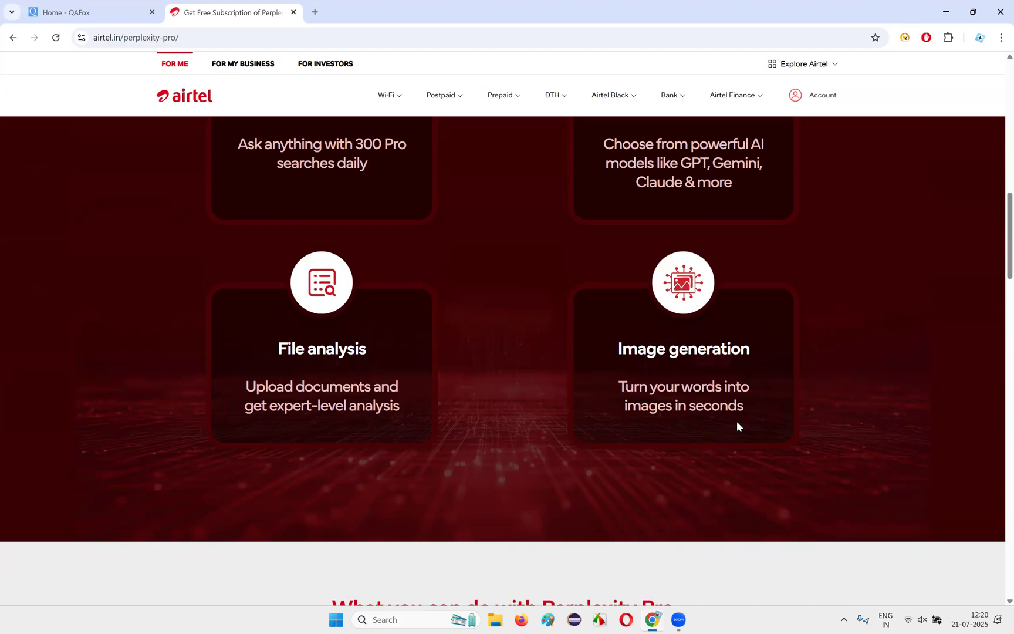
mouse_move(817, 492)
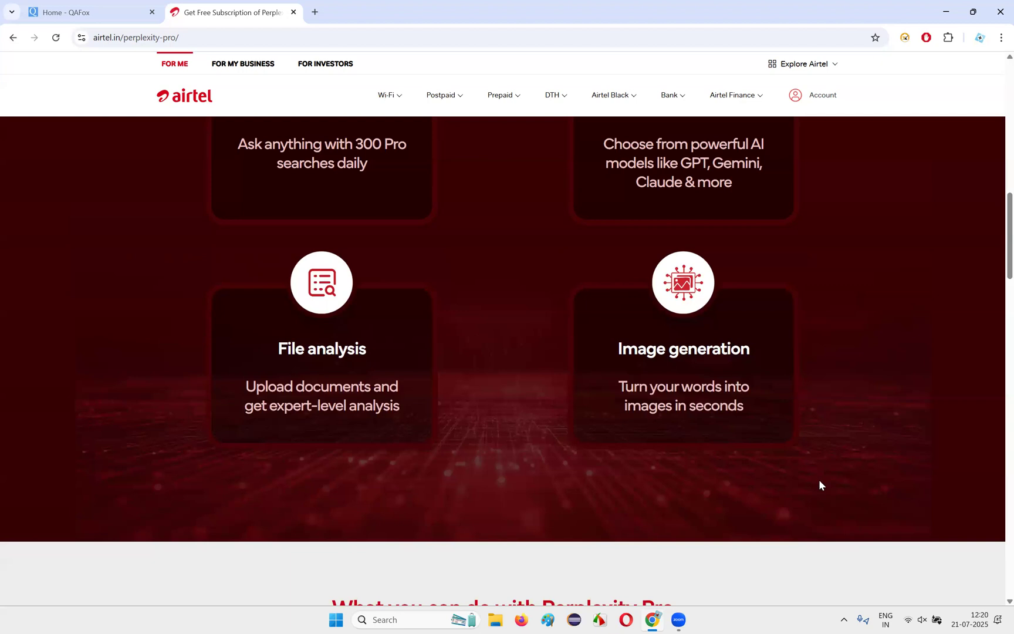
mouse_move(691, 387)
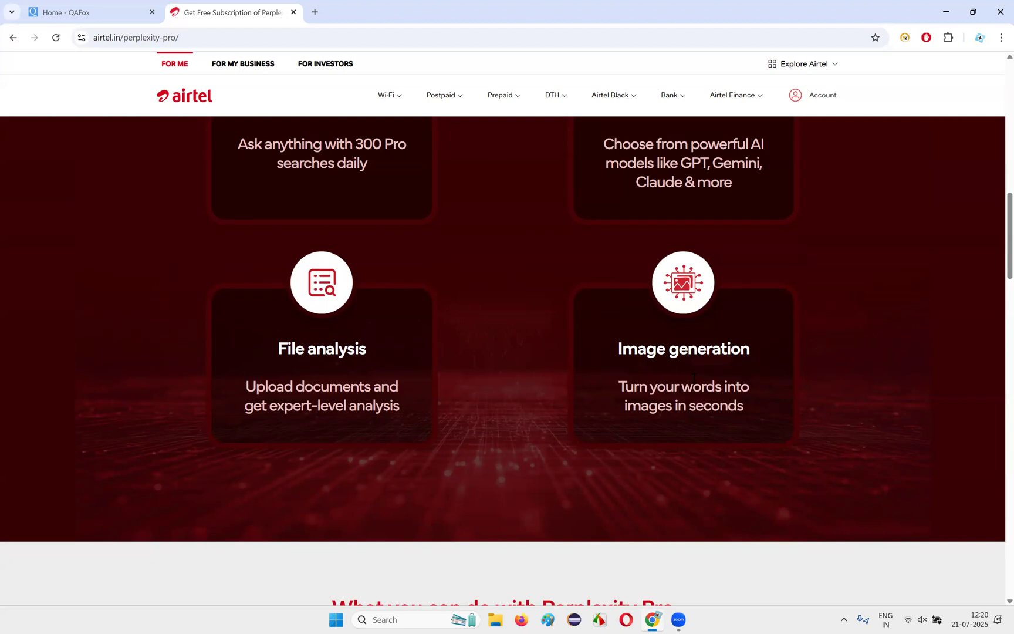
mouse_move(920, 401)
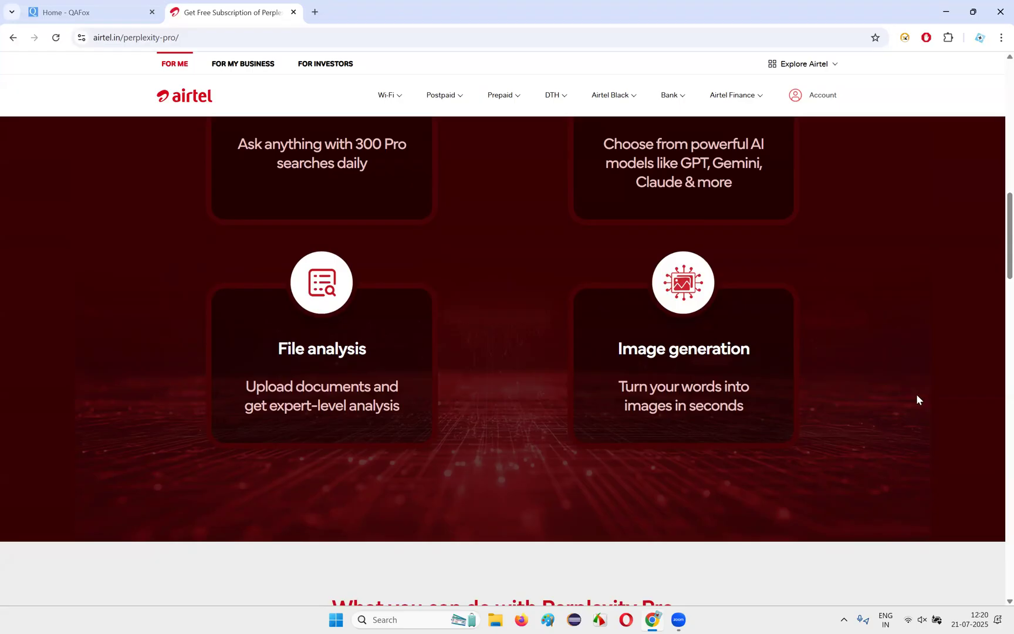
mouse_move(915, 399)
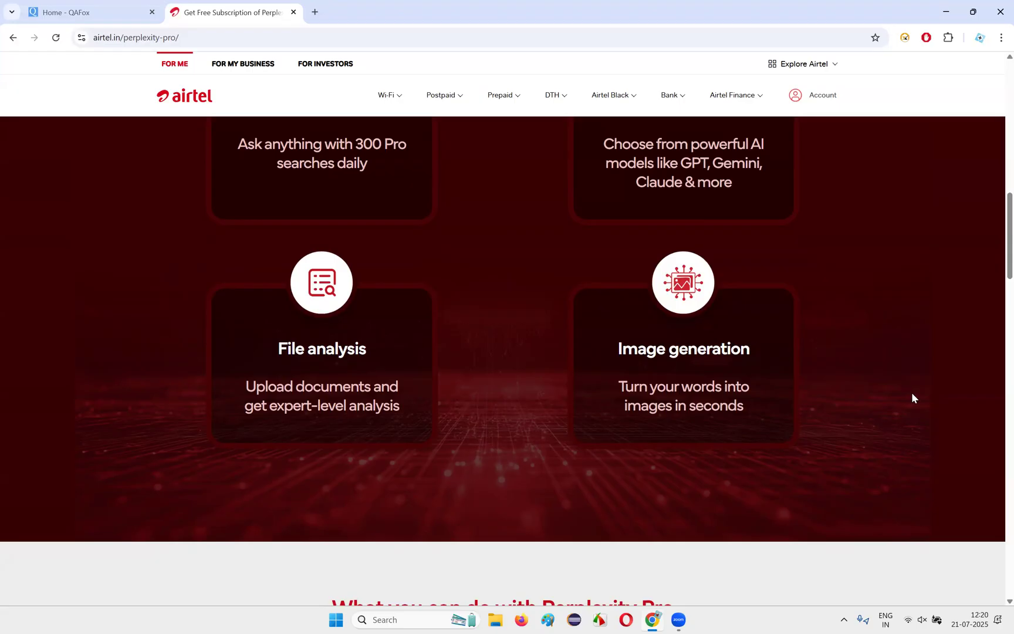
mouse_move(740, 446)
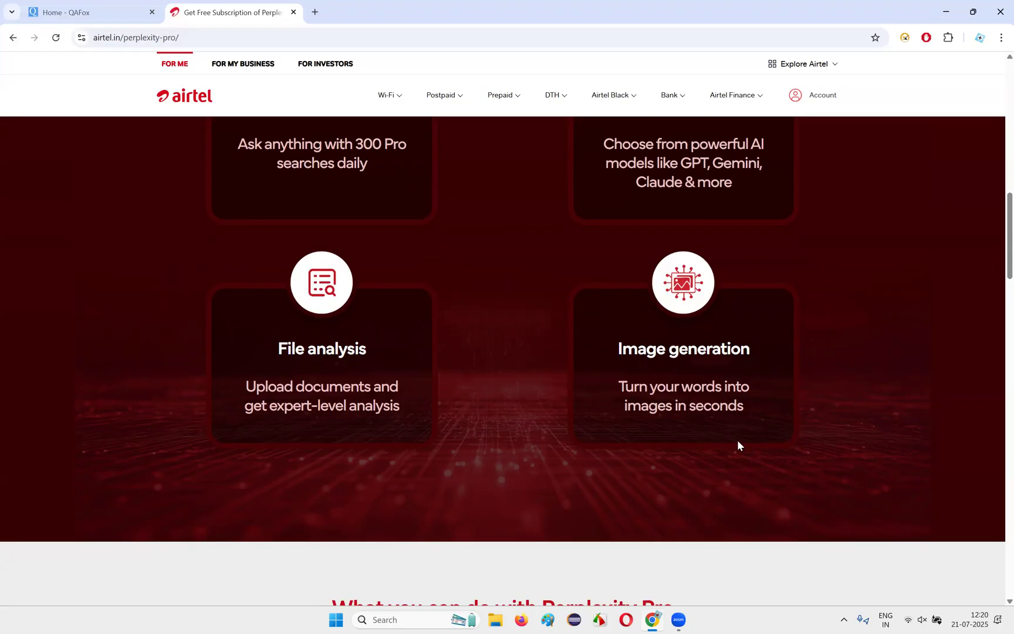
mouse_move(721, 428)
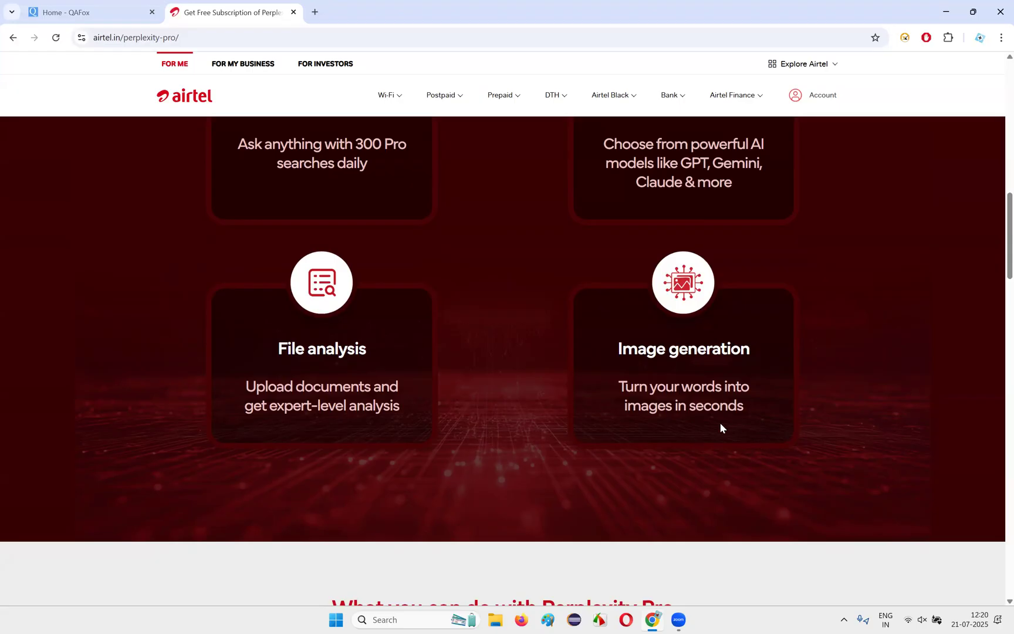
scroll(down, 3)
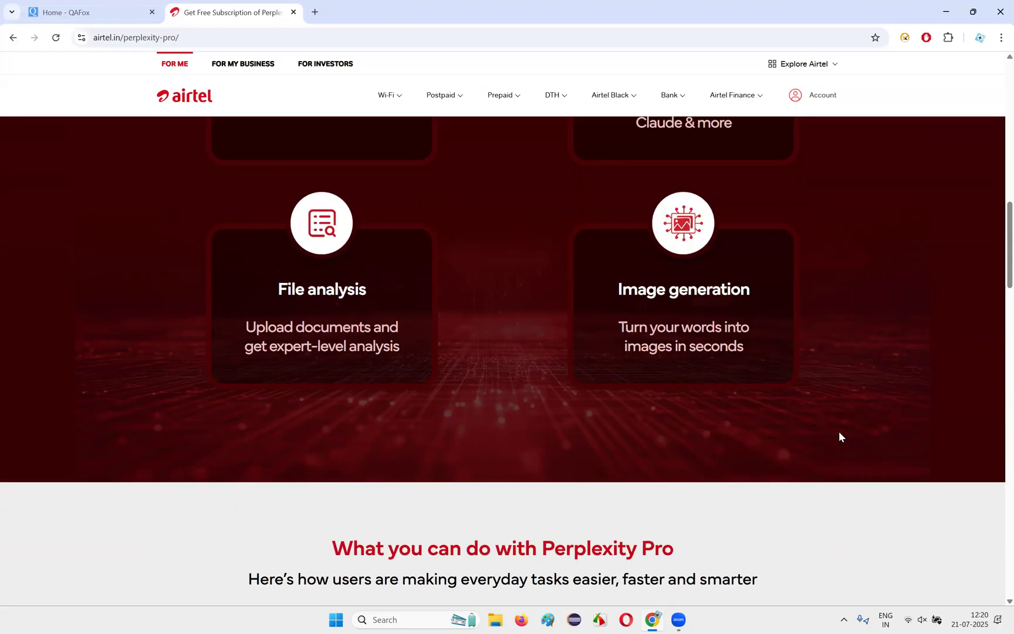
mouse_move(800, 392)
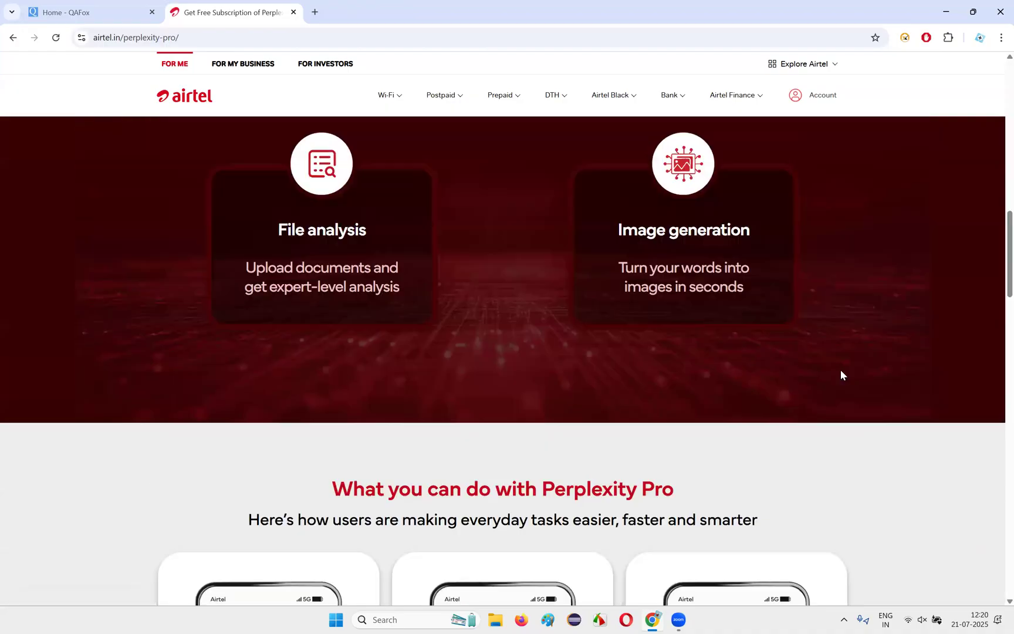
scroll(down, 3)
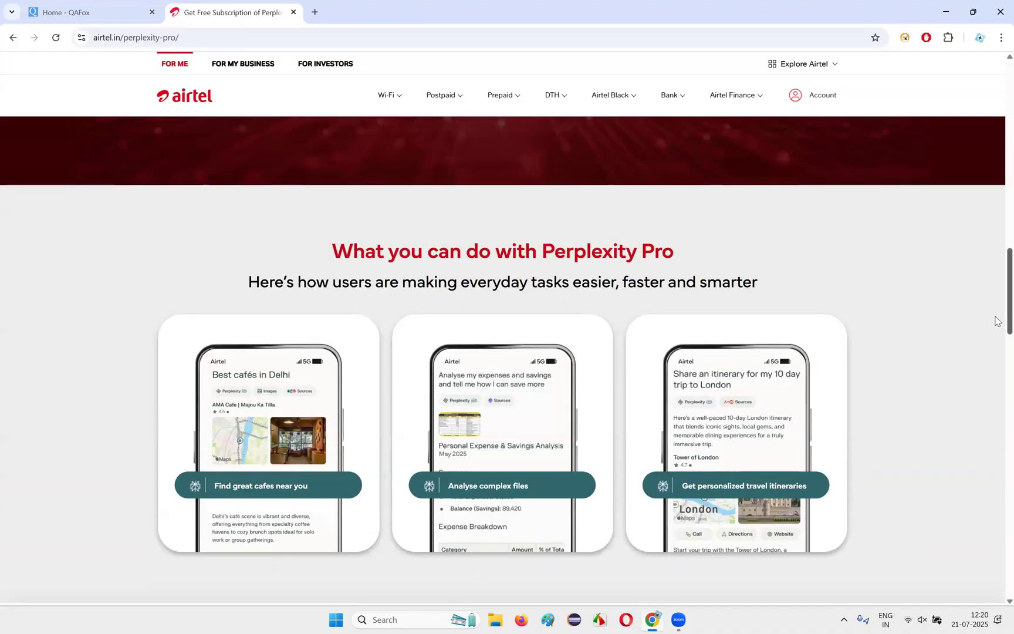
scroll(down, 3)
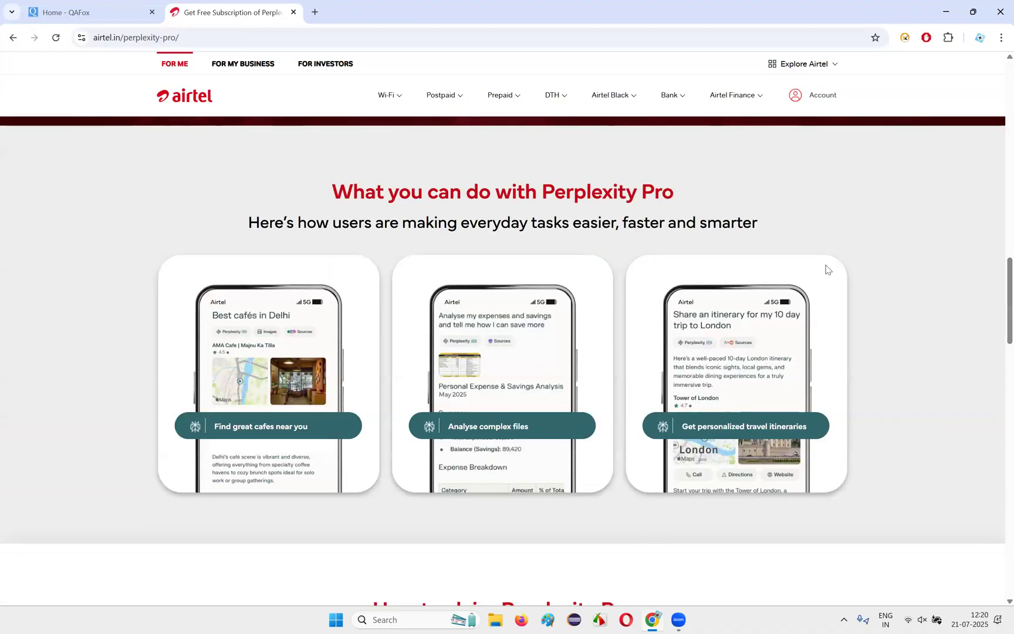
mouse_move(912, 252)
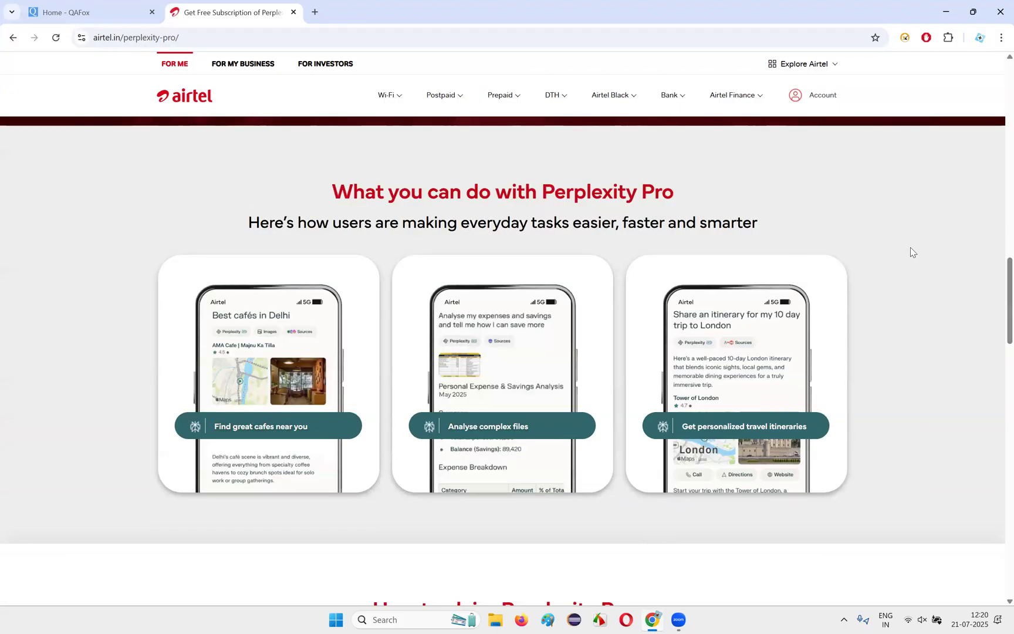
scroll(down, 3)
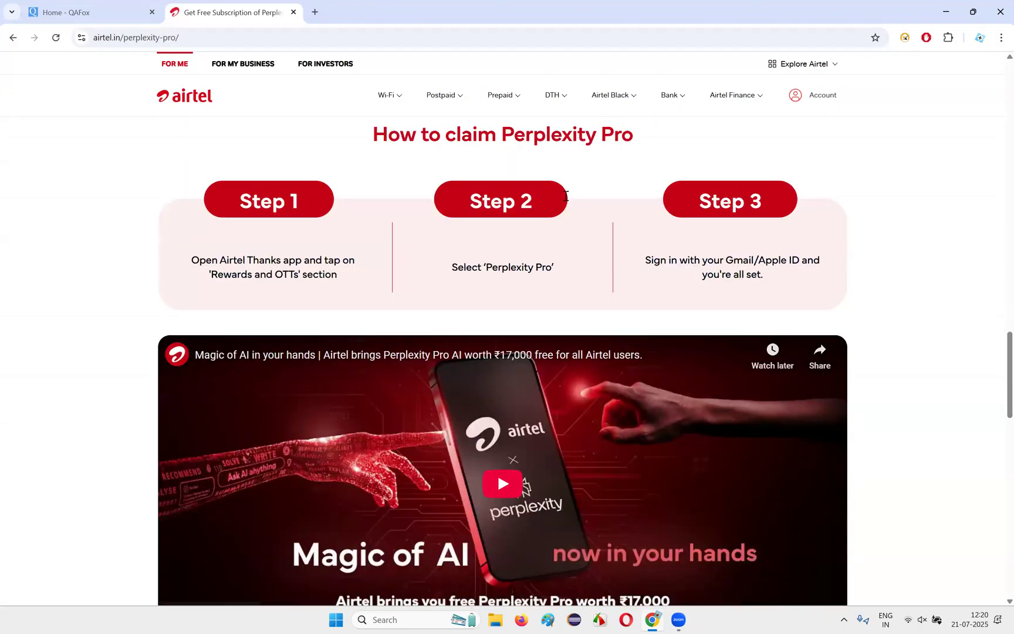
double_click(566, 194)
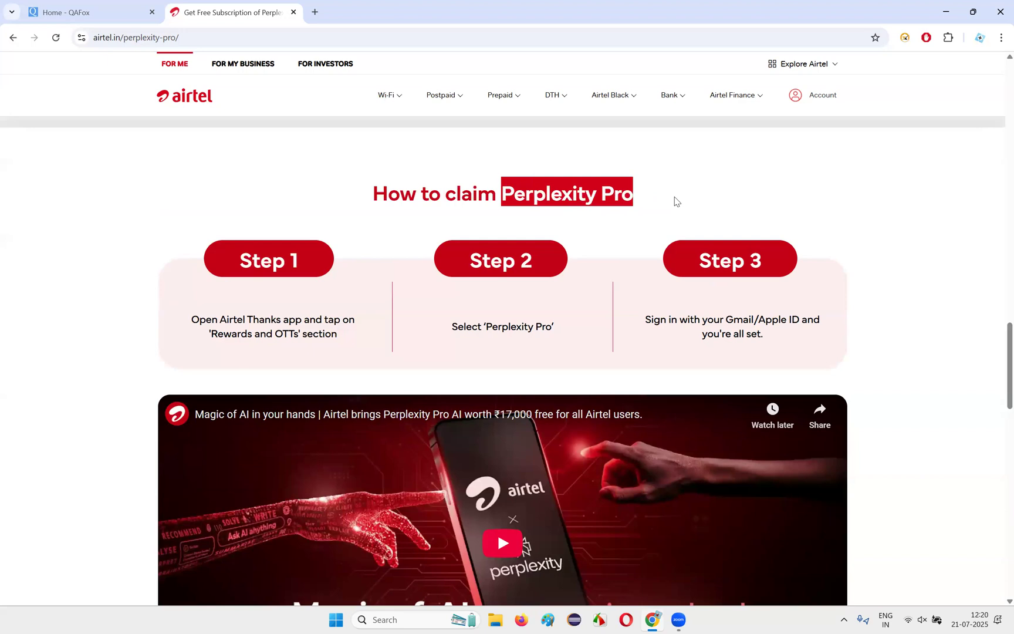
click(679, 196)
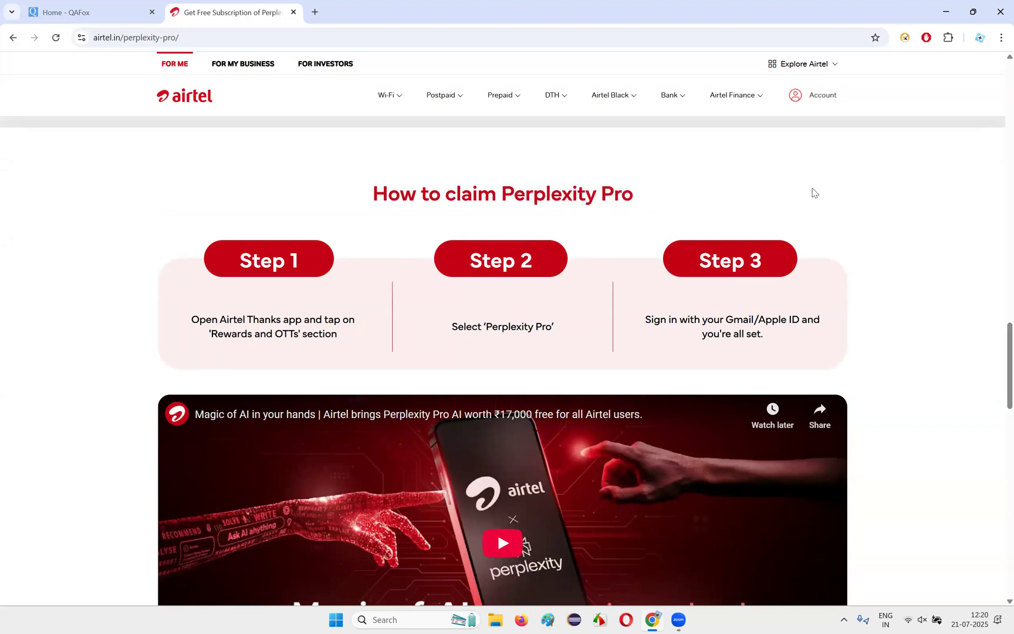
drag(191, 319, 337, 333)
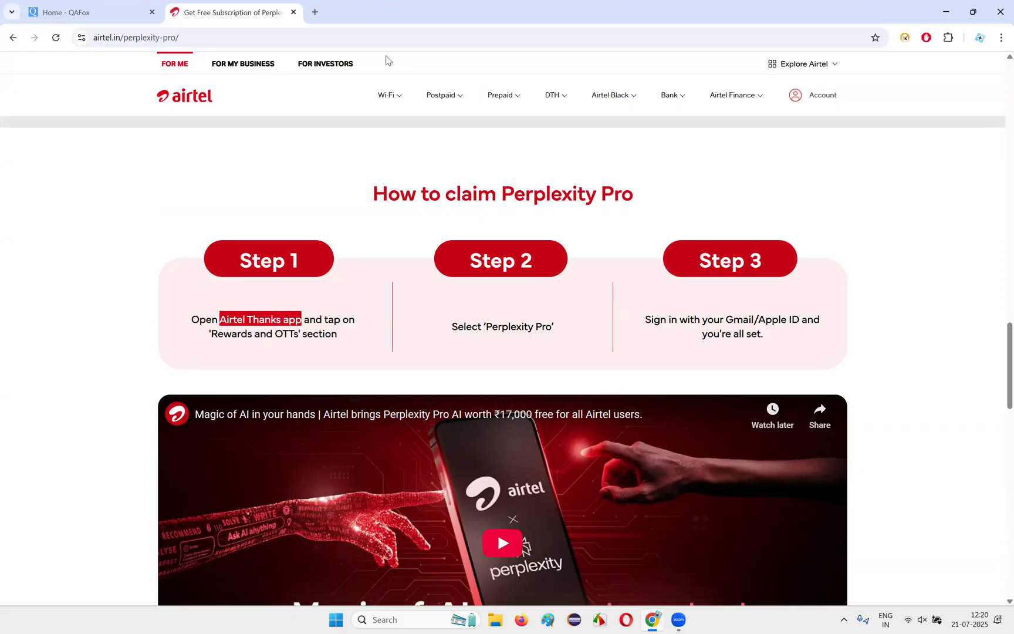
Search Google for 'airtel thanks app', correcting the misspelled query first.
text(aritle)
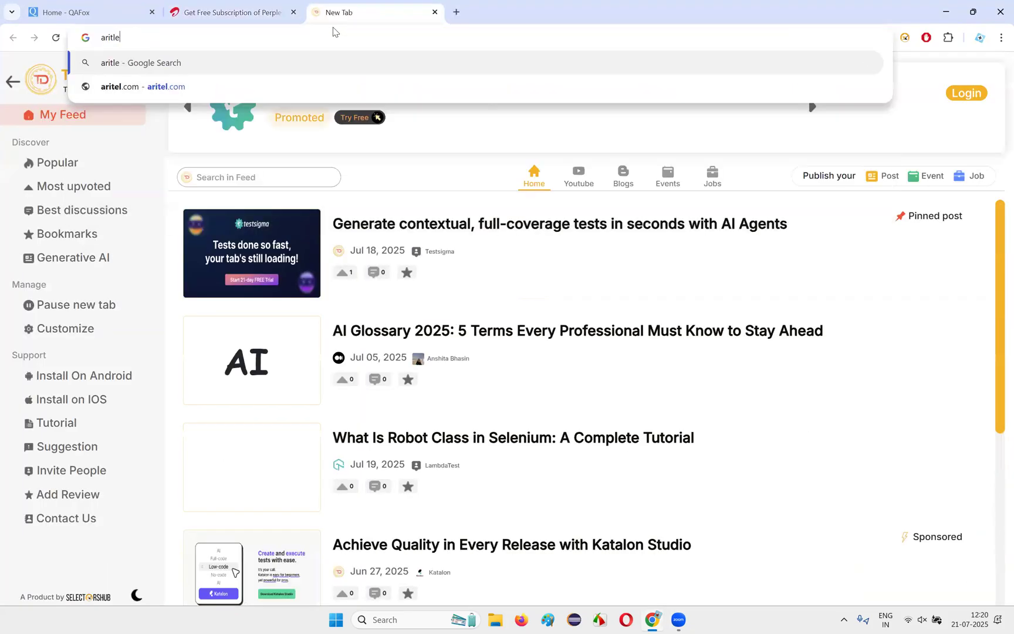
key(Backspace)
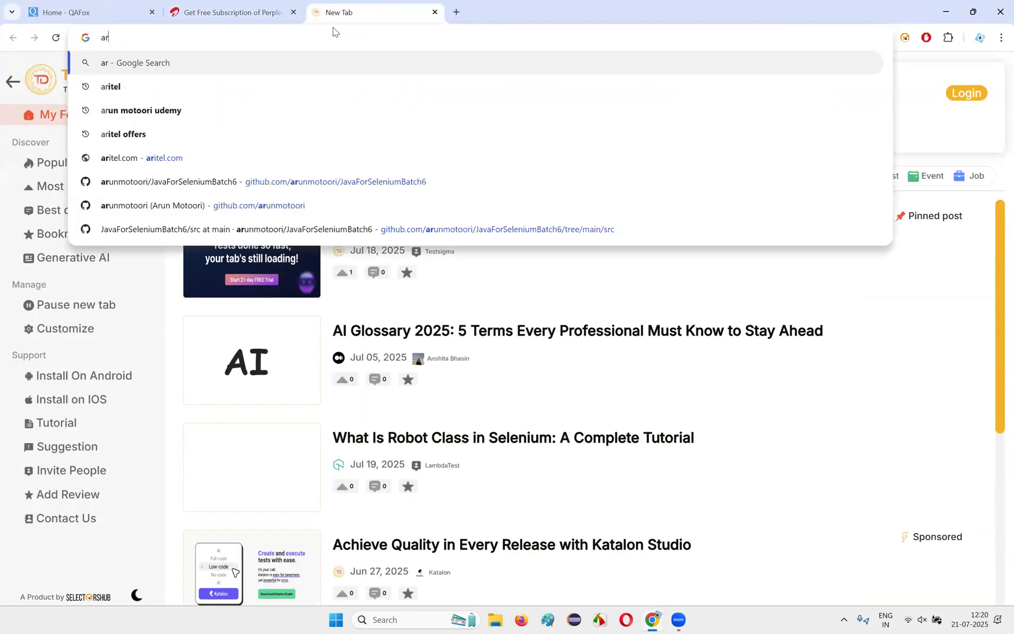
text(irt)
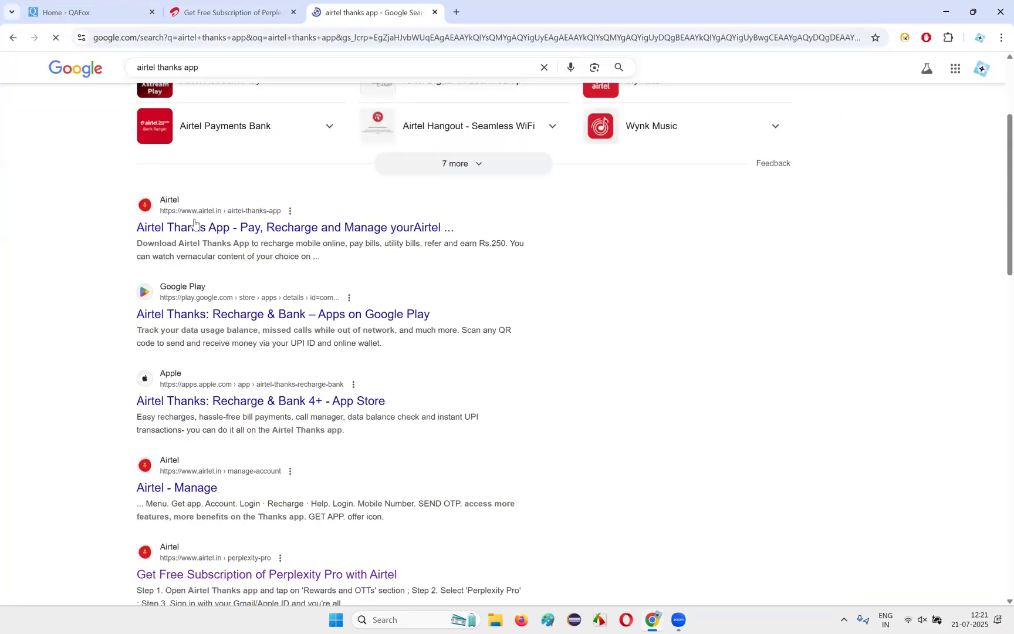
mouse_move(705, 296)
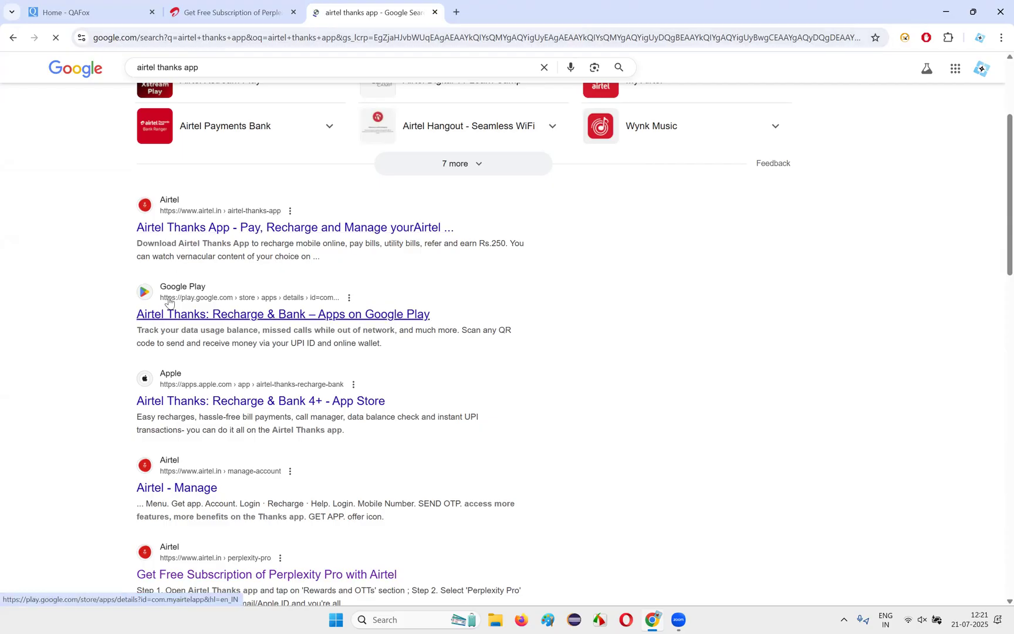
Open the Google Play listing for Airtel Thanks: Recharge & Bank.
click(295, 227)
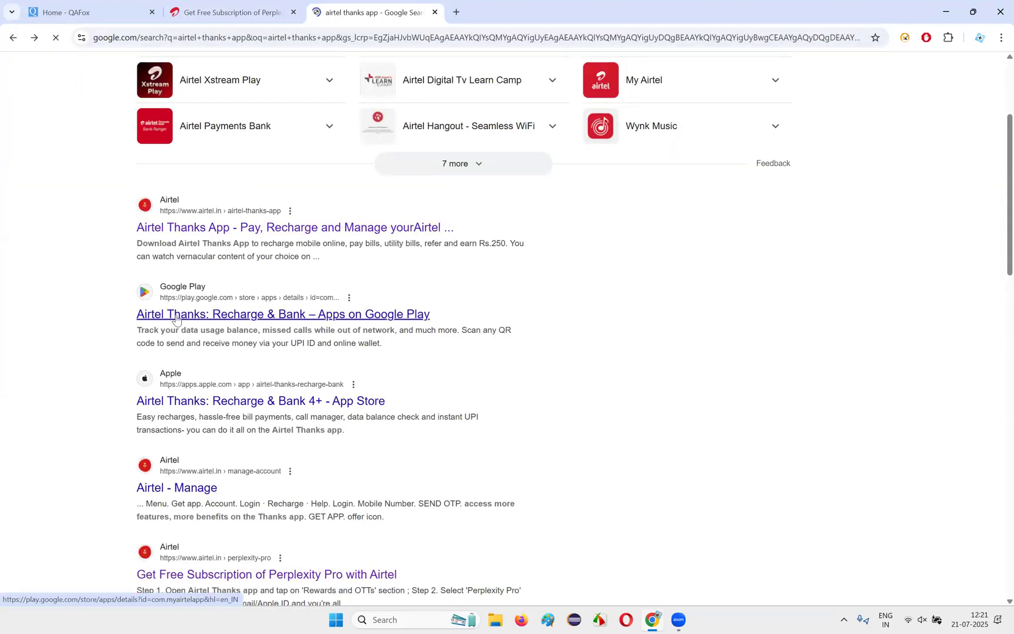
click(283, 313)
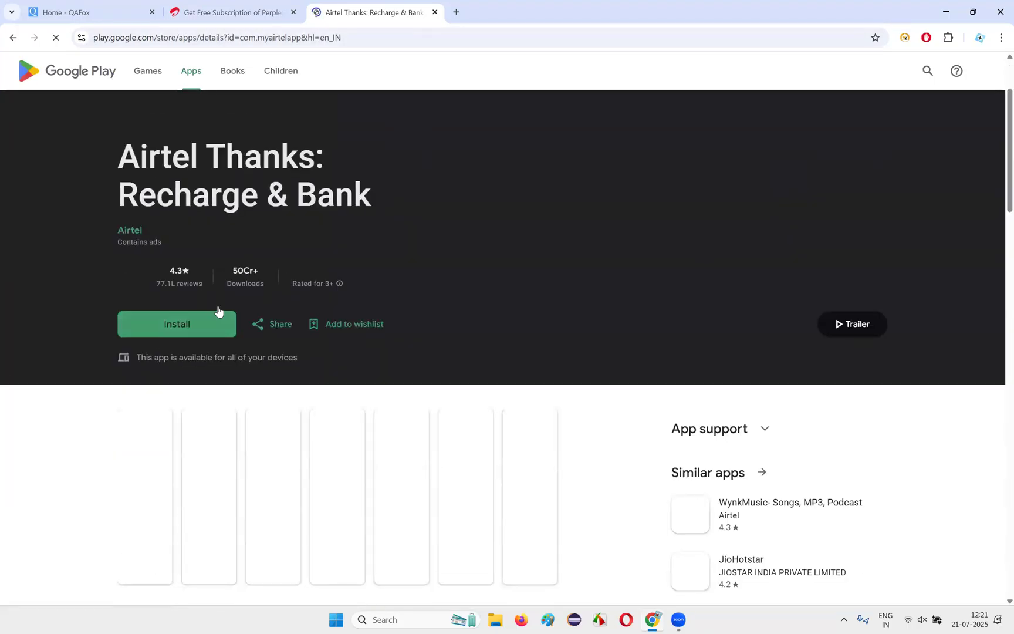
Review the Airtel Thanks Play Store listing, then return to the Airtel Perplexity Pro tab.
scroll(down, 3)
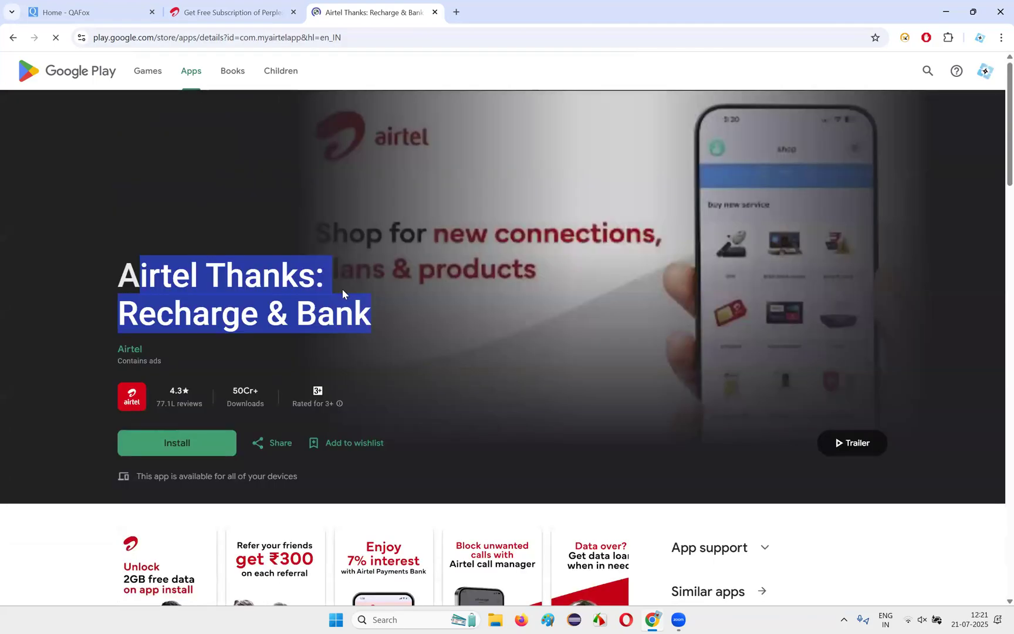
mouse_move(168, 459)
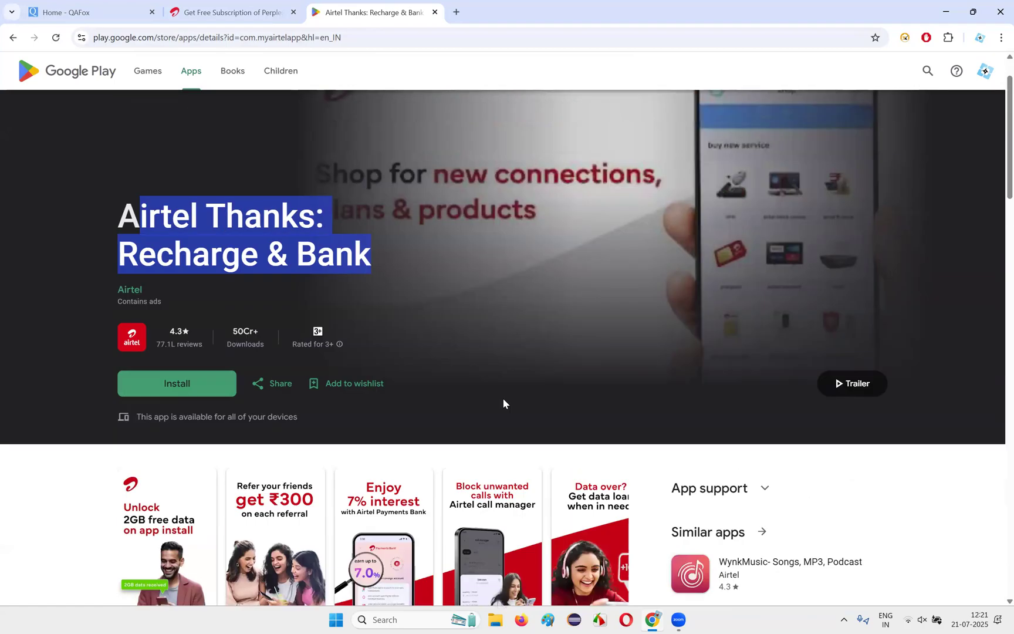
click(231, 12)
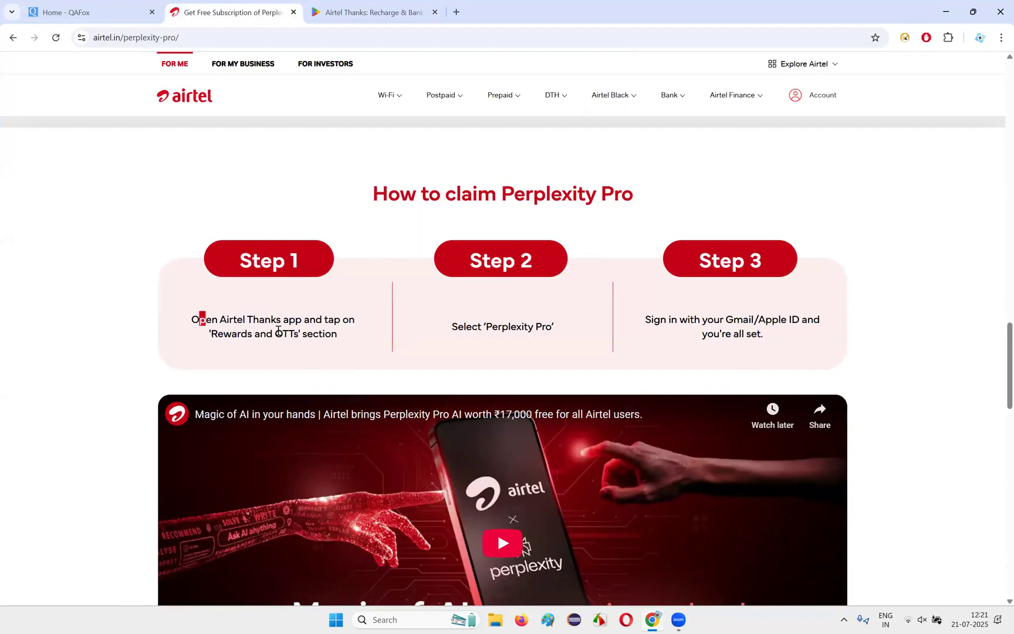
drag(202, 320, 337, 333)
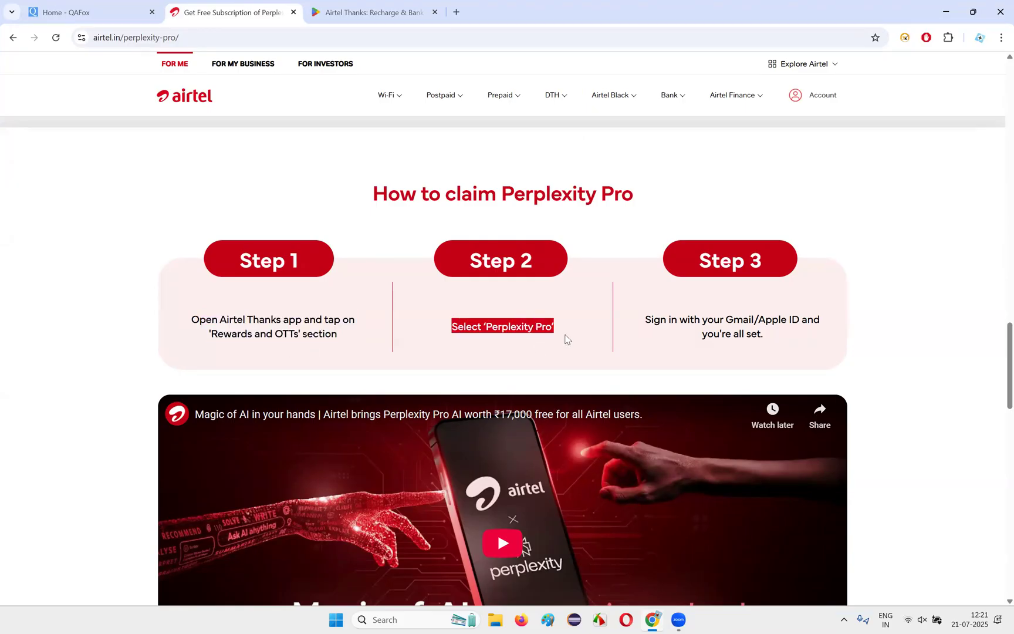
scroll(down, 3)
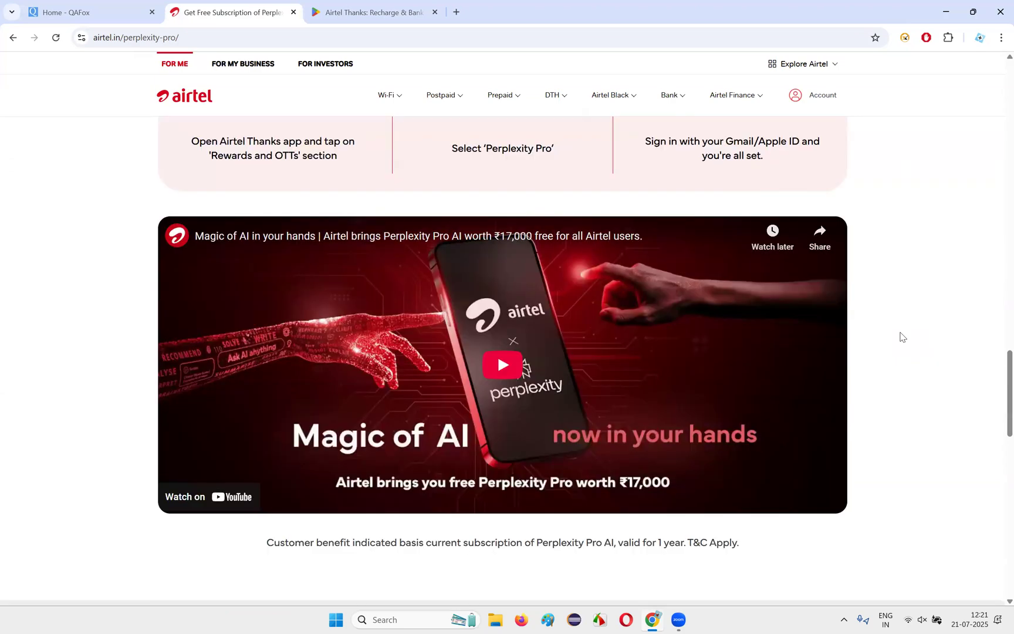
scroll(down, 3)
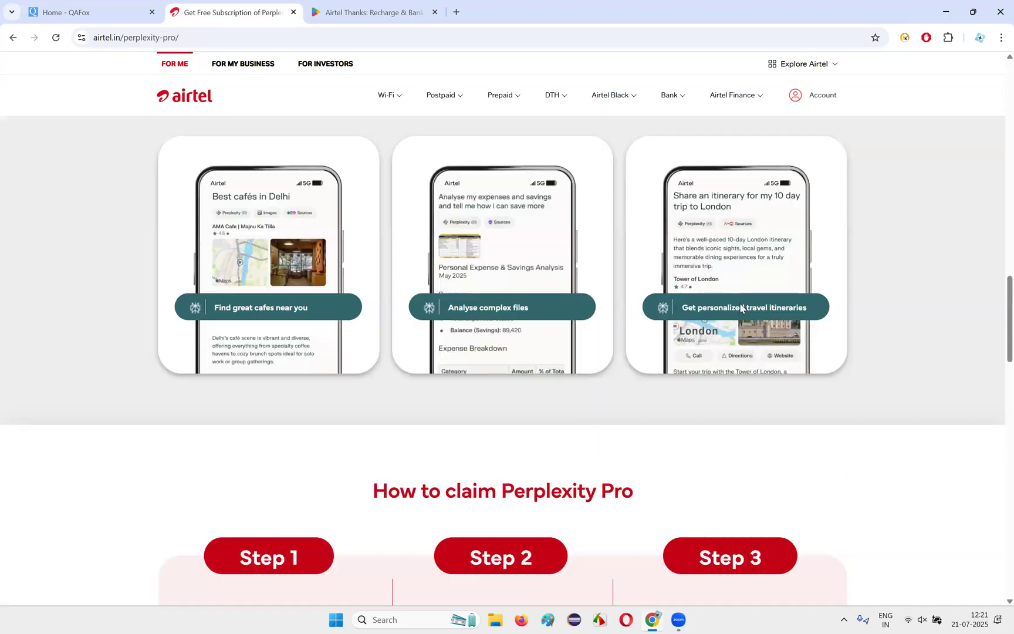
scroll(down, 3)
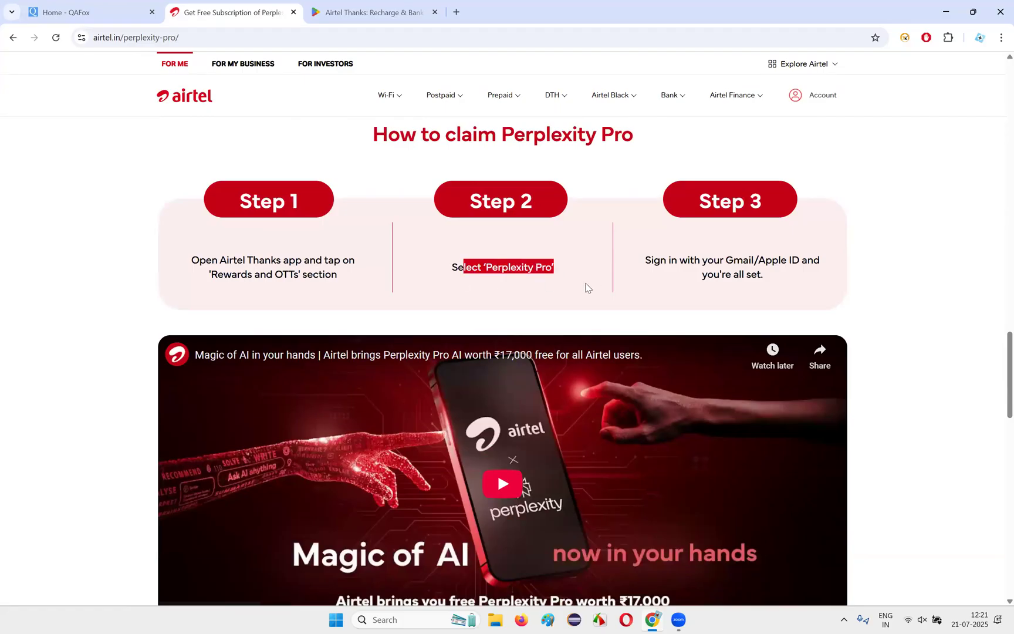
scroll(down, 3)
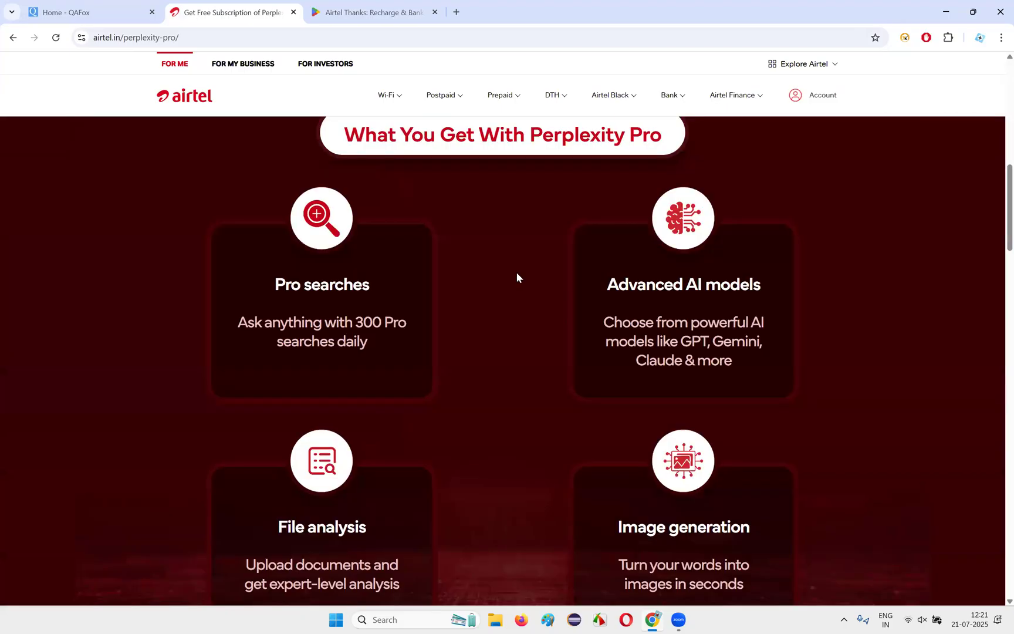
scroll(down, 3)
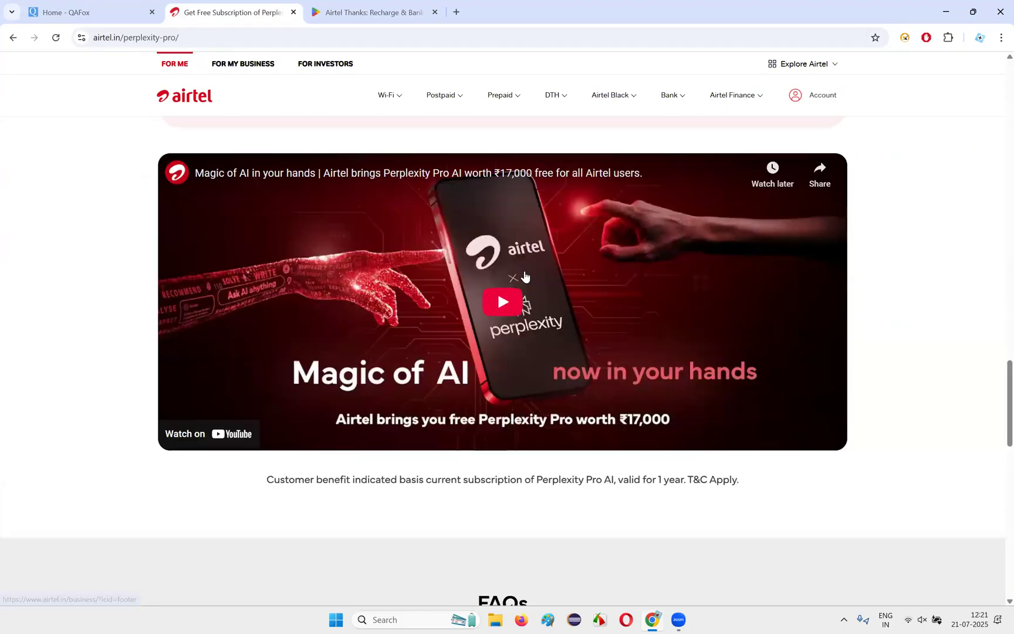
scroll(up, 3)
text(aritel thanks a)
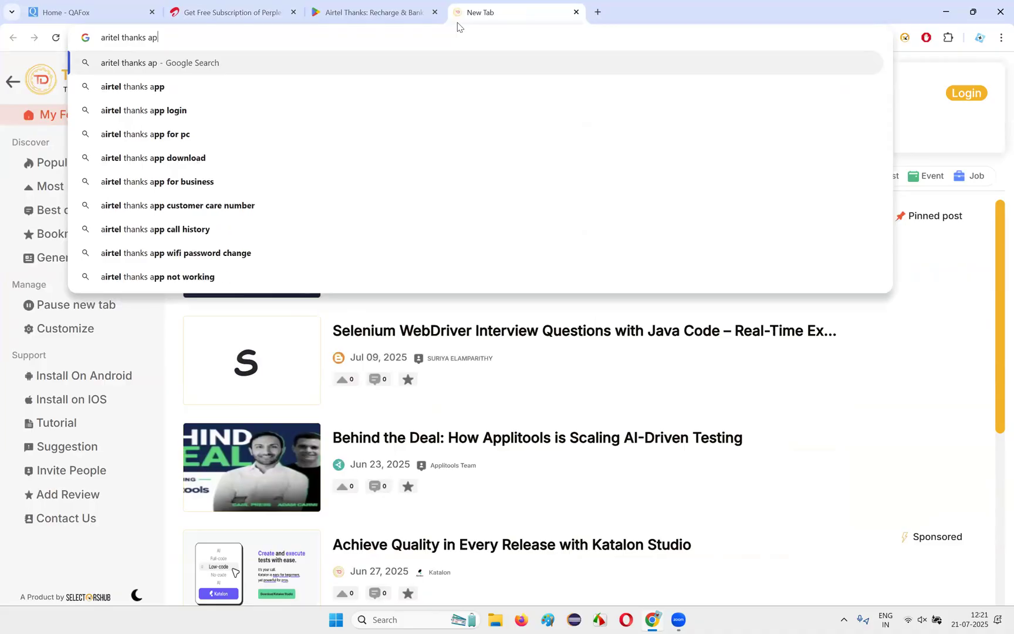
Switch the Airtel Thanks offers search to Google Images and preview the Indian Express image.
text(p)
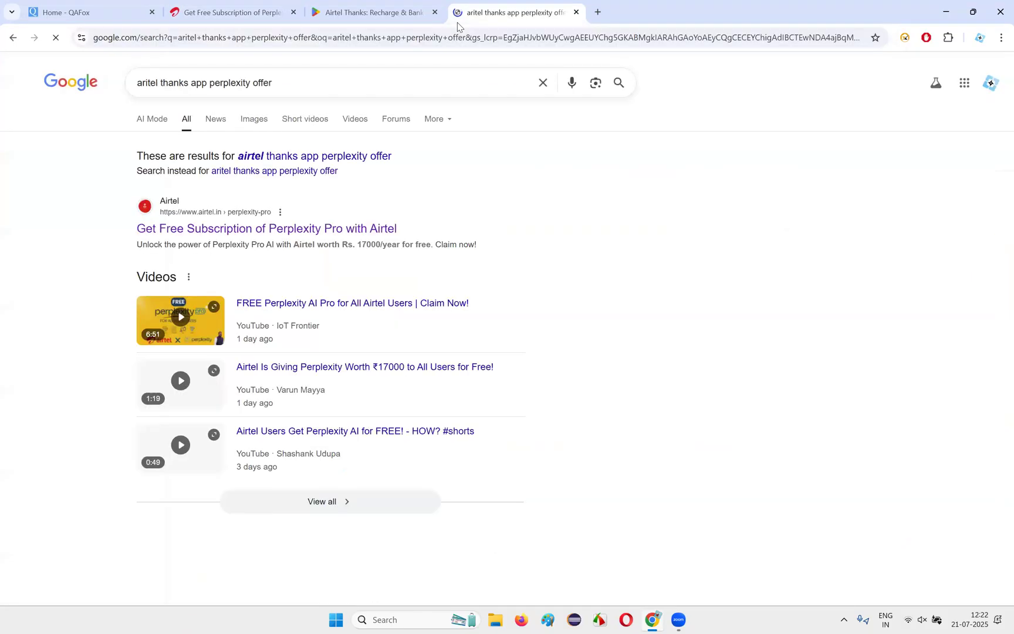
click(253, 118)
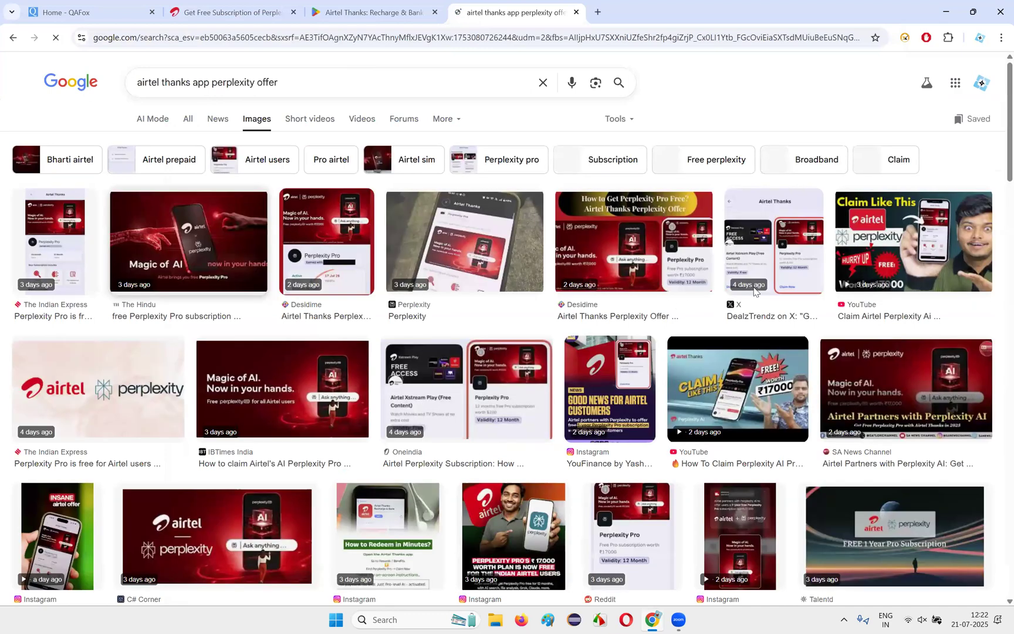
click(55, 241)
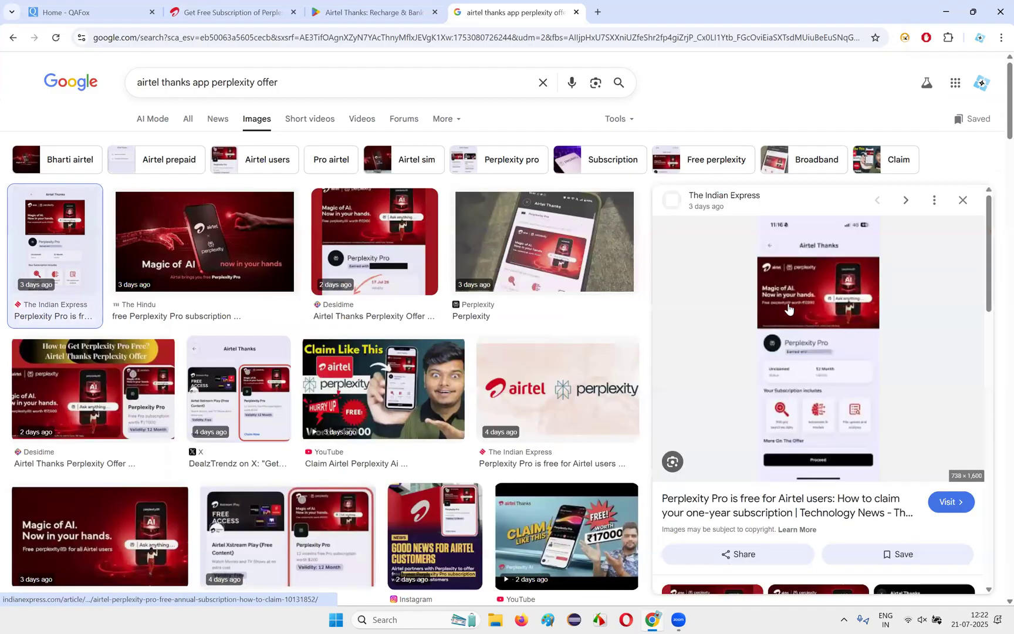
scroll(down, 3)
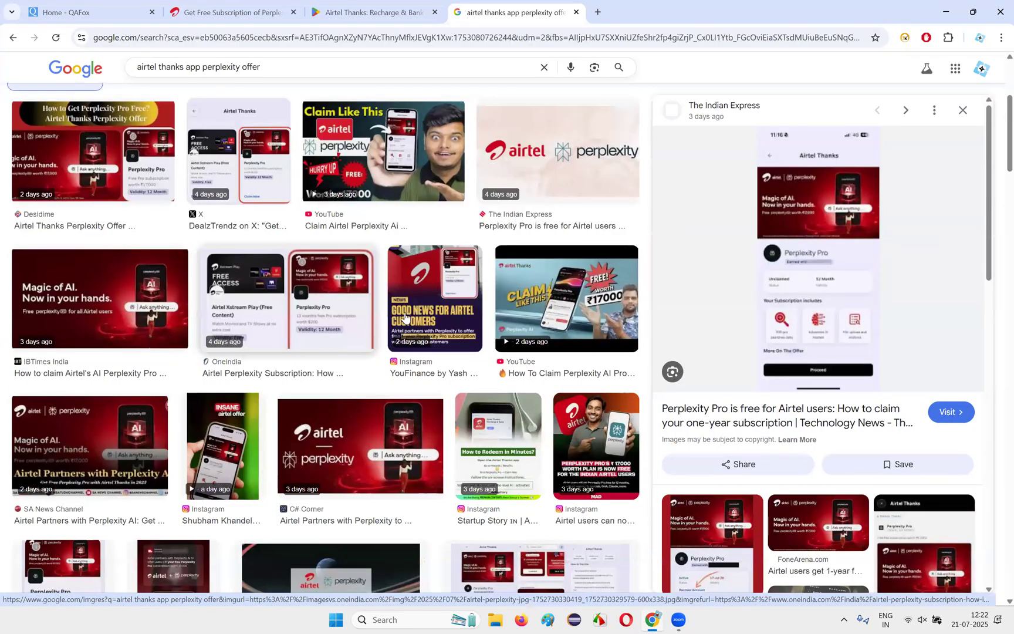
scroll(down, 3)
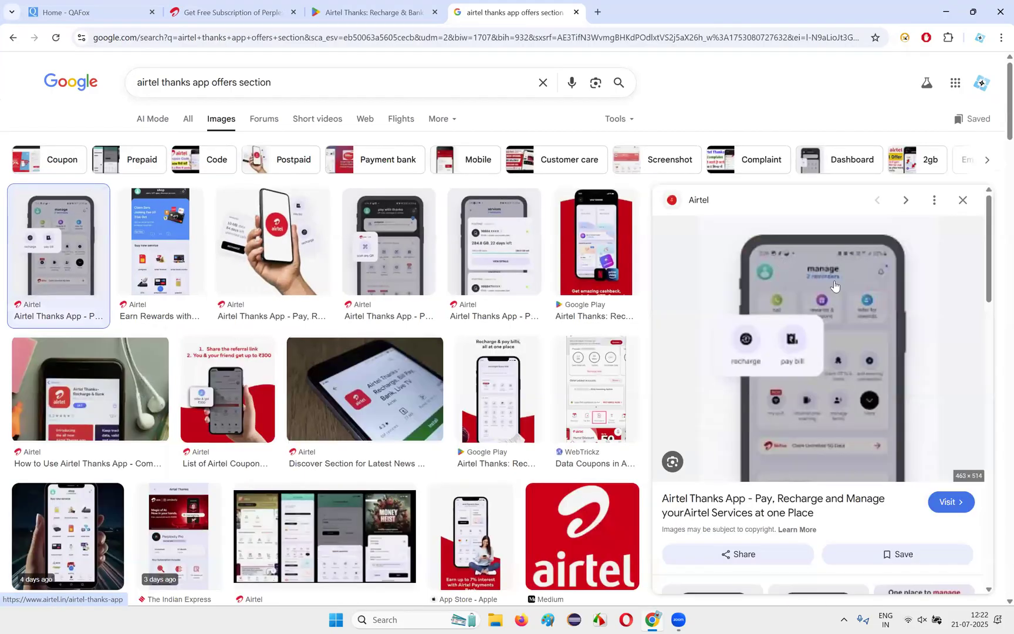
mouse_move(343, 293)
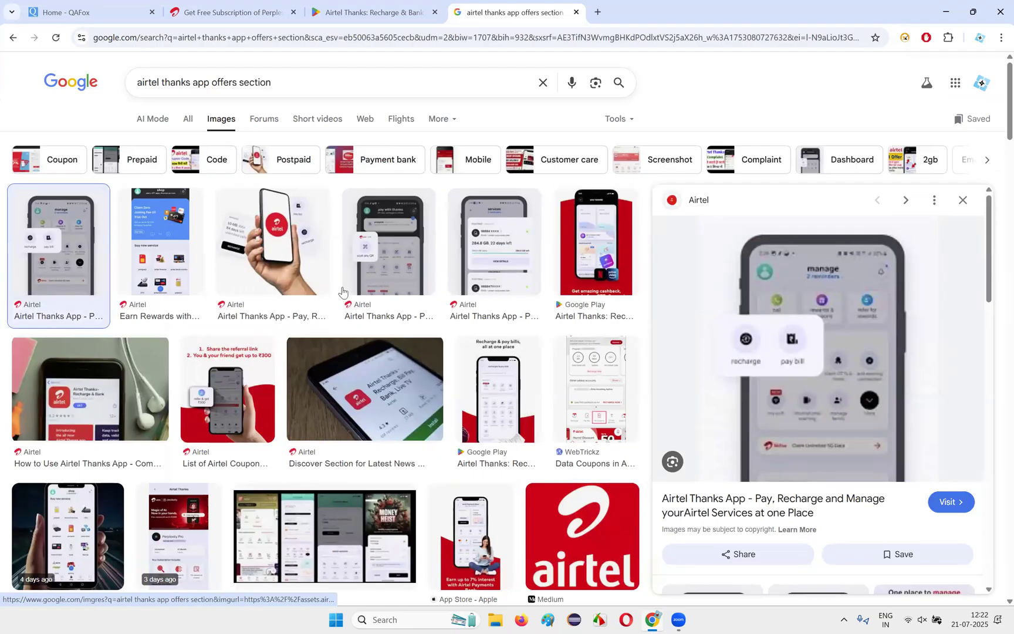
mouse_move(394, 267)
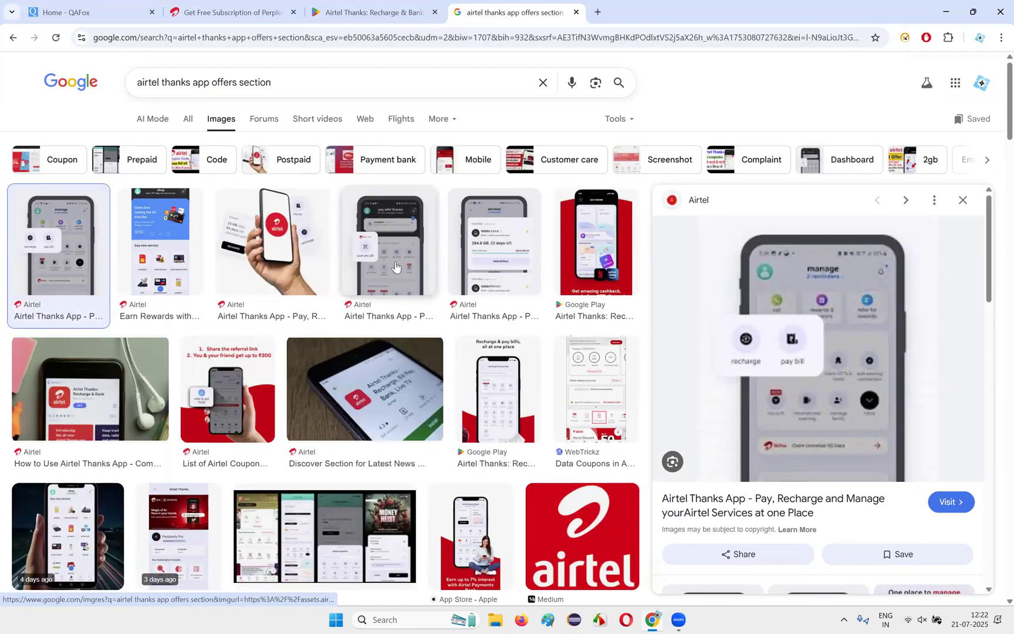
Preview the Airtel Thanks App, DesiDime and Medium images, then go to the Google Play listing tab.
click(389, 241)
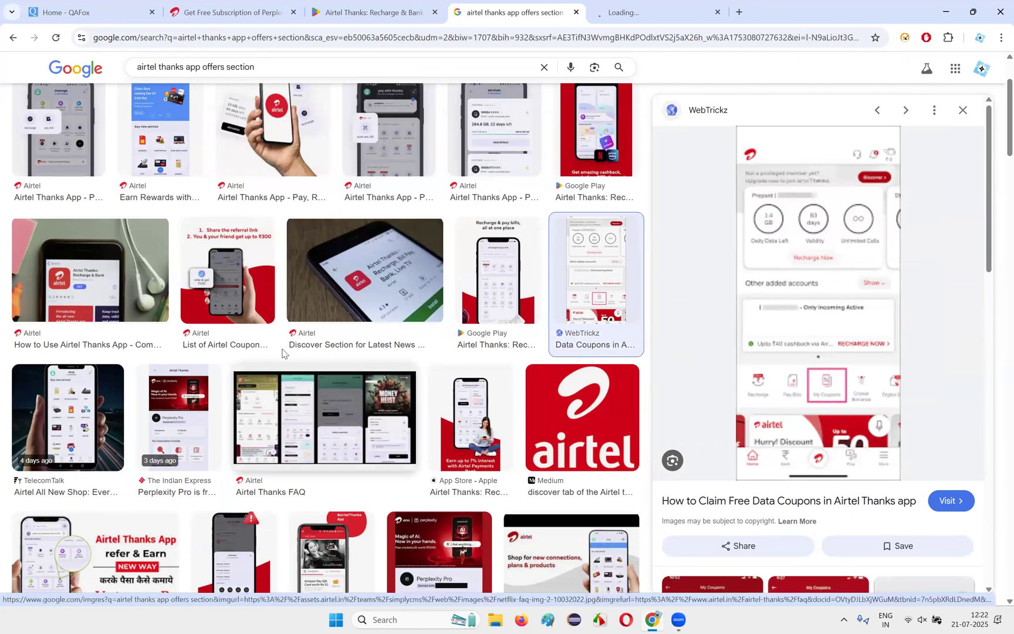
scroll(down, 3)
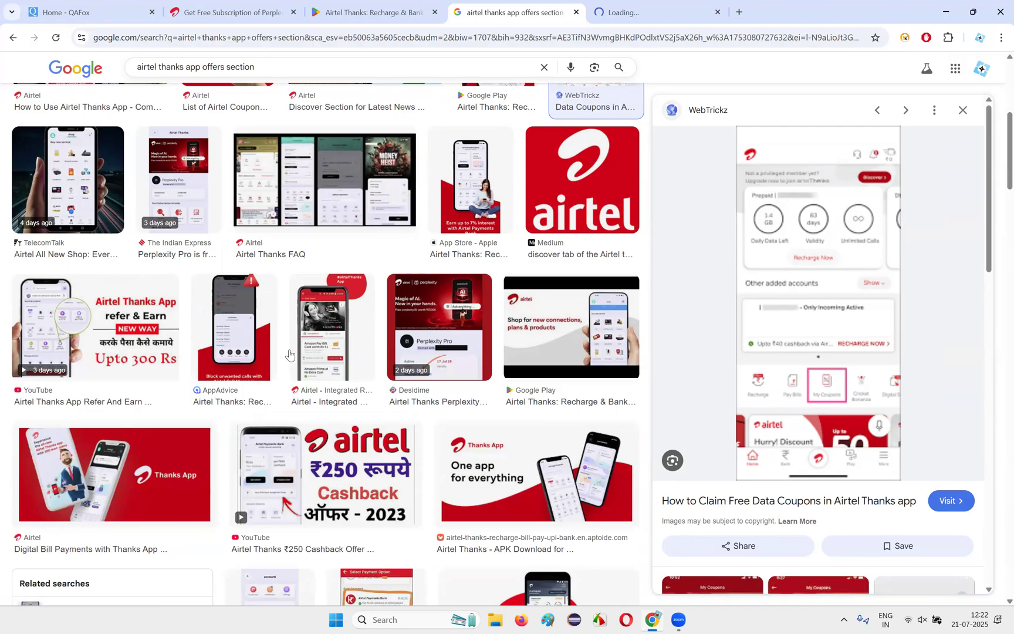
scroll(down, 3)
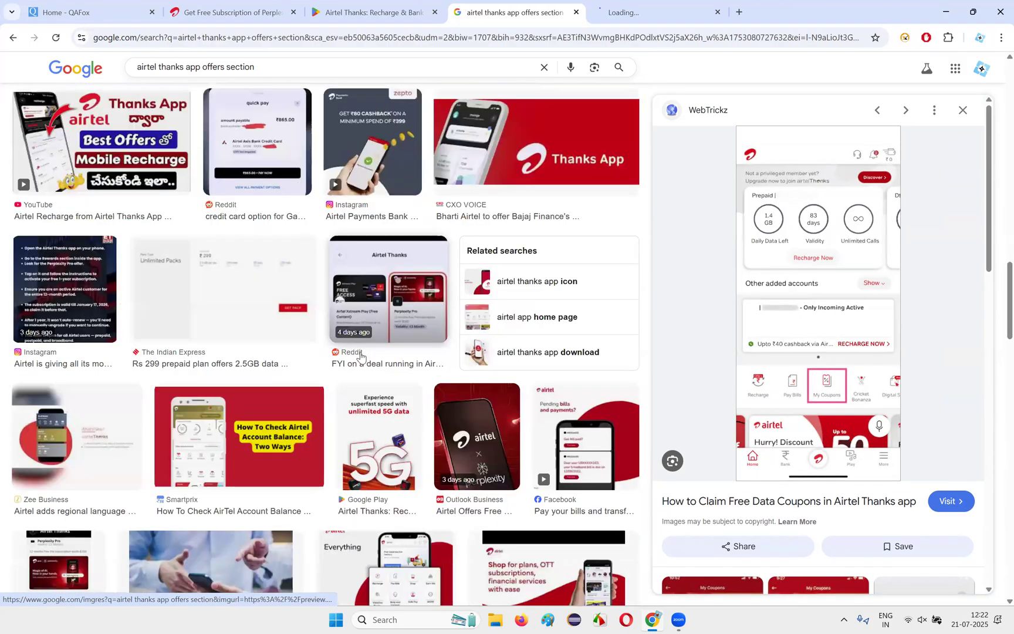
scroll(down, 3)
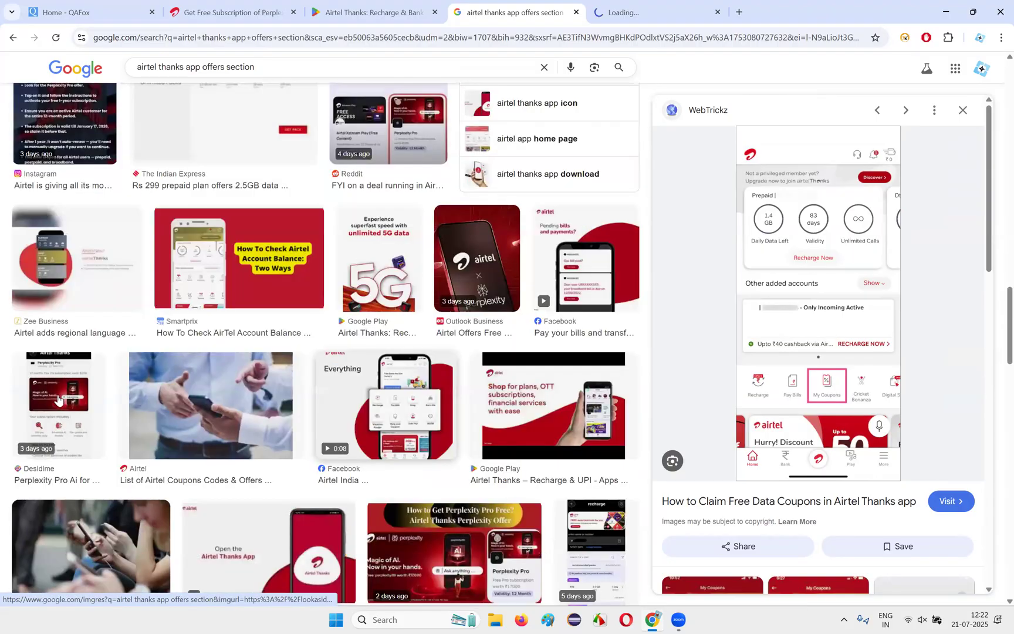
click(59, 405)
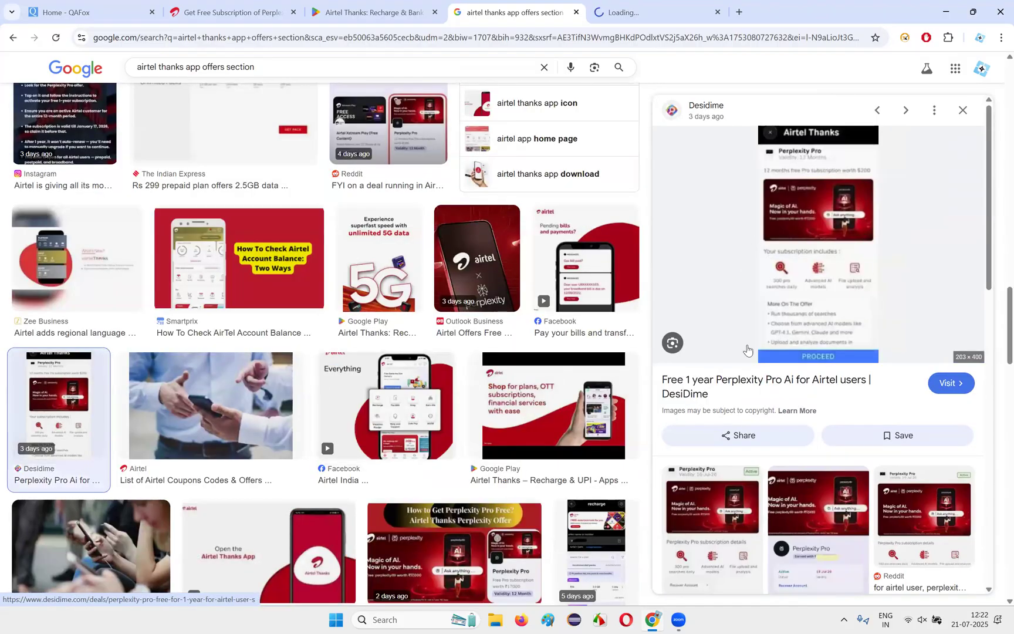
scroll(down, 3)
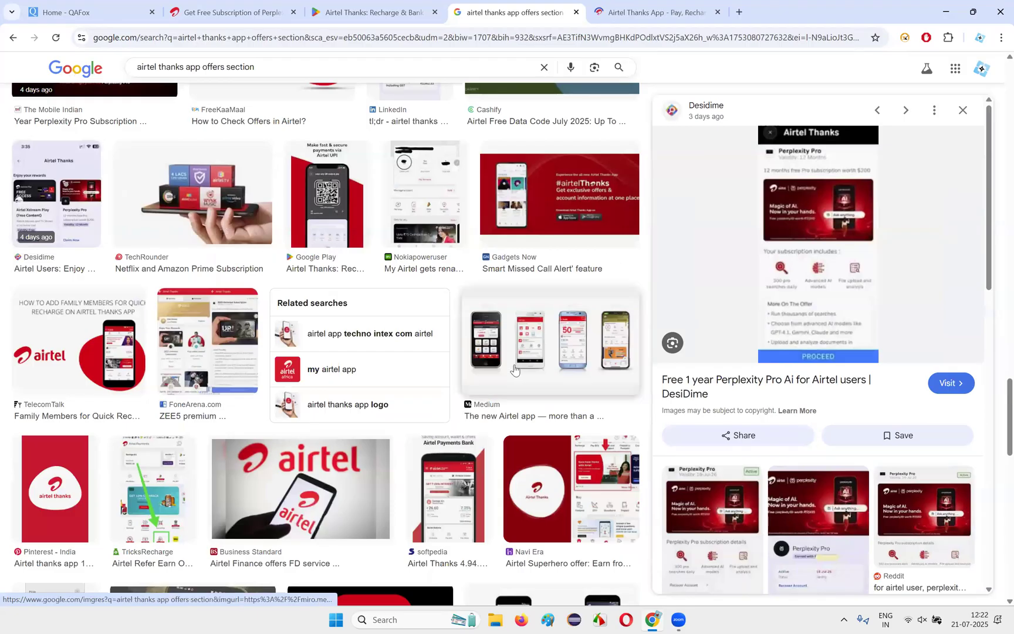
click(551, 341)
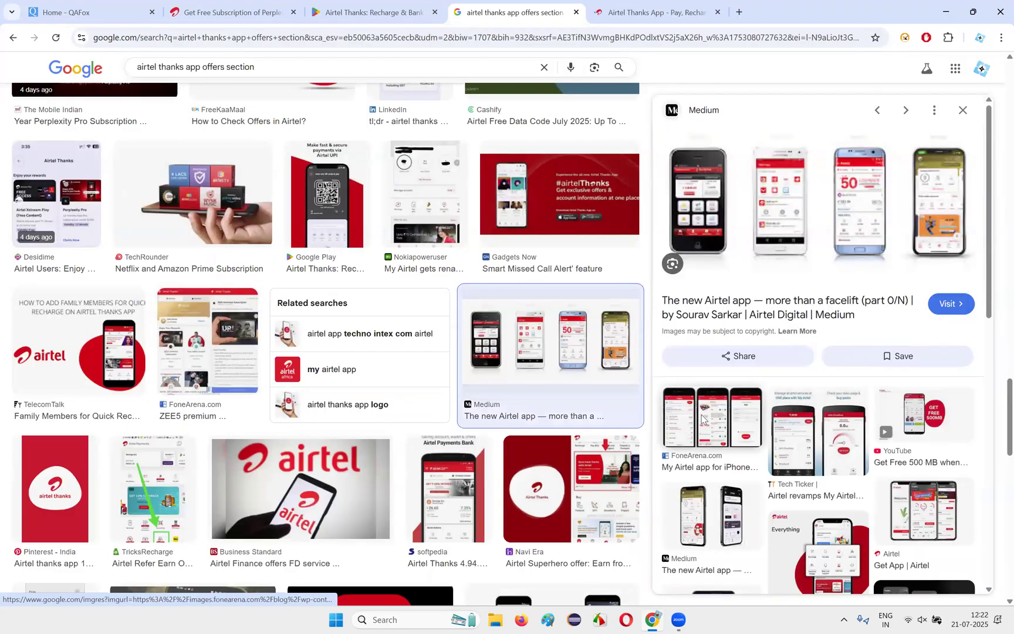
click(709, 417)
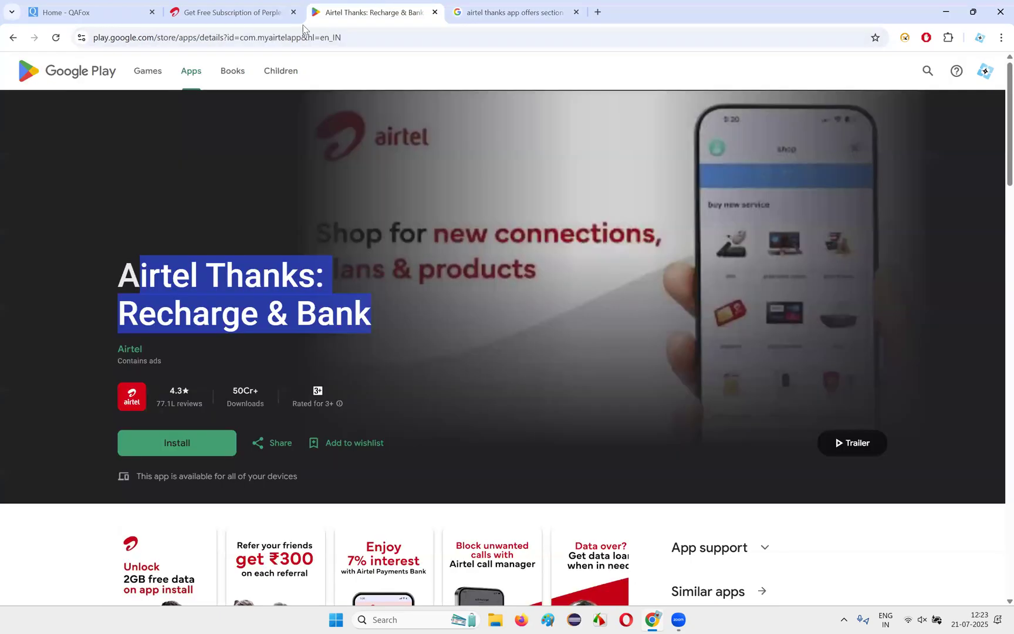
Revisit the Airtel Perplexity Pro page, then search 'airtel thanks app perplexity offer step by step'.
click(231, 11)
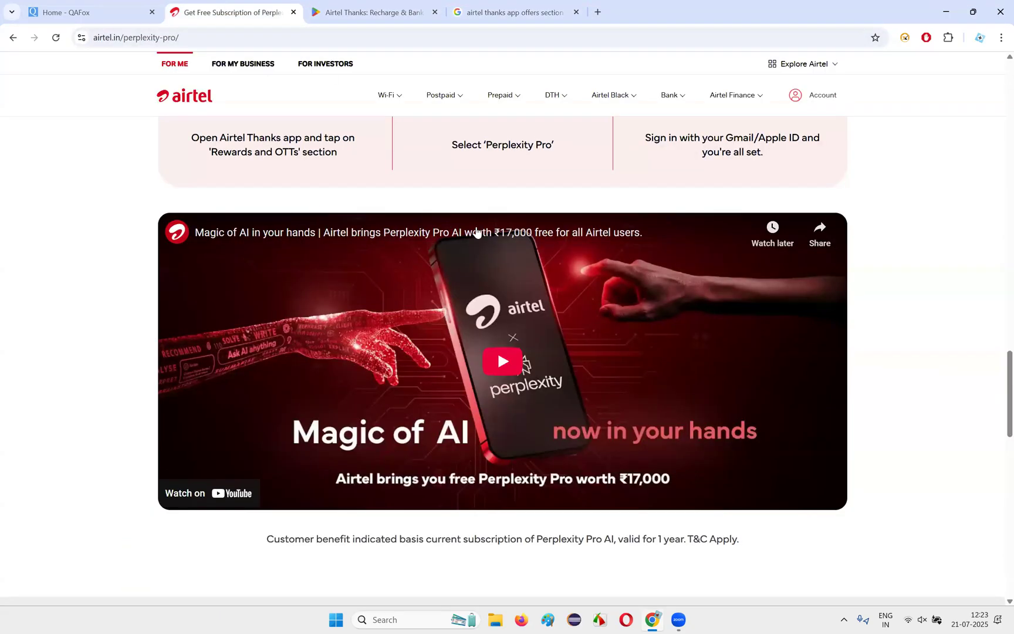
mouse_move(593, 257)
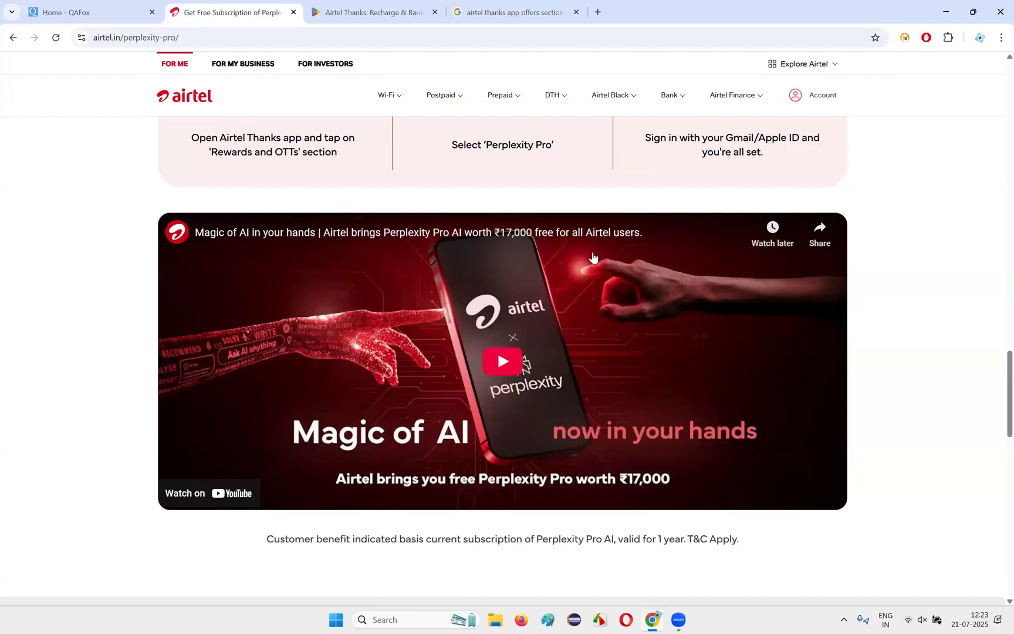
scroll(down, 3)
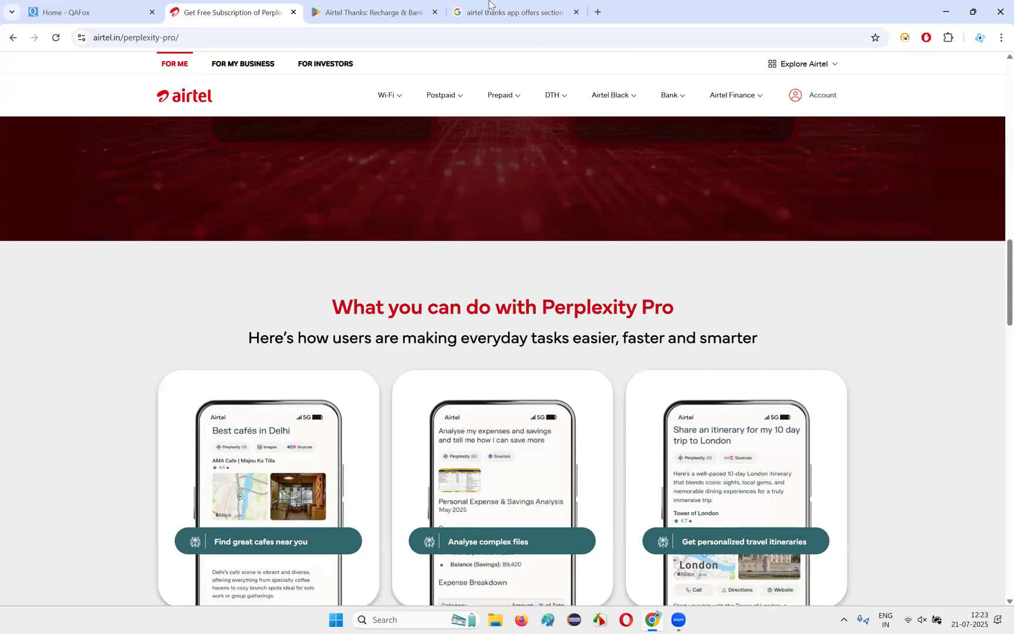
click(369, 11)
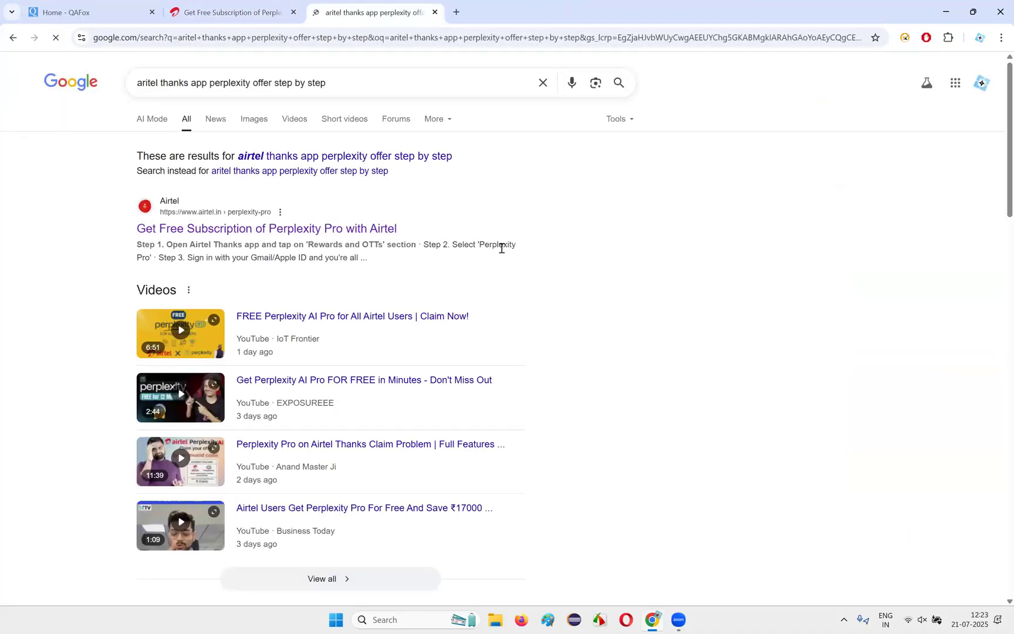
Open the Mint and Indian Express claim-guide articles in tabs and show the Indian Express one.
scroll(down, 3)
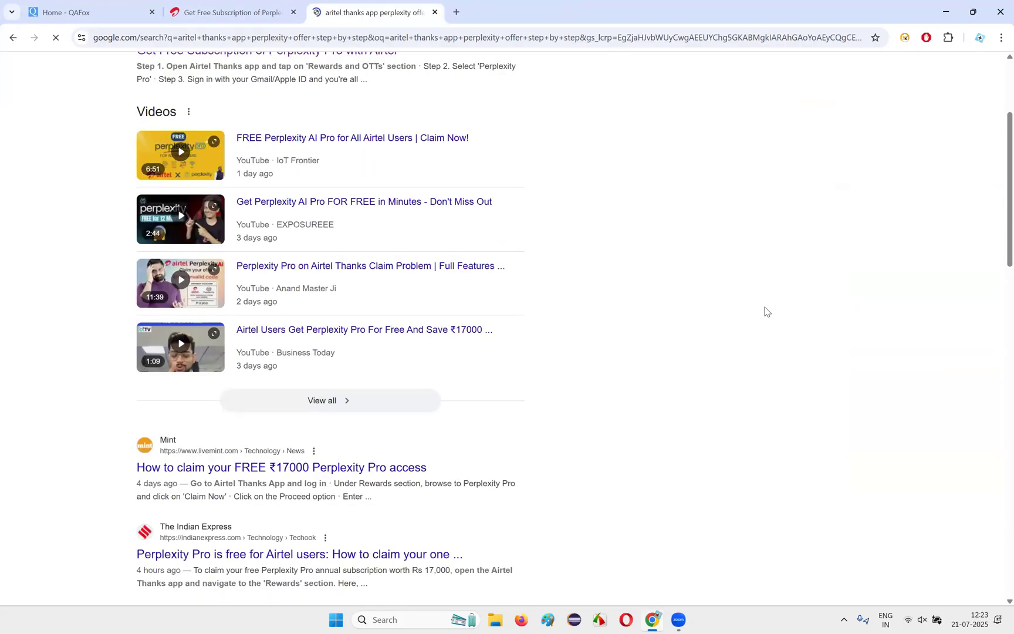
scroll(down, 3)
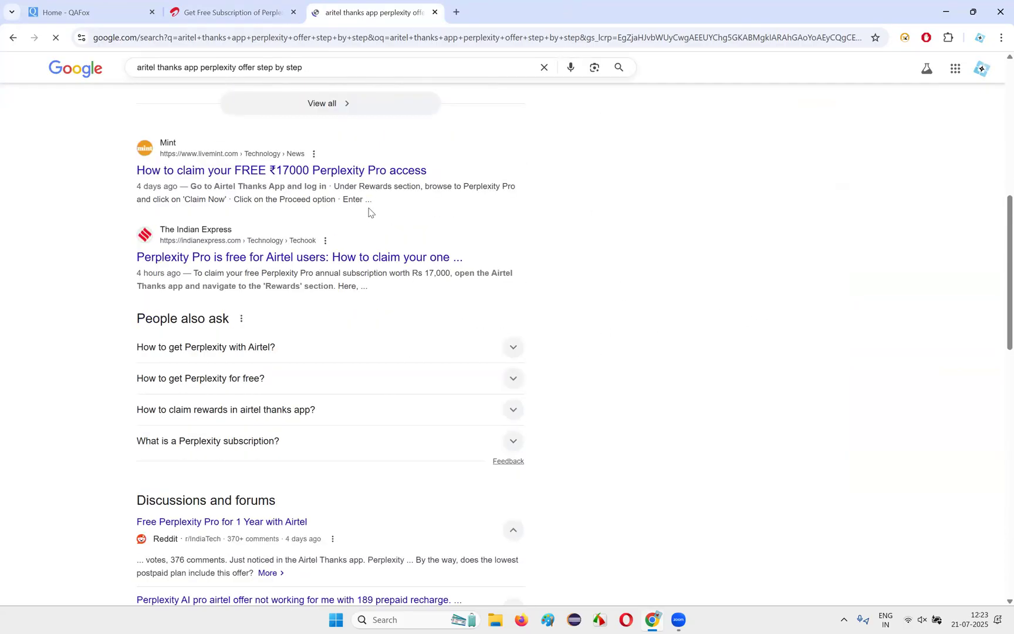
mouse_move(281, 170)
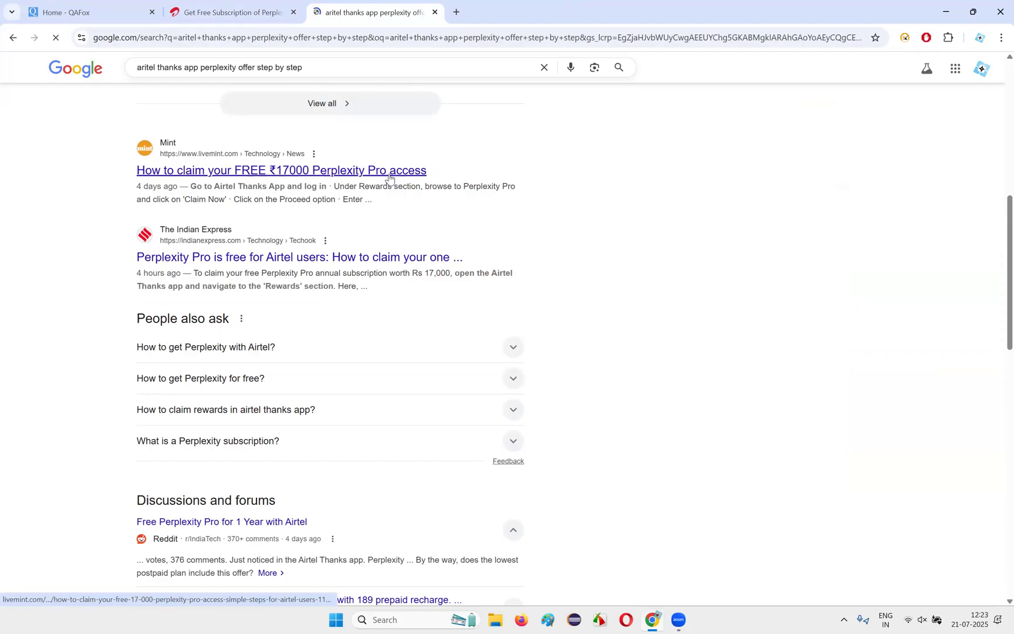
click(281, 170)
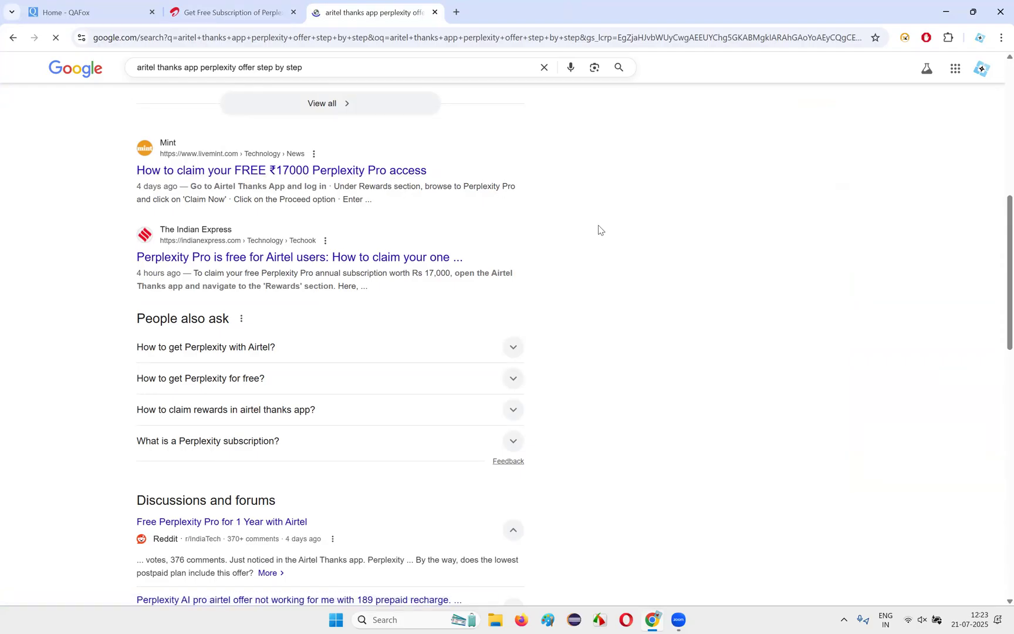
mouse_move(271, 262)
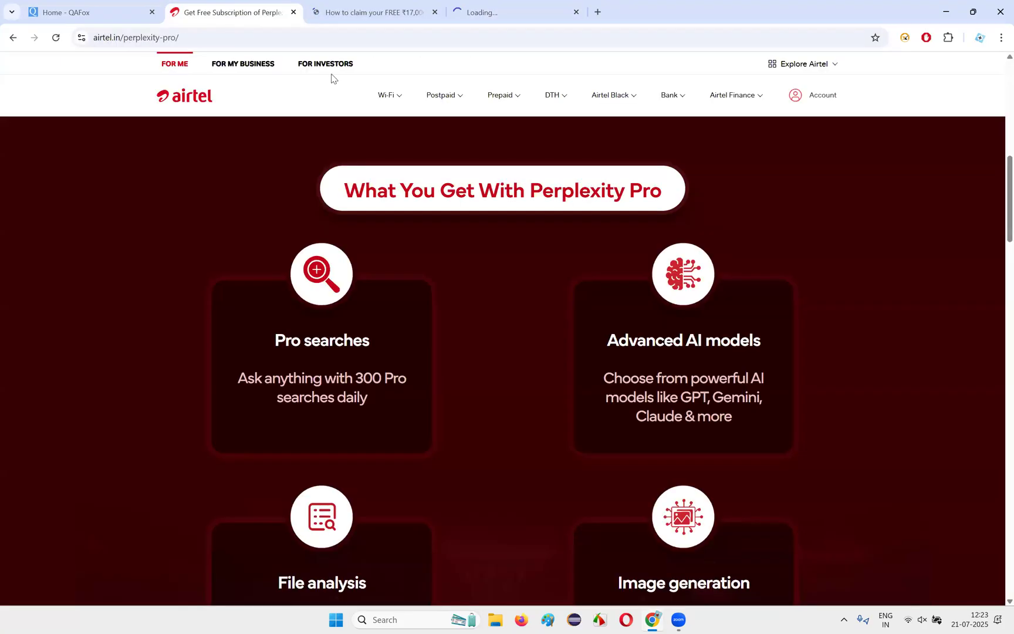
click(514, 12)
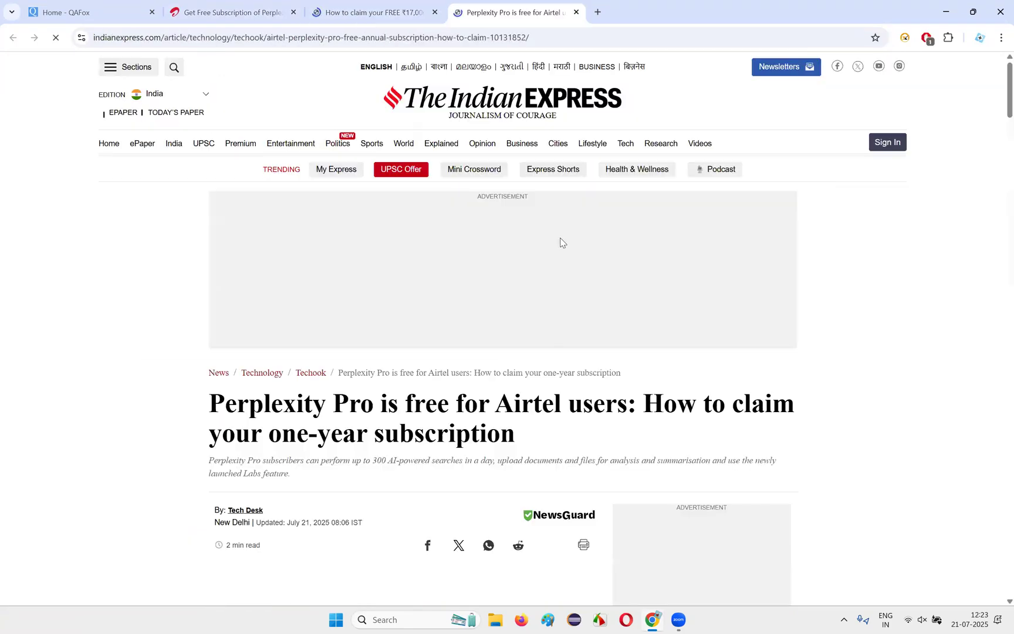
Read down the Indian Express article, briefly checking the Airtel offer page in between.
scroll(down, 3)
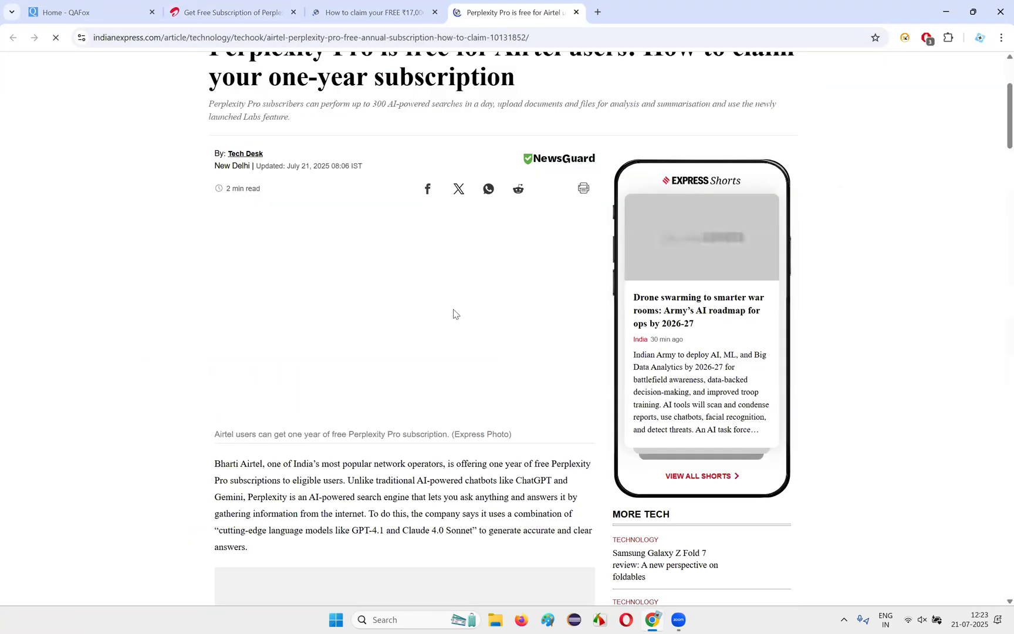
scroll(down, 3)
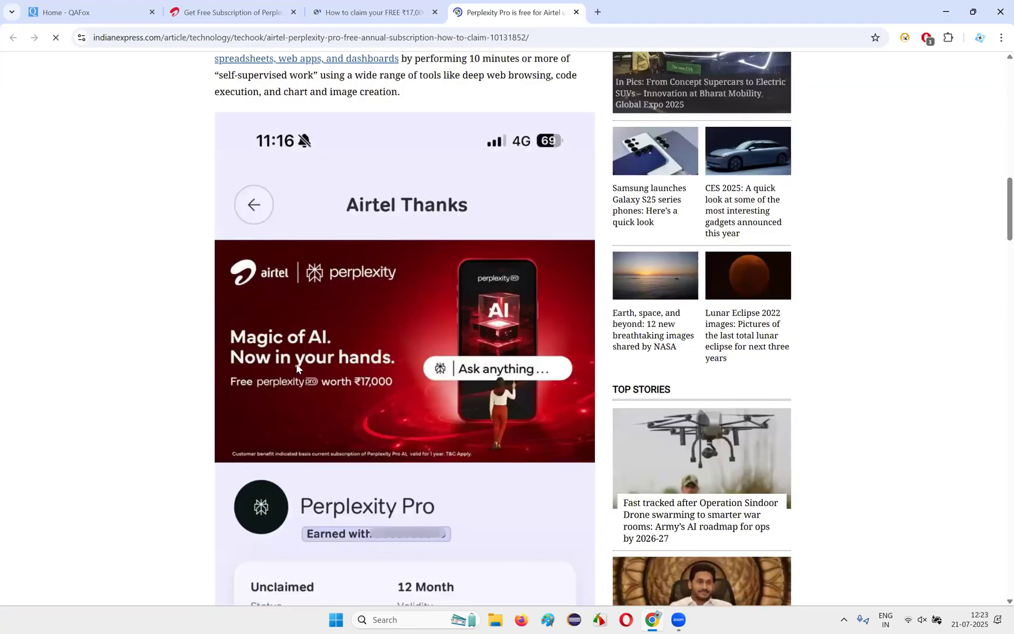
scroll(down, 3)
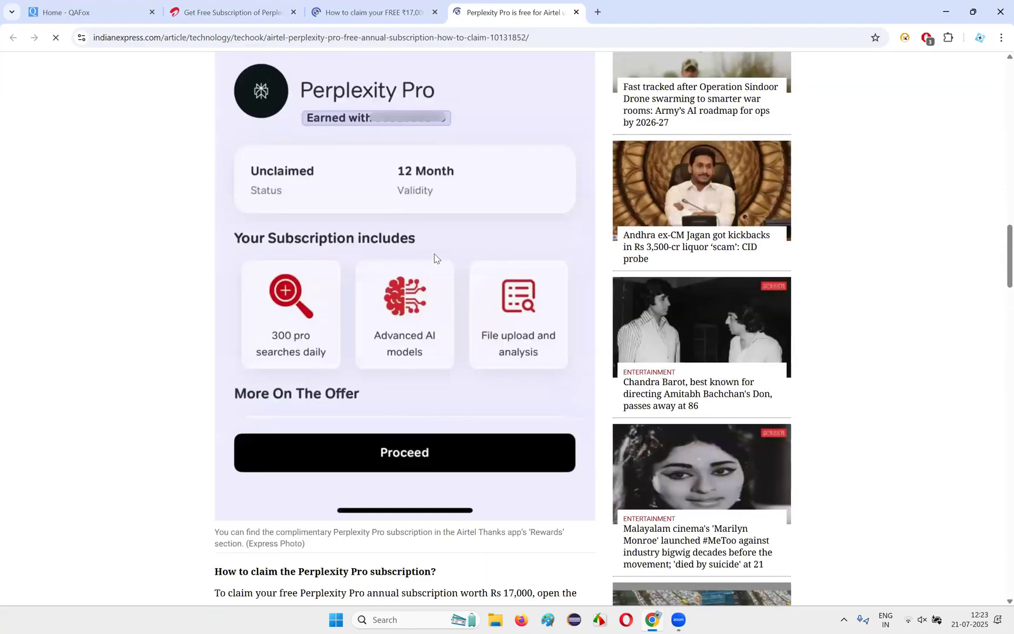
scroll(down, 3)
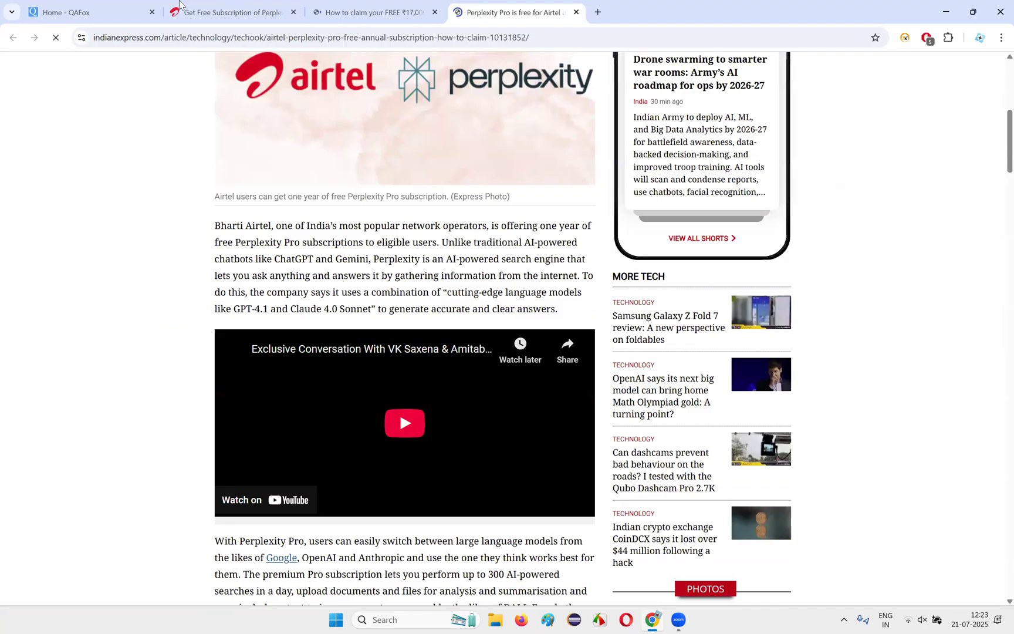
click(232, 12)
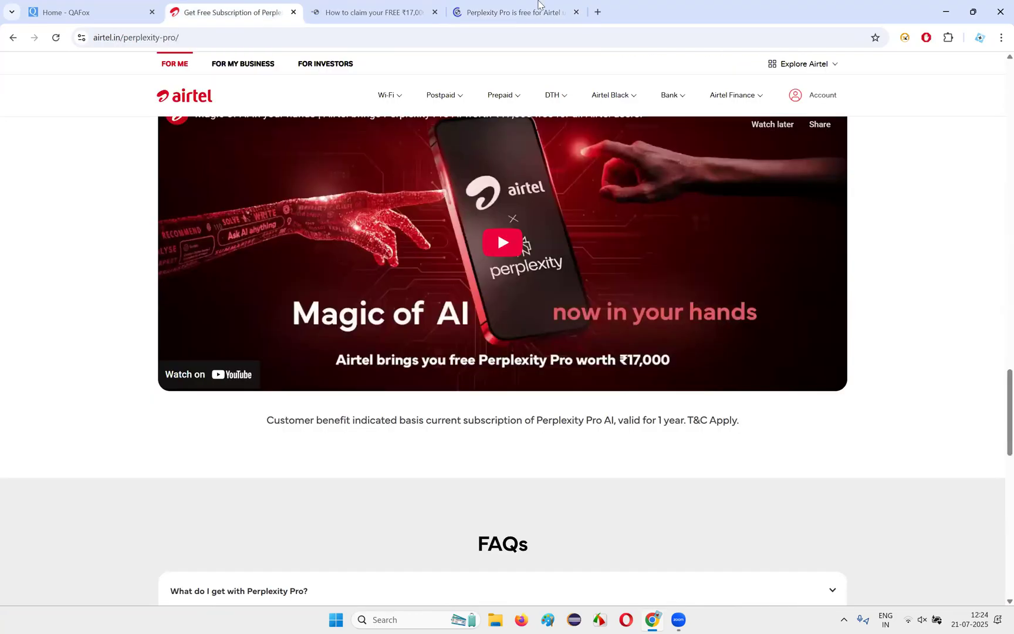
click(515, 12)
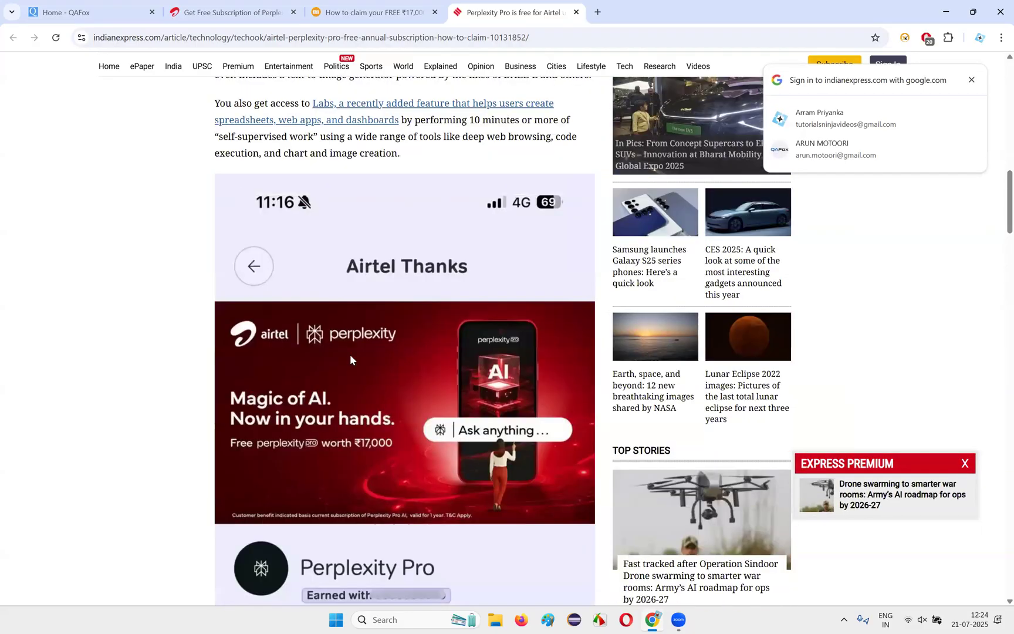
Dismiss the sign-in prompt and continue to the article's claim instructions.
scroll(down, 3)
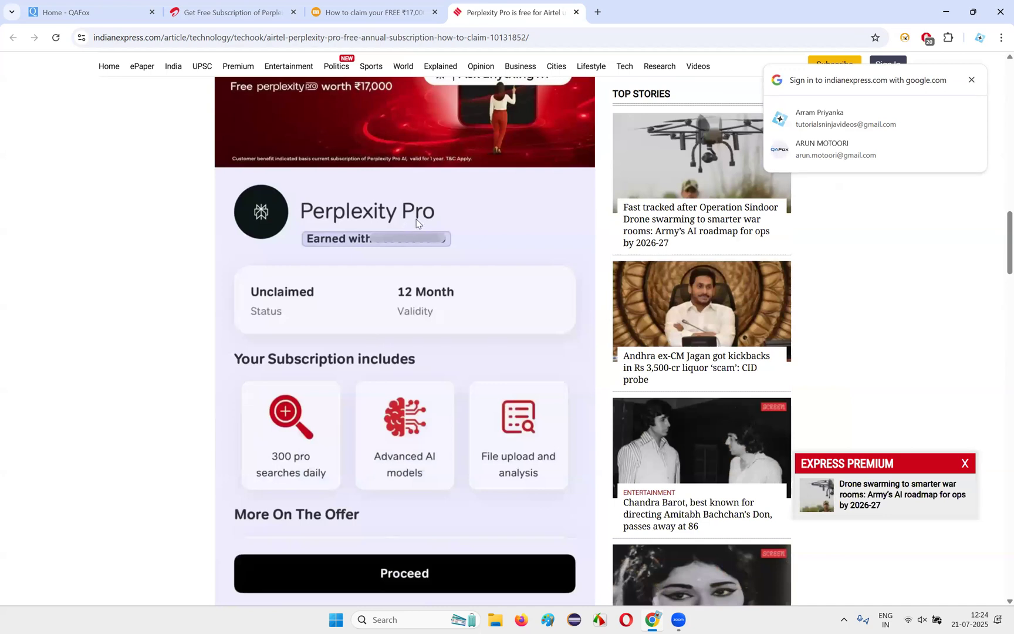
mouse_move(282, 299)
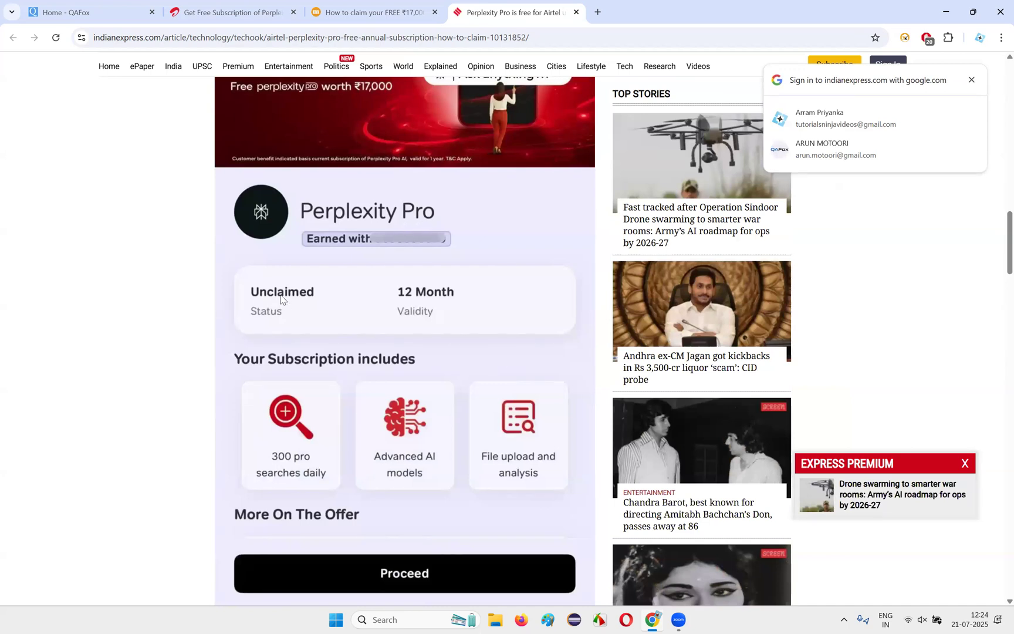
scroll(down, 3)
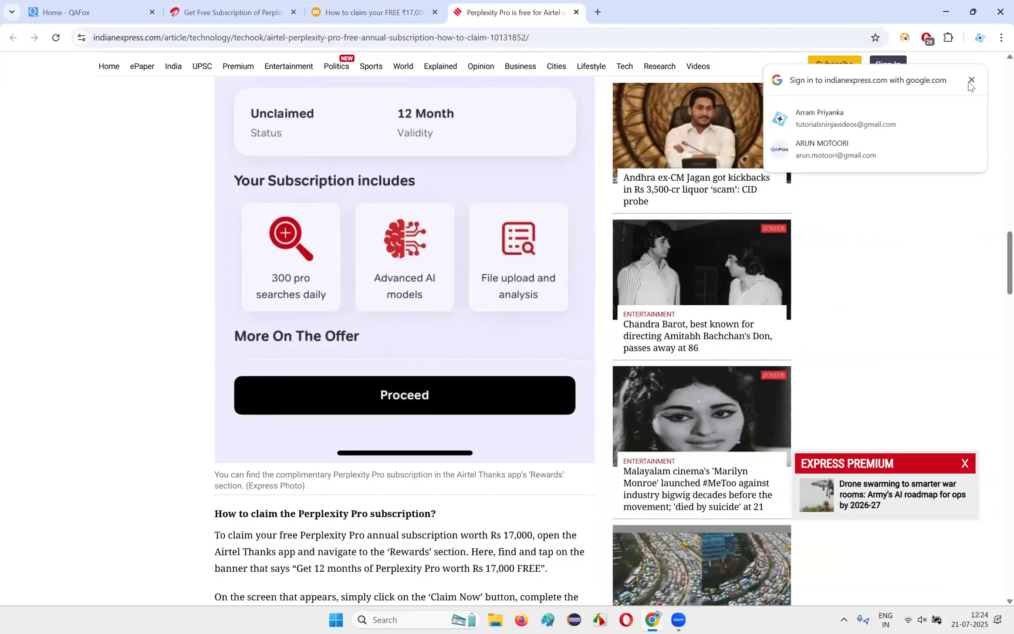
click(971, 80)
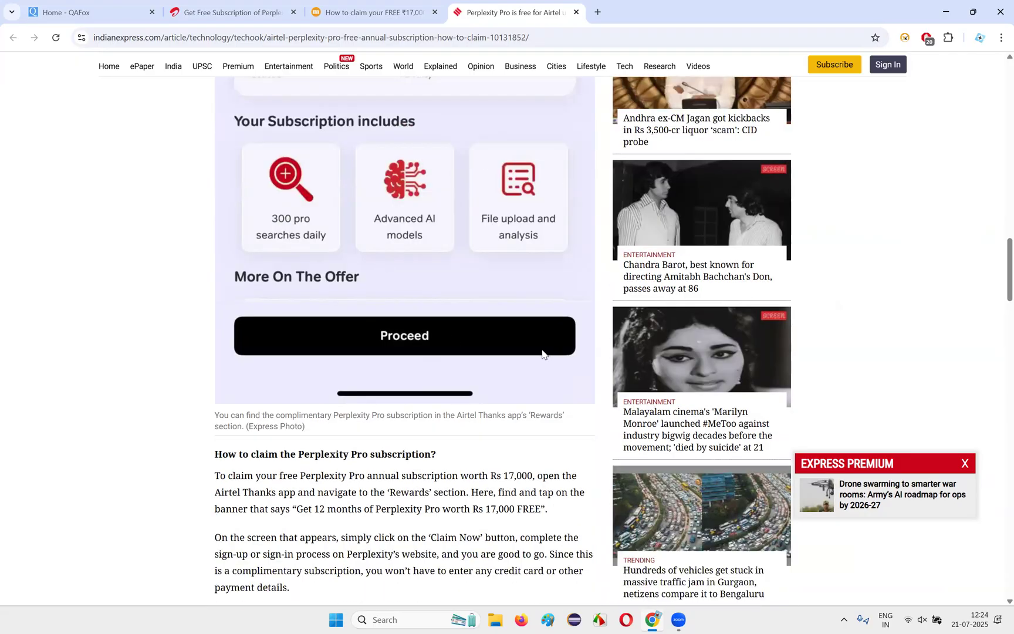
mouse_move(451, 344)
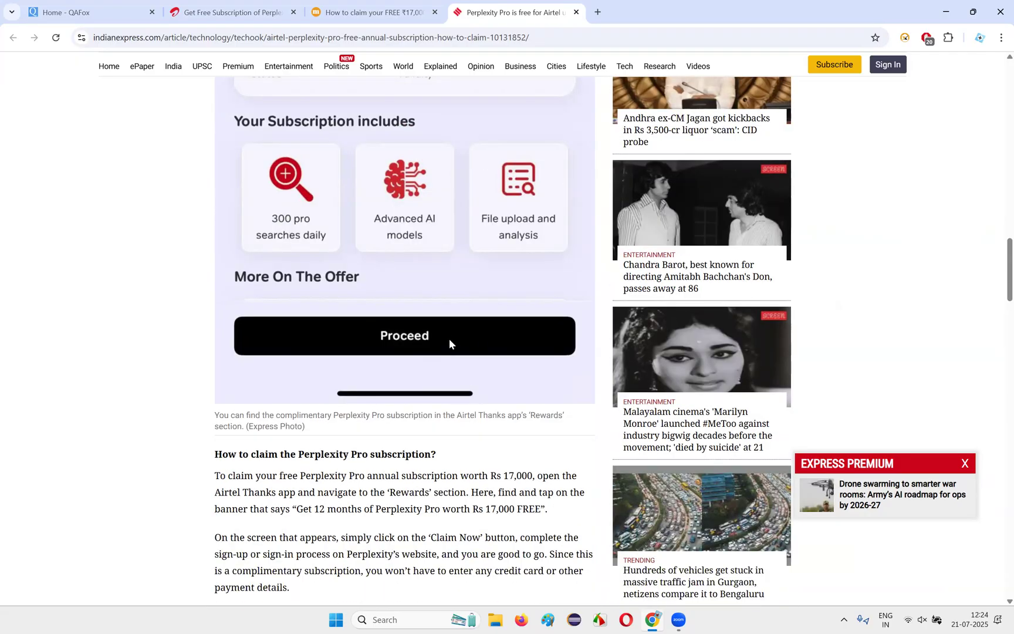
mouse_move(445, 324)
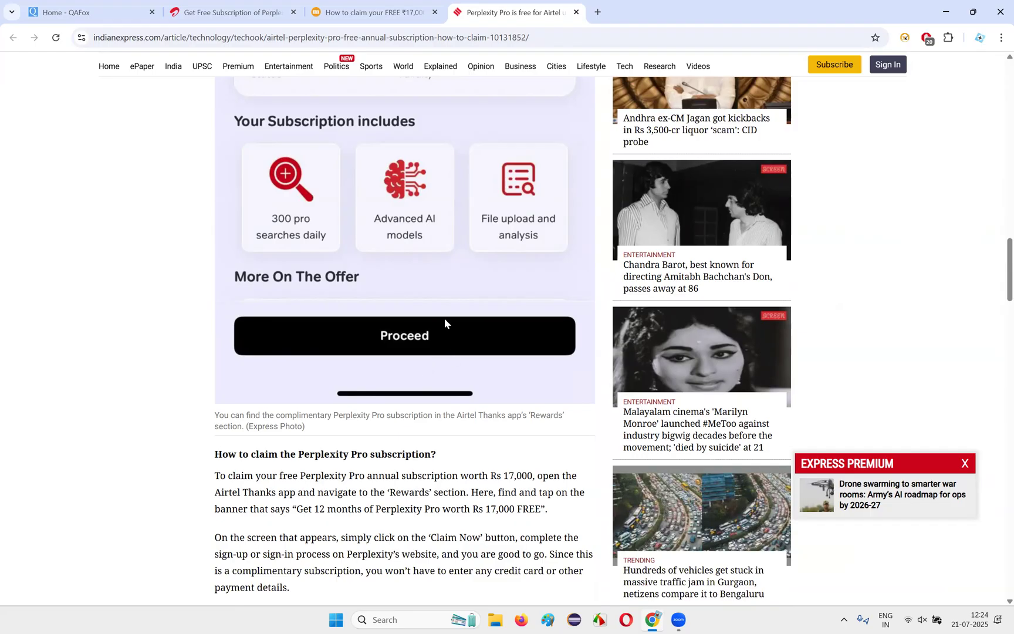
mouse_move(522, 392)
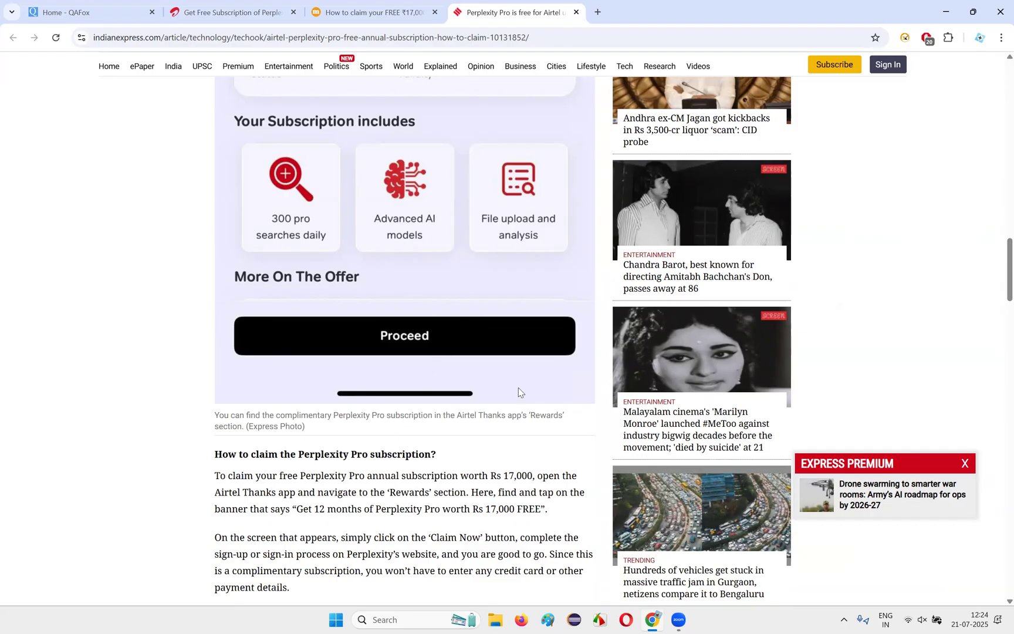
scroll(down, 3)
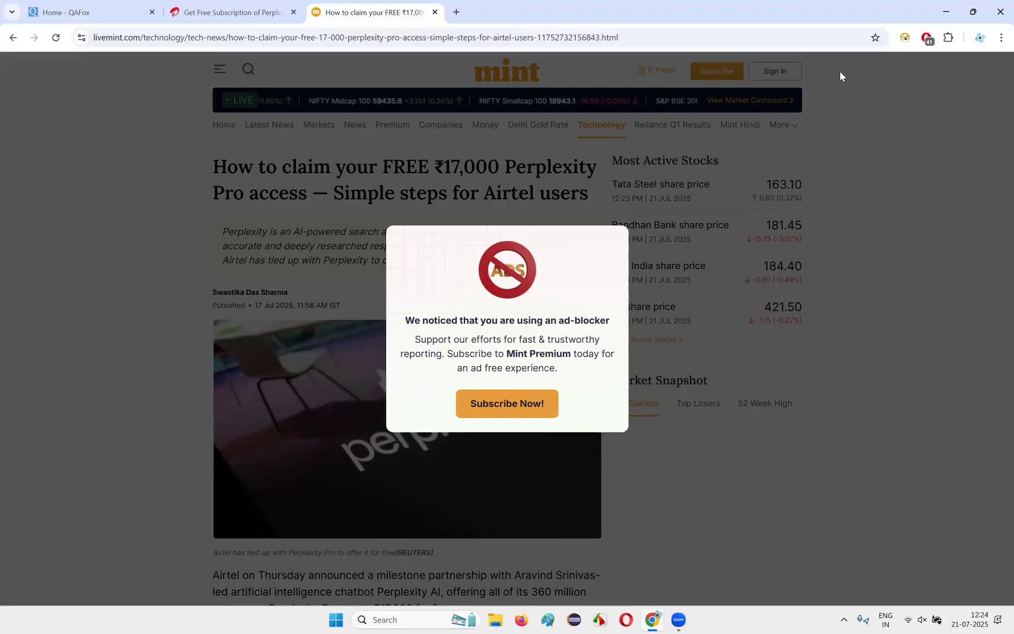
Dismiss Mint's ad-blocker notice, read its claim steps, and open perplexity.ai in a new tab.
click(928, 36)
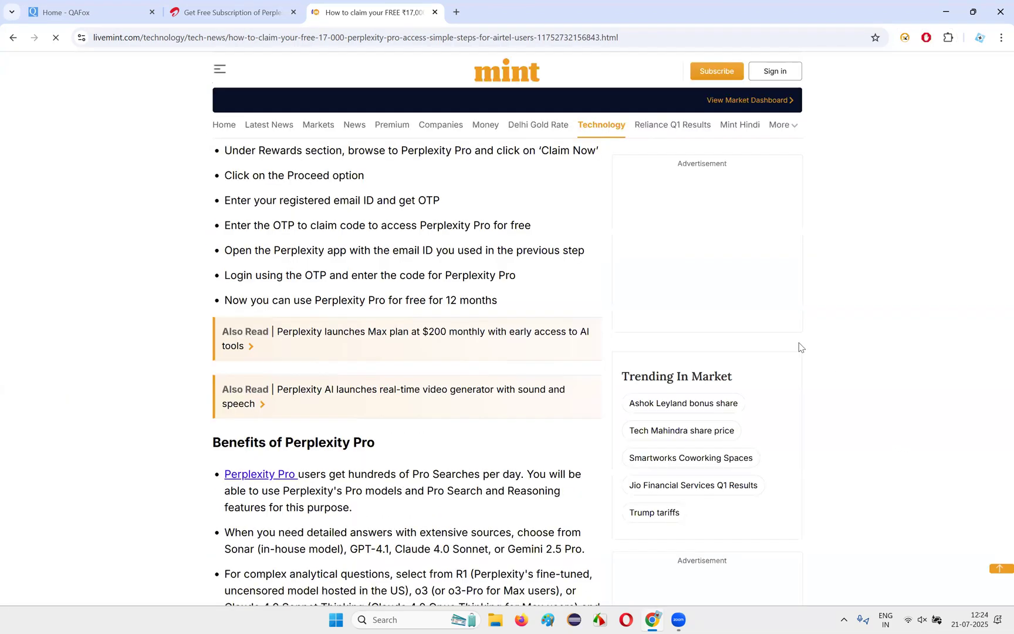
scroll(down, 3)
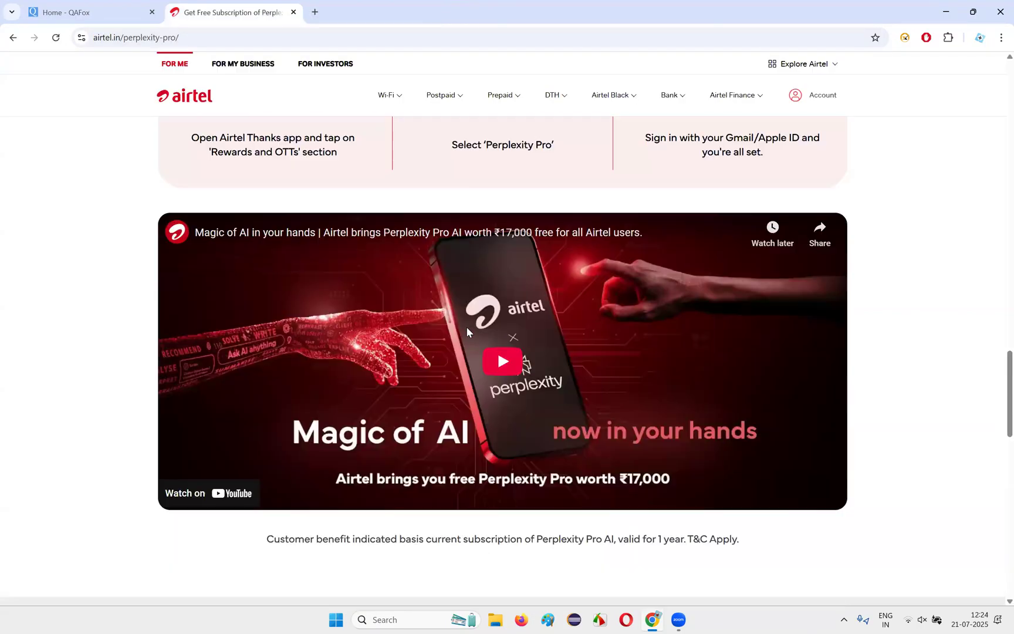
scroll(down, 3)
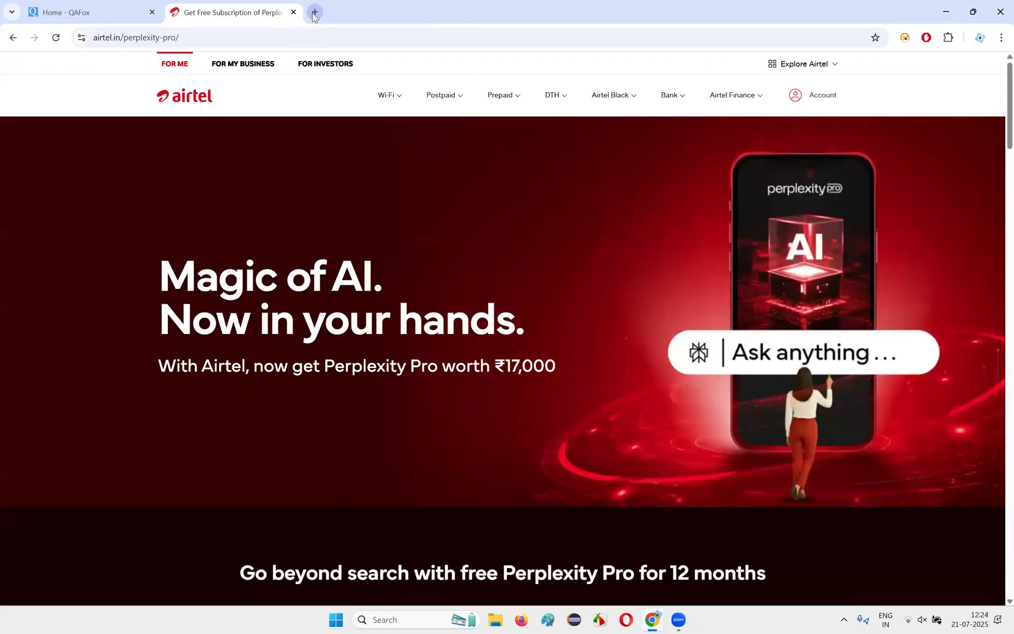
click(314, 12)
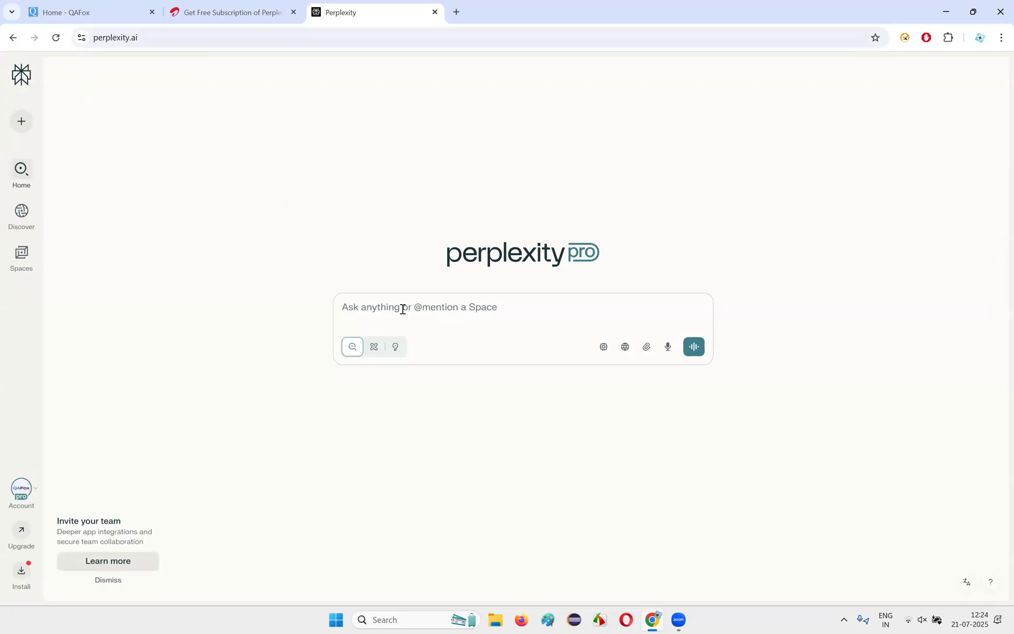
mouse_move(581, 269)
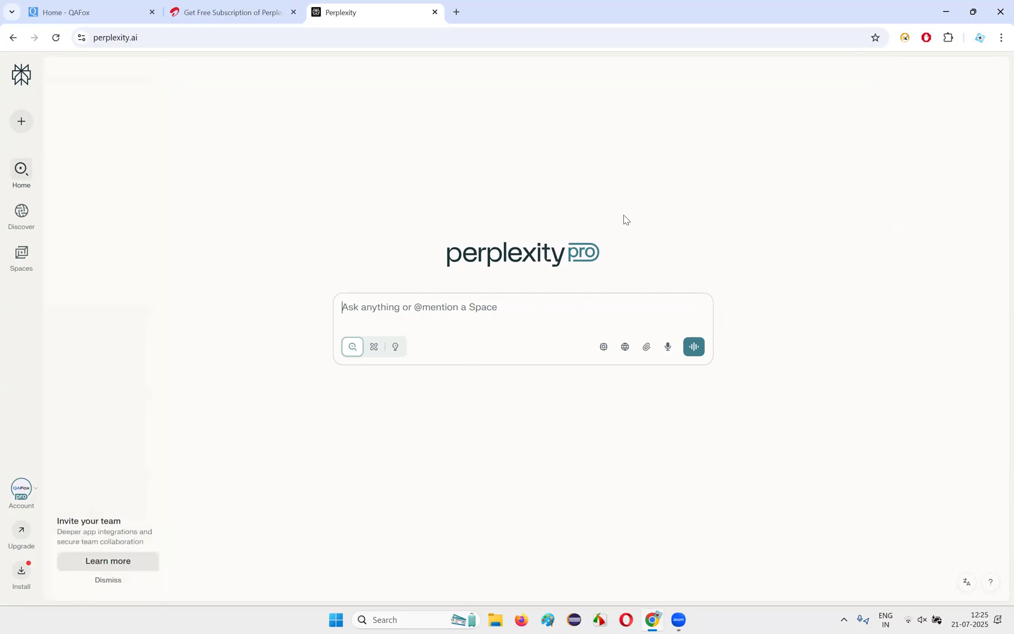
mouse_move(655, 360)
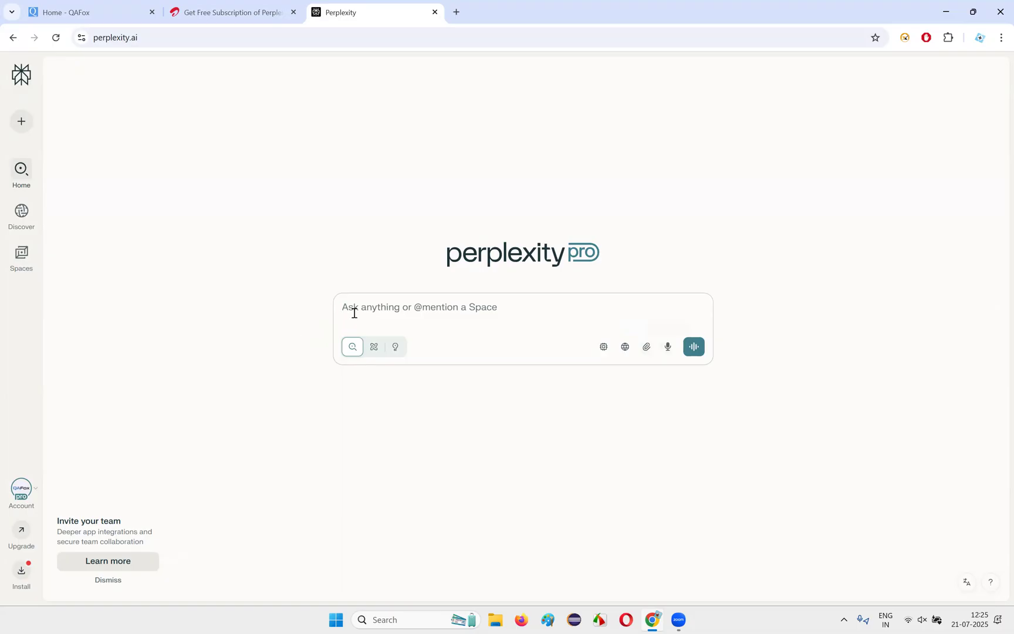
mouse_move(391, 554)
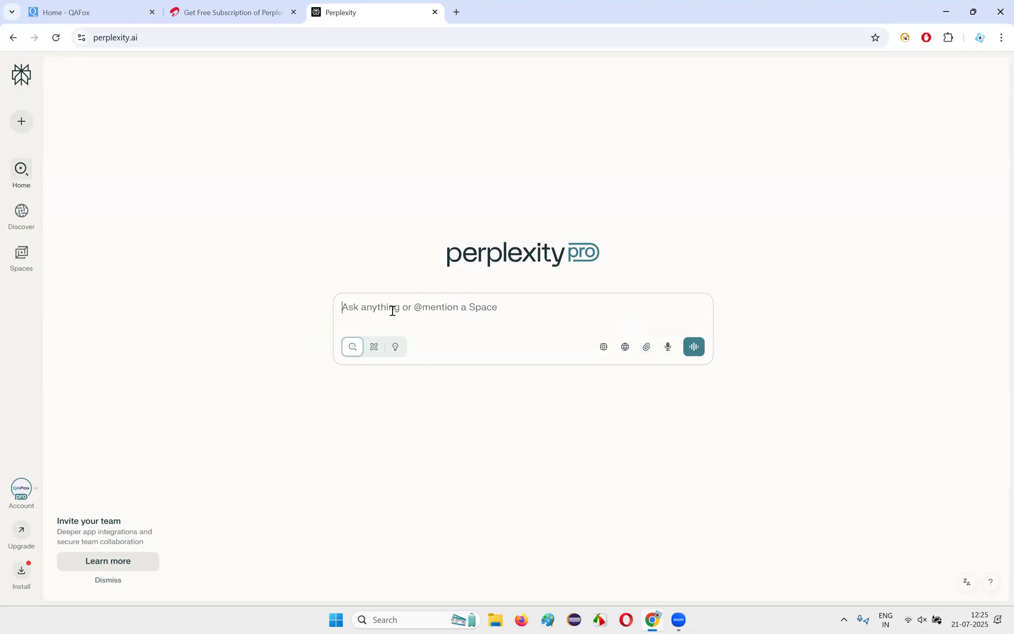
Ask Perplexity for the step-by-step process to claim the free 12-month Perplexity Pro subscription.
text(Can you show me t)
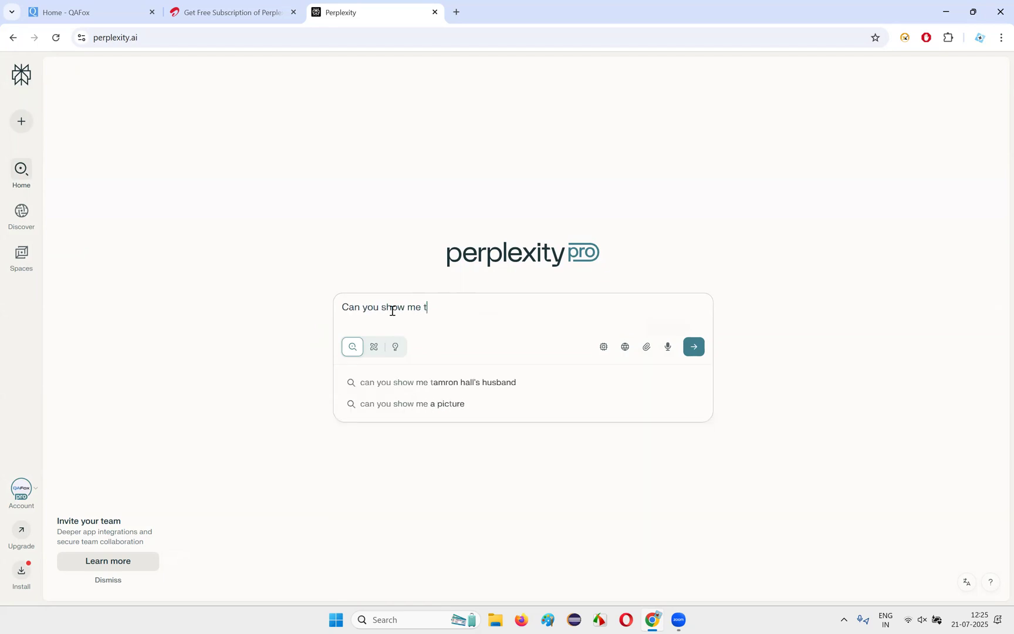
text(he step)
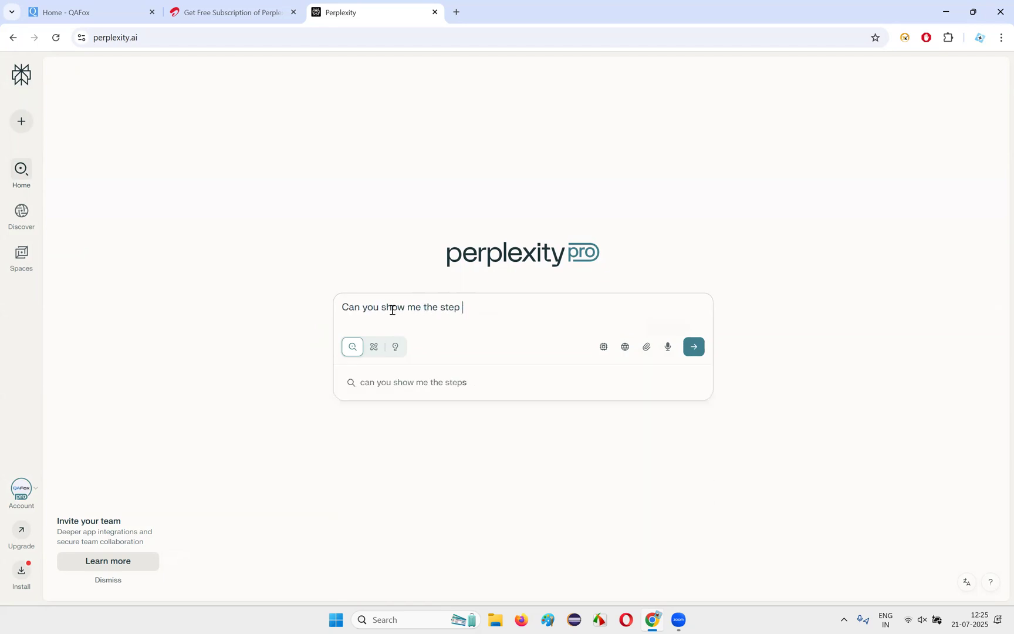
text(by step process)
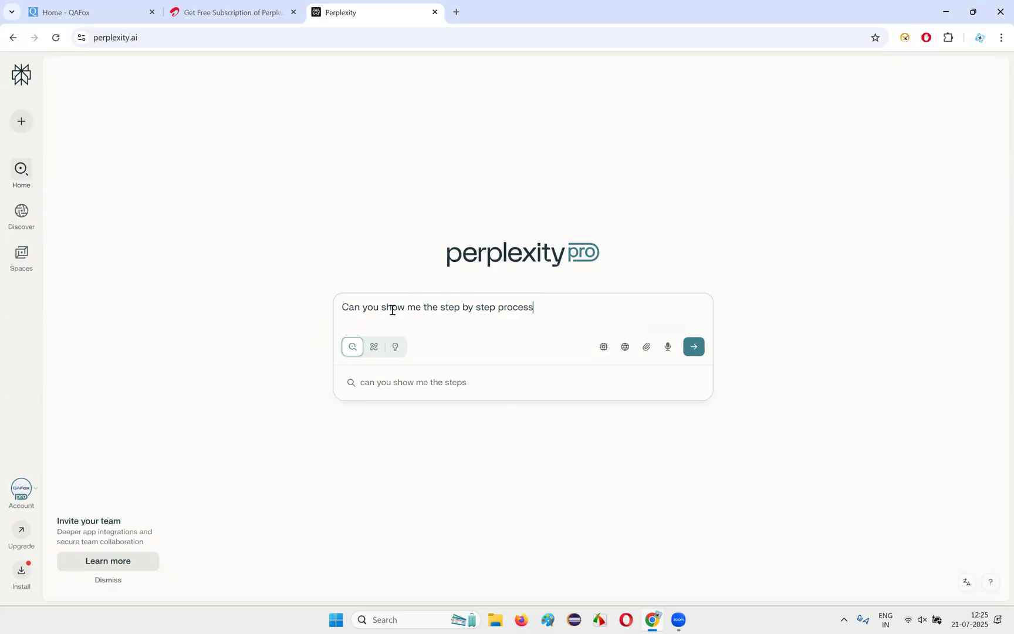
text(to subscribe)
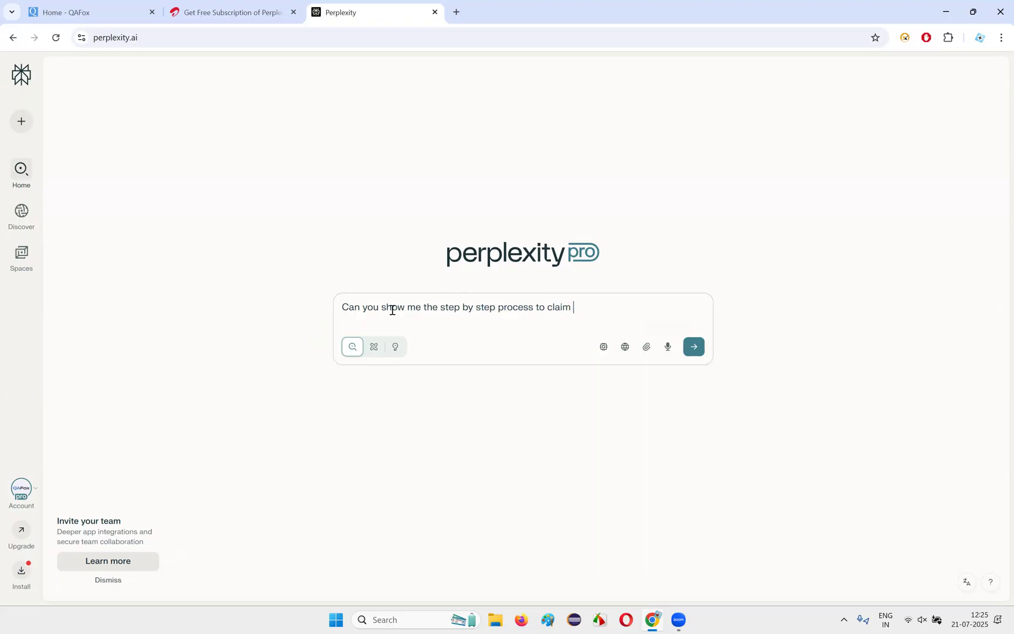
text(Perplexity Pro)
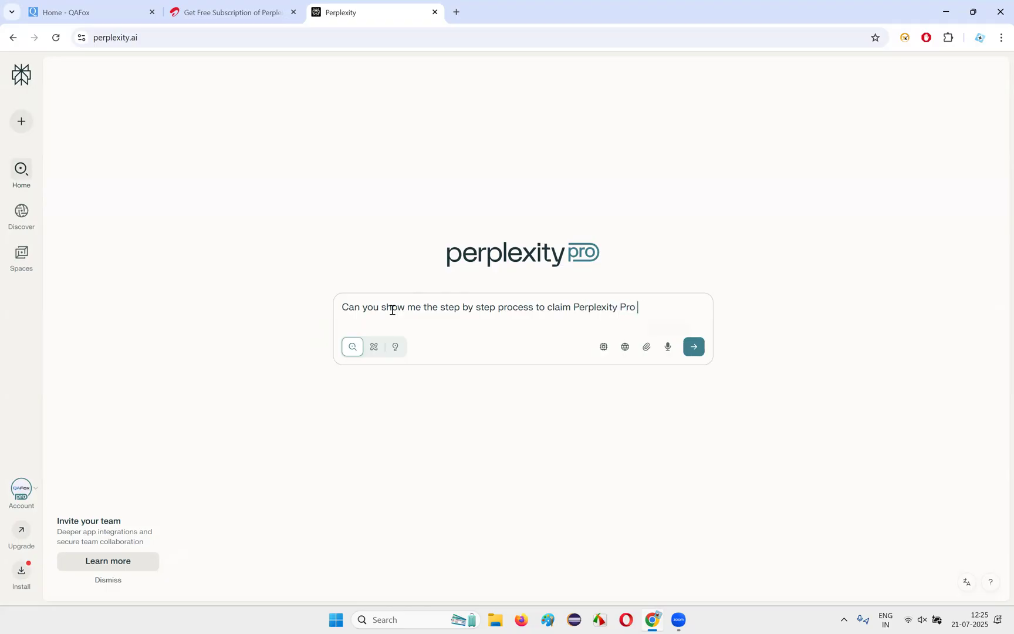
text(s)
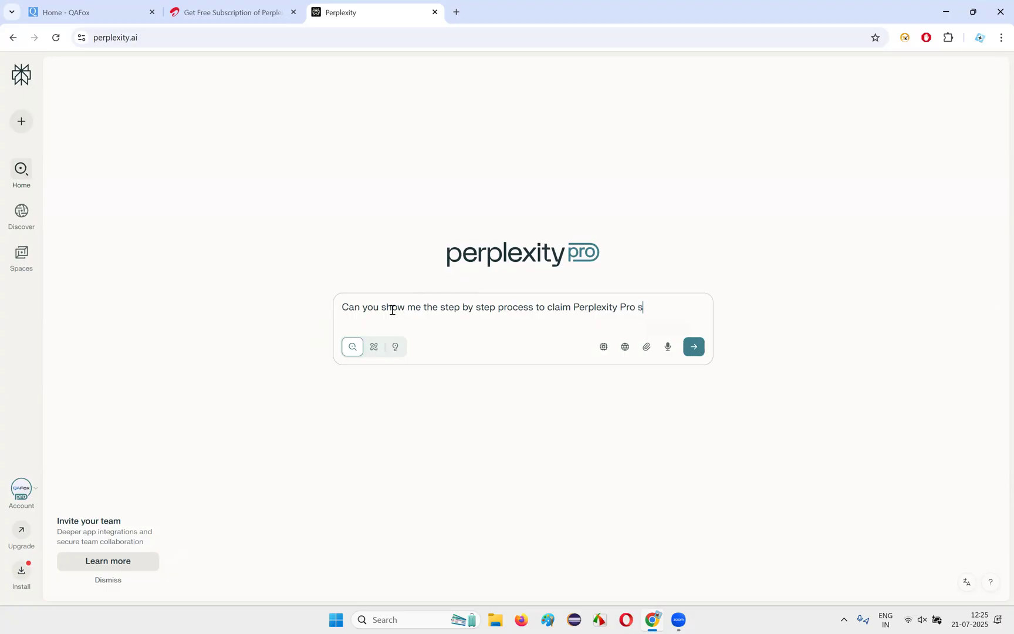
text(free)
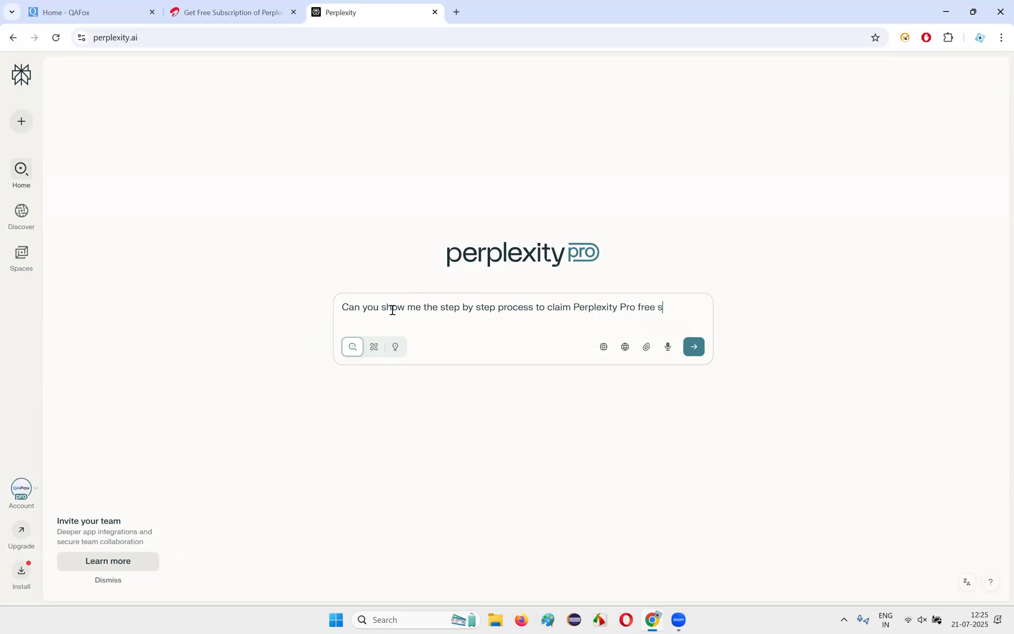
text(ubscri)
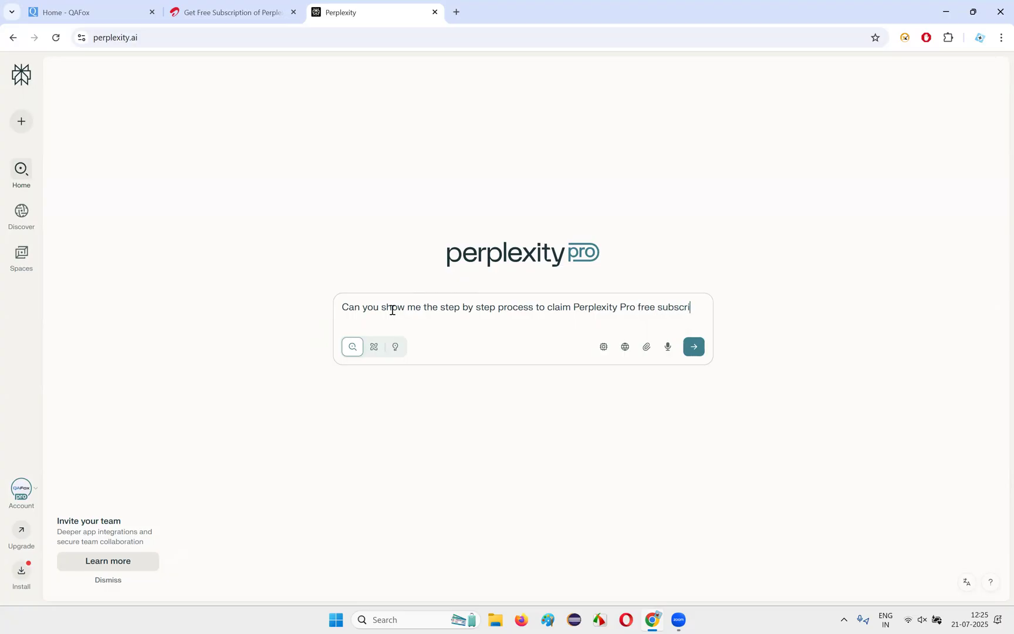
text(ption for)
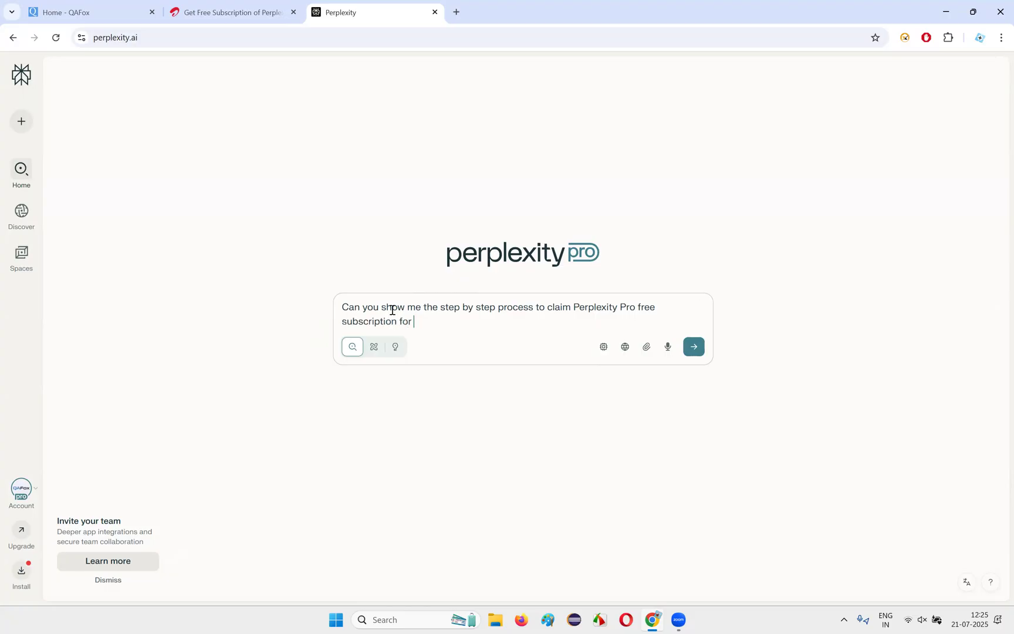
text(12 months offer)
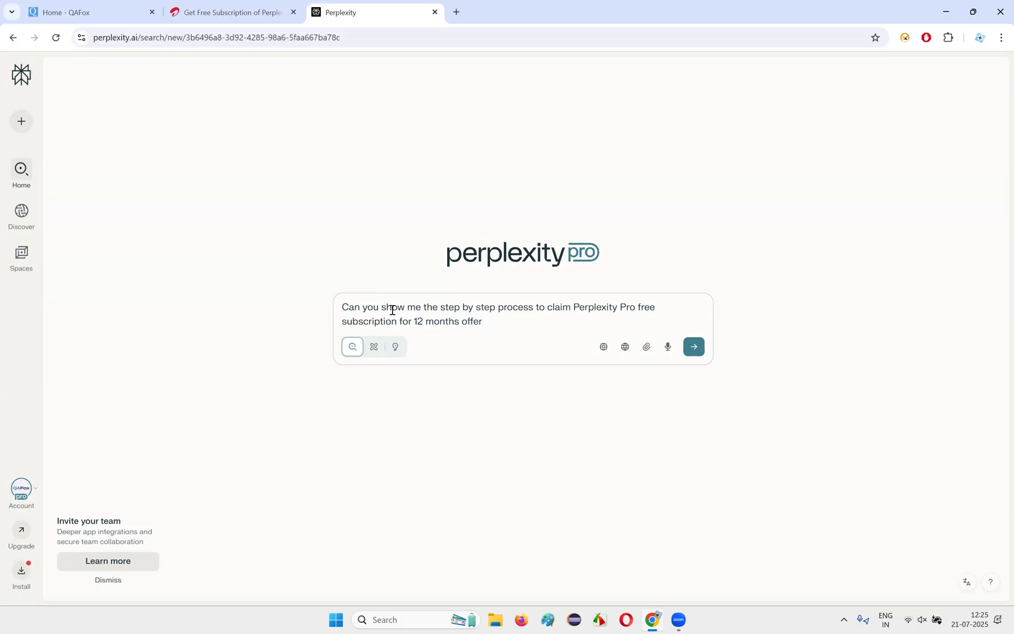
click(693, 346)
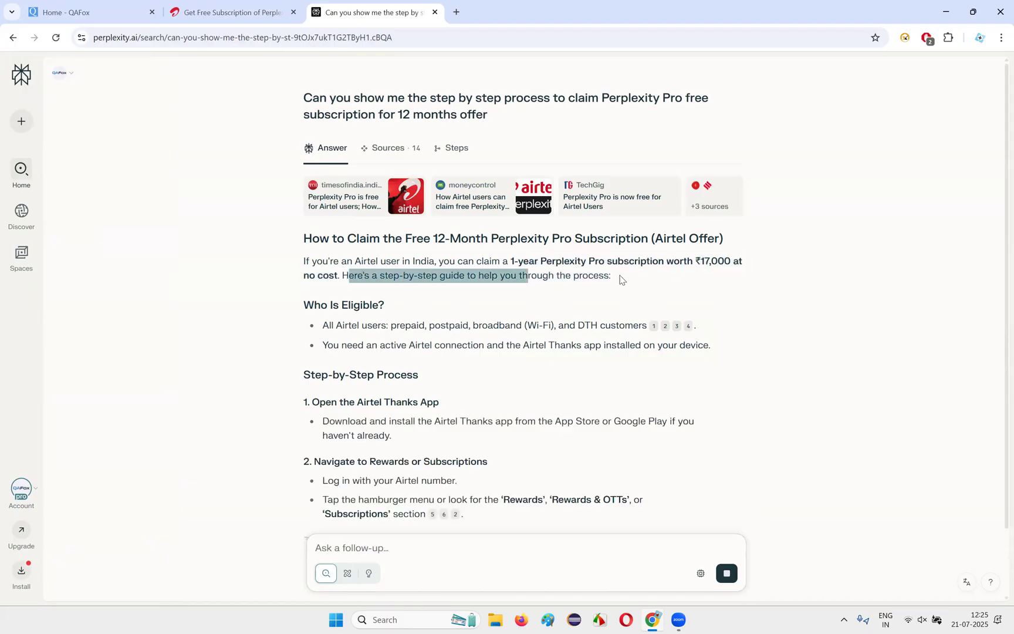
scroll(down, 3)
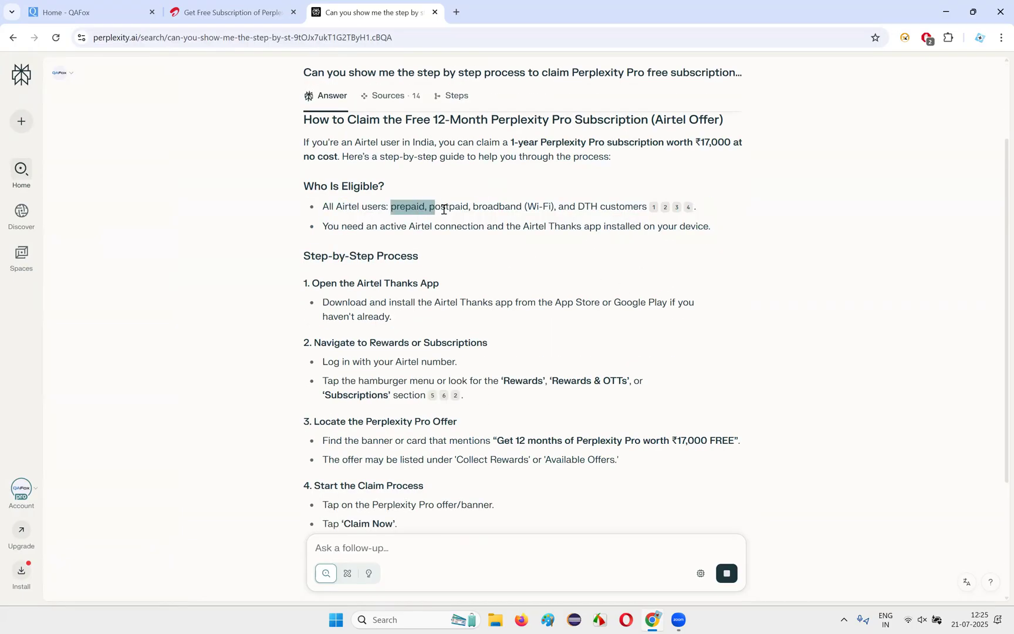
click(584, 216)
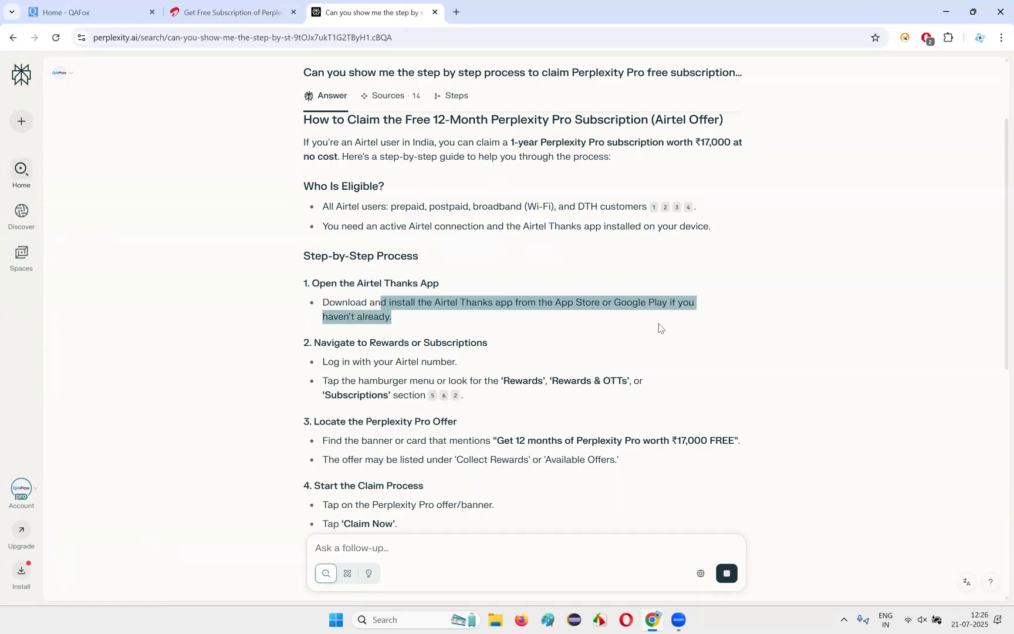
scroll(down, 3)
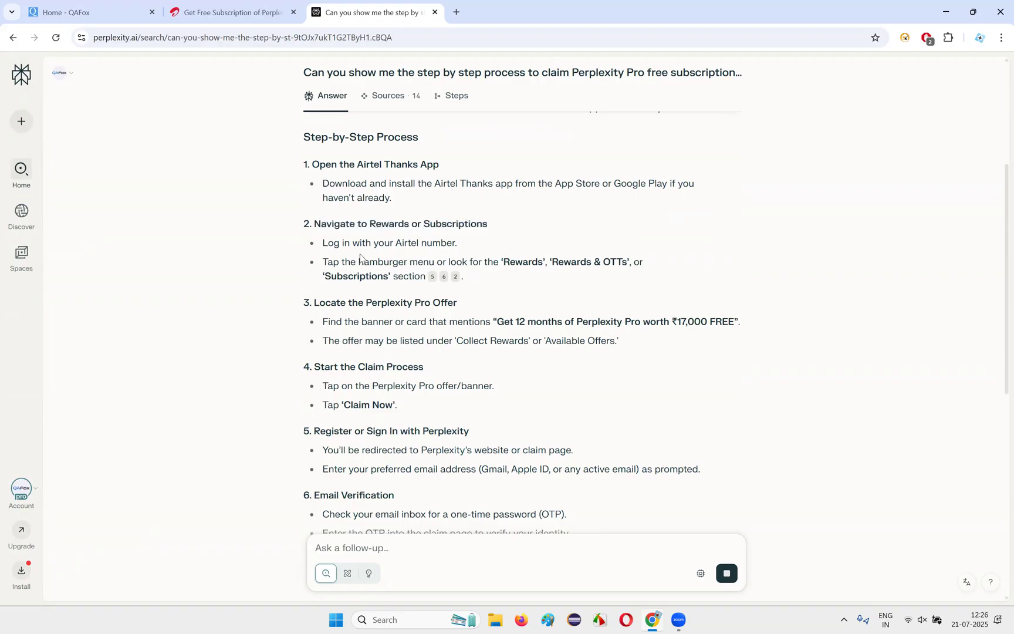
drag(339, 262, 463, 276)
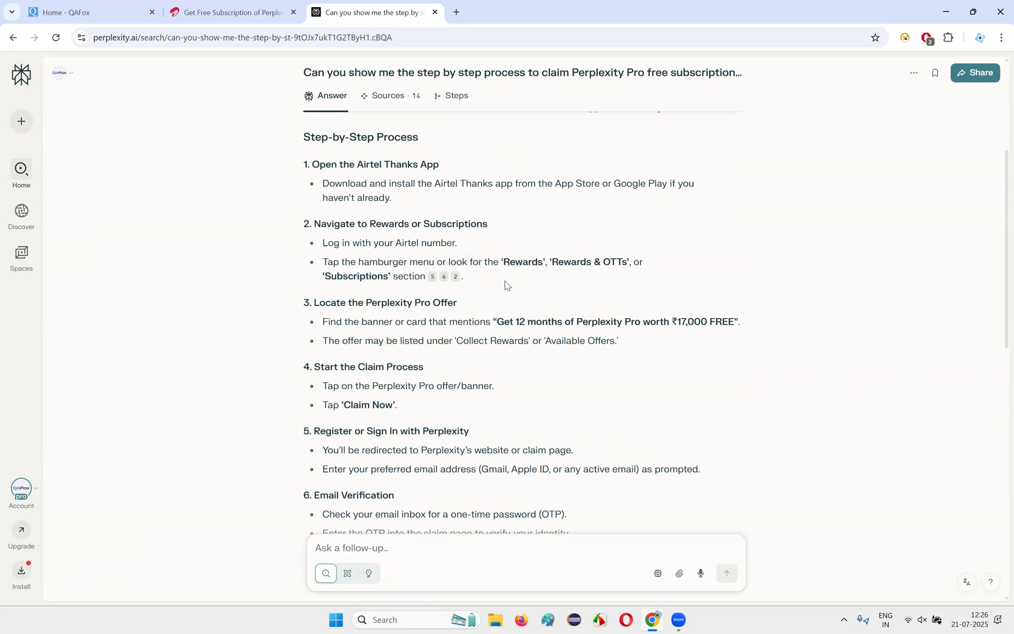
drag(323, 262, 465, 262)
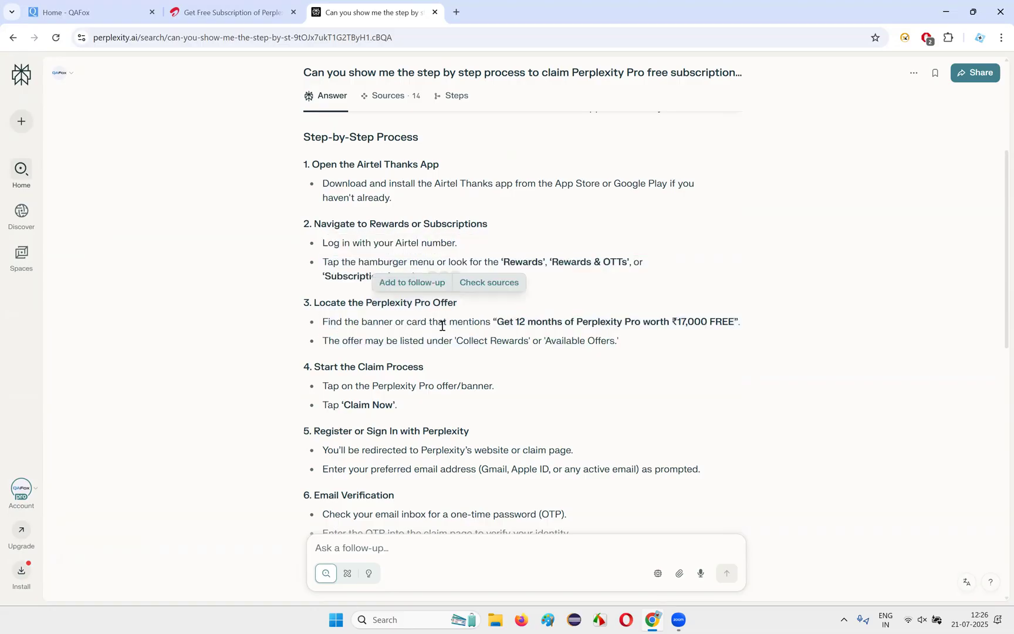
scroll(down, 3)
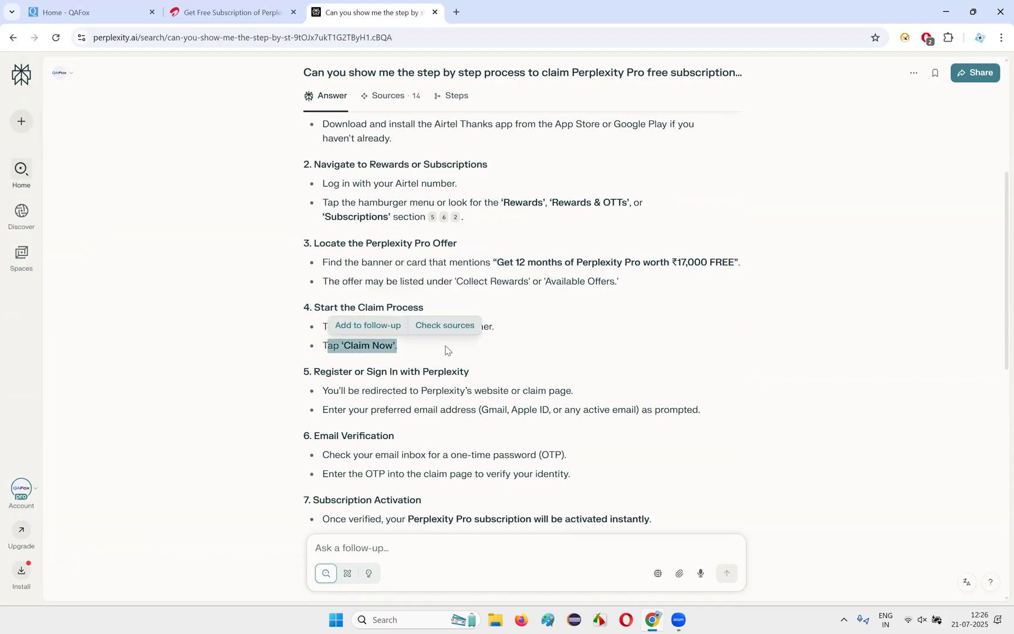
scroll(down, 3)
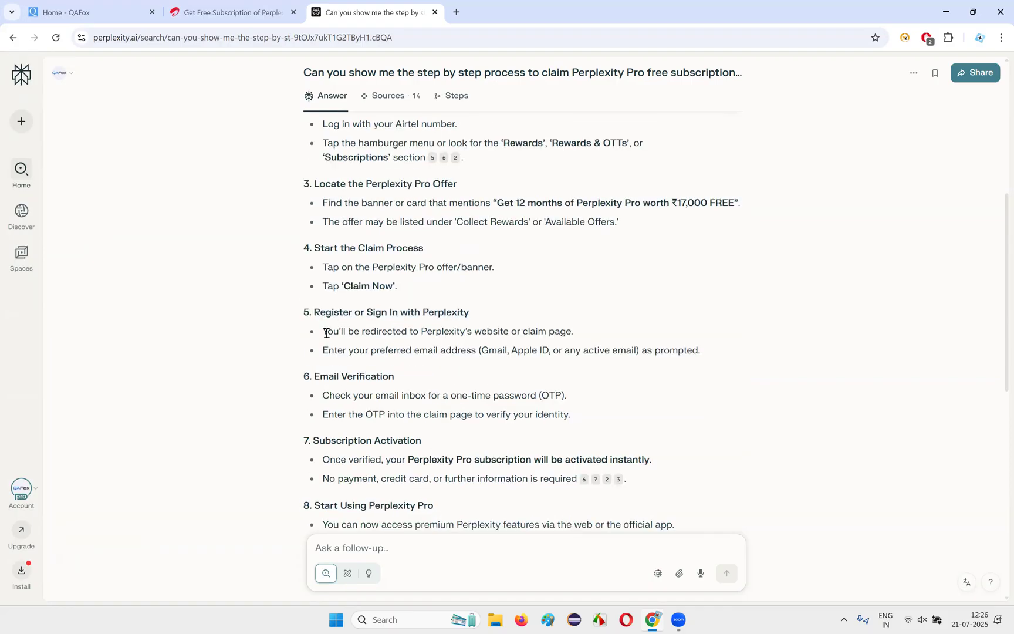
drag(321, 350, 575, 350)
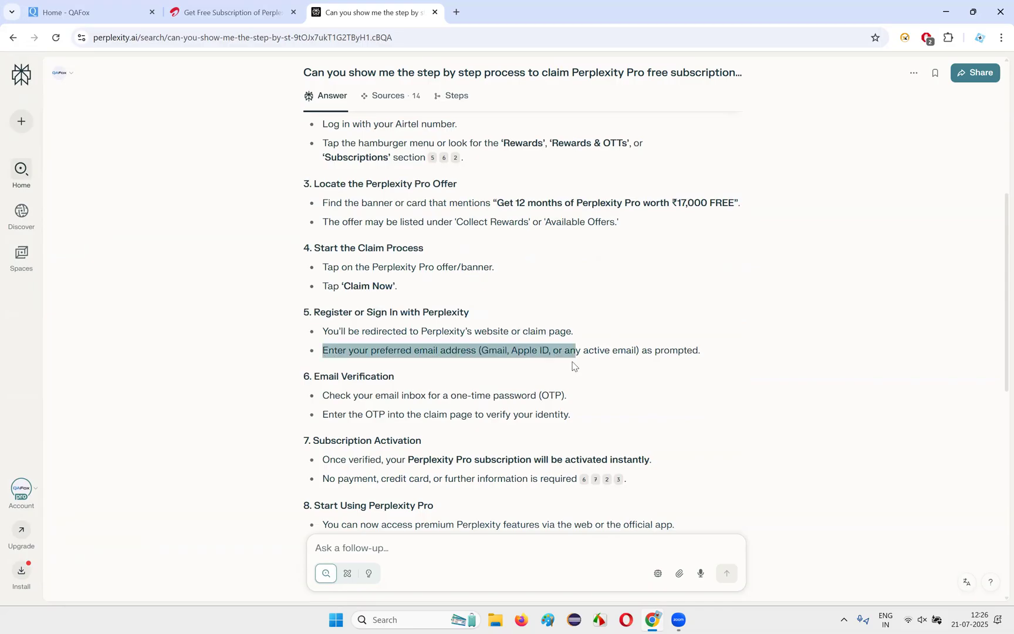
click(737, 358)
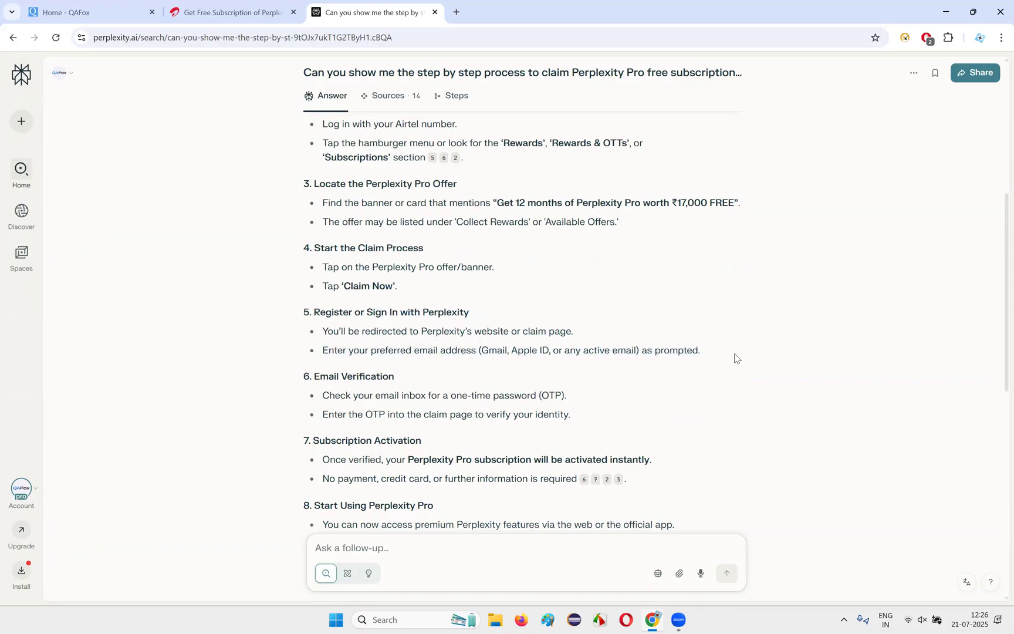
scroll(down, 3)
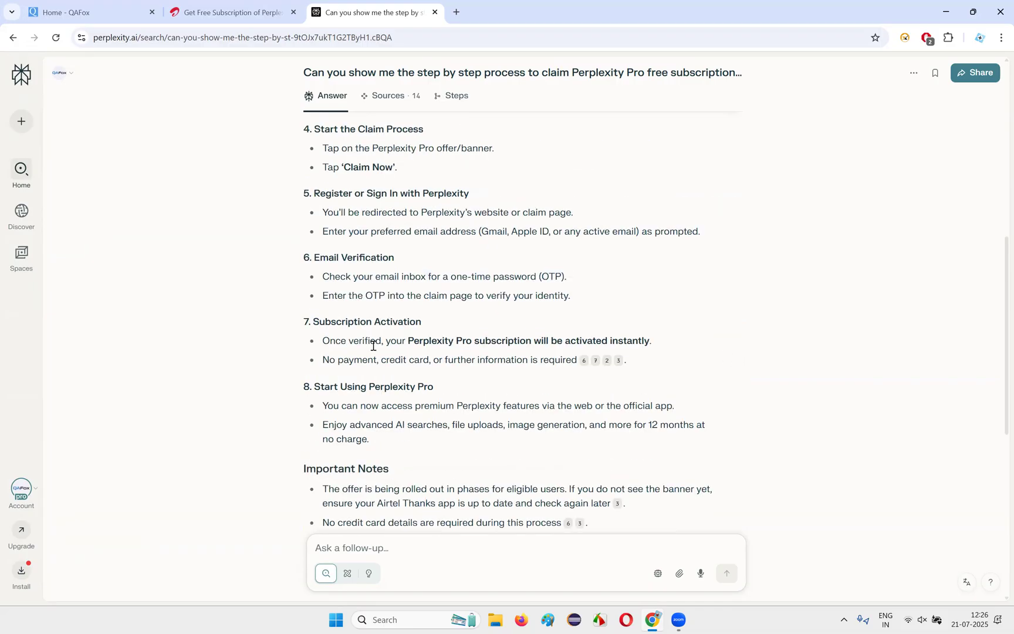
mouse_move(727, 367)
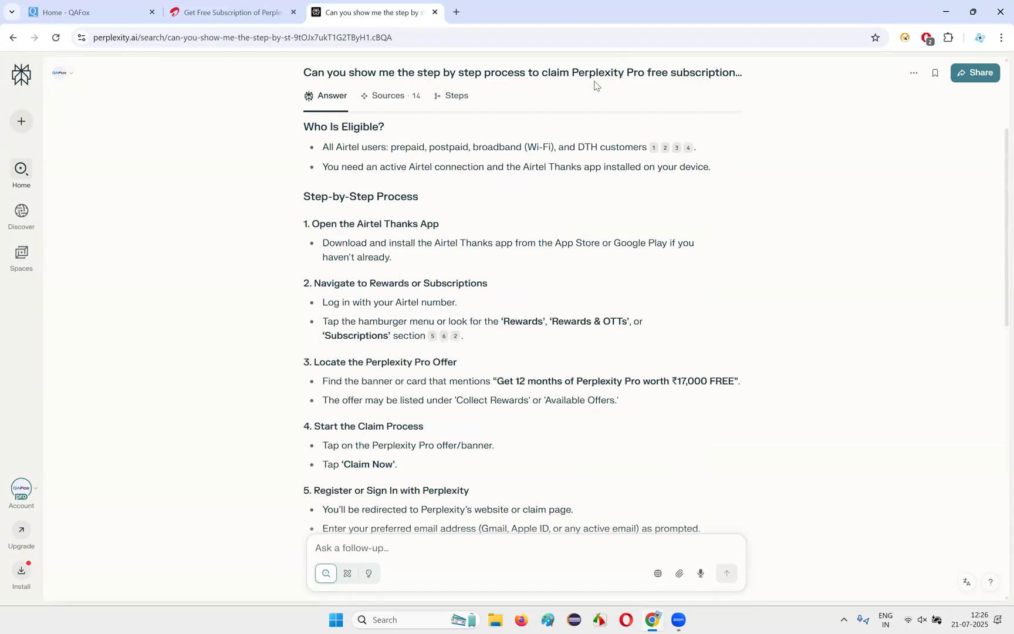
scroll(down, 3)
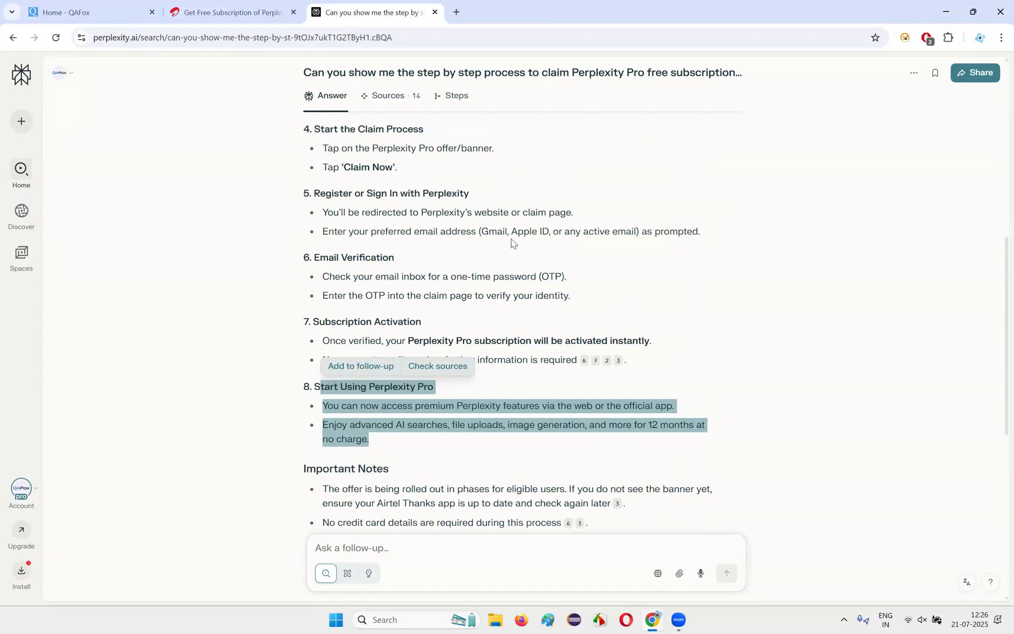
scroll(down, 3)
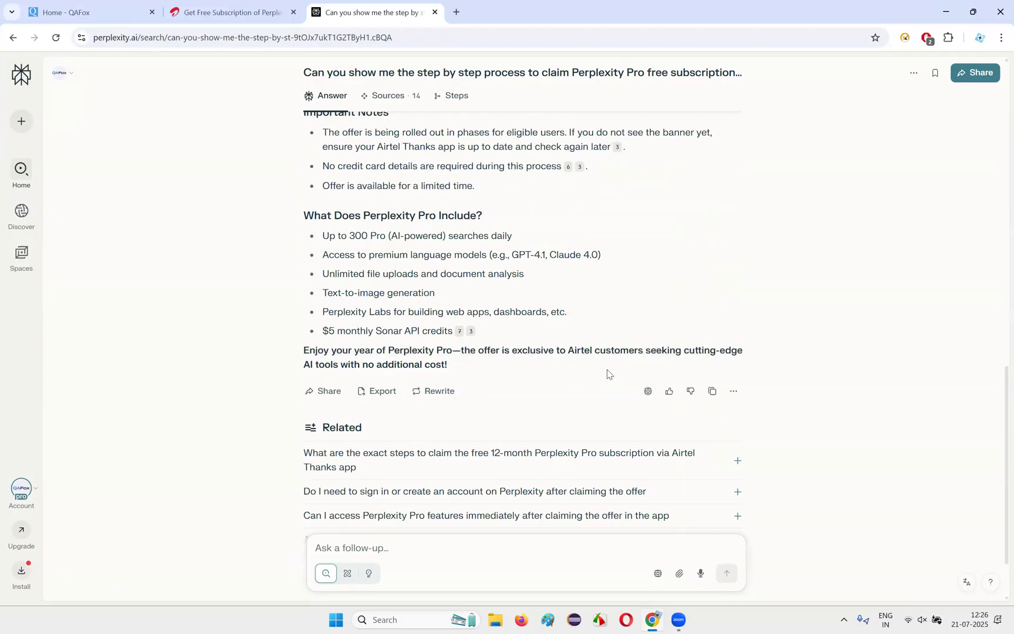
drag(323, 254, 639, 350)
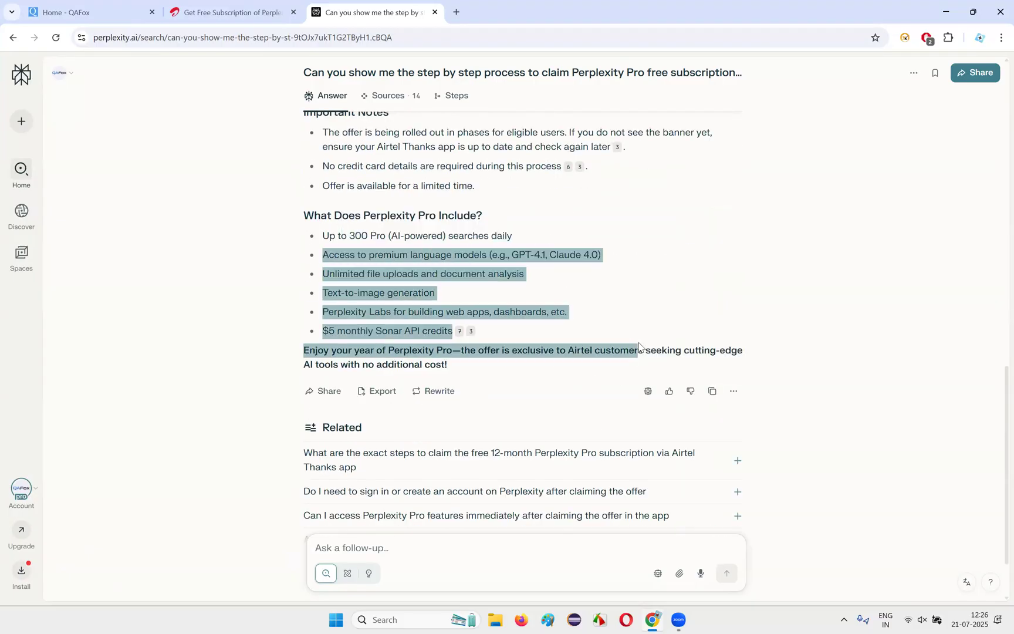
click(380, 267)
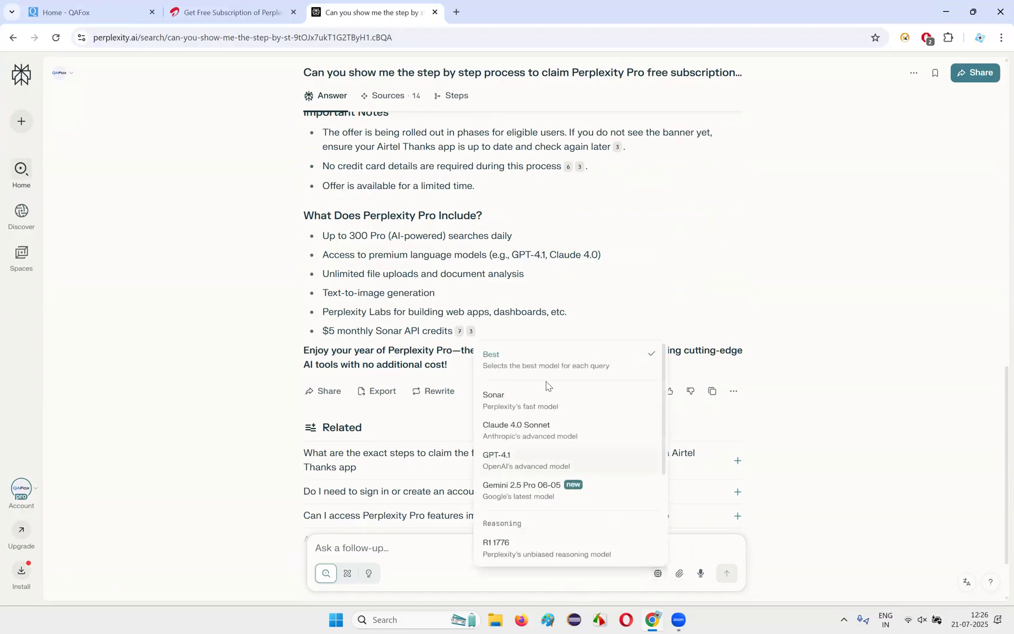
mouse_move(537, 491)
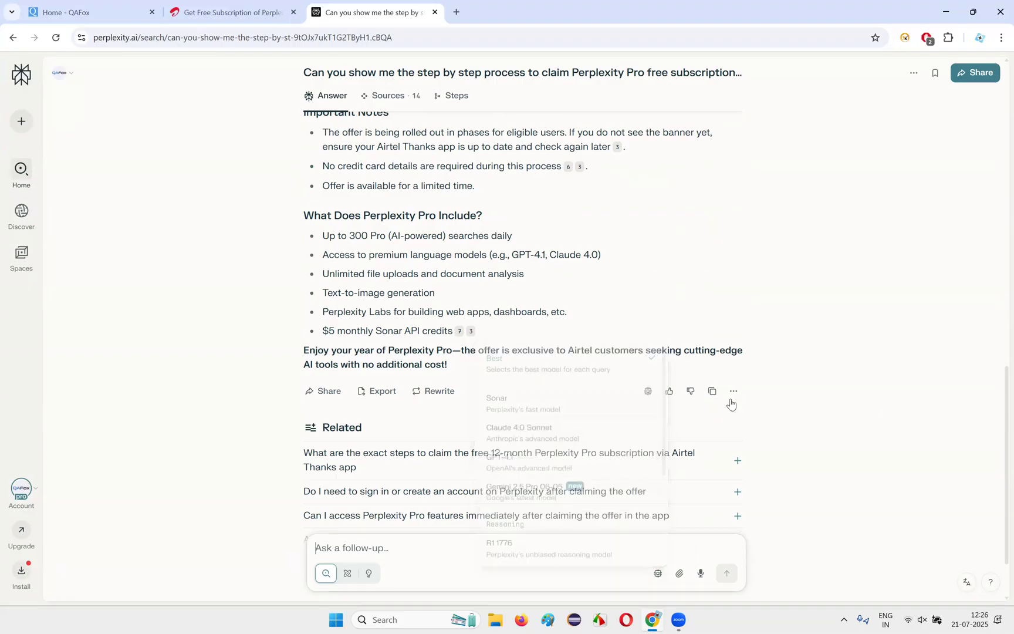
click(648, 391)
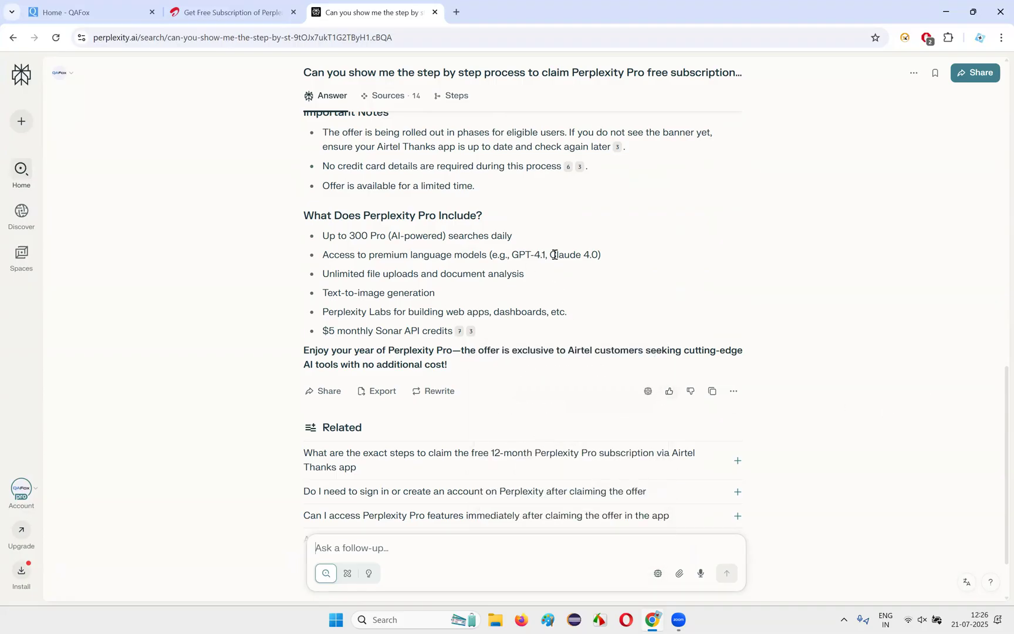
click(657, 573)
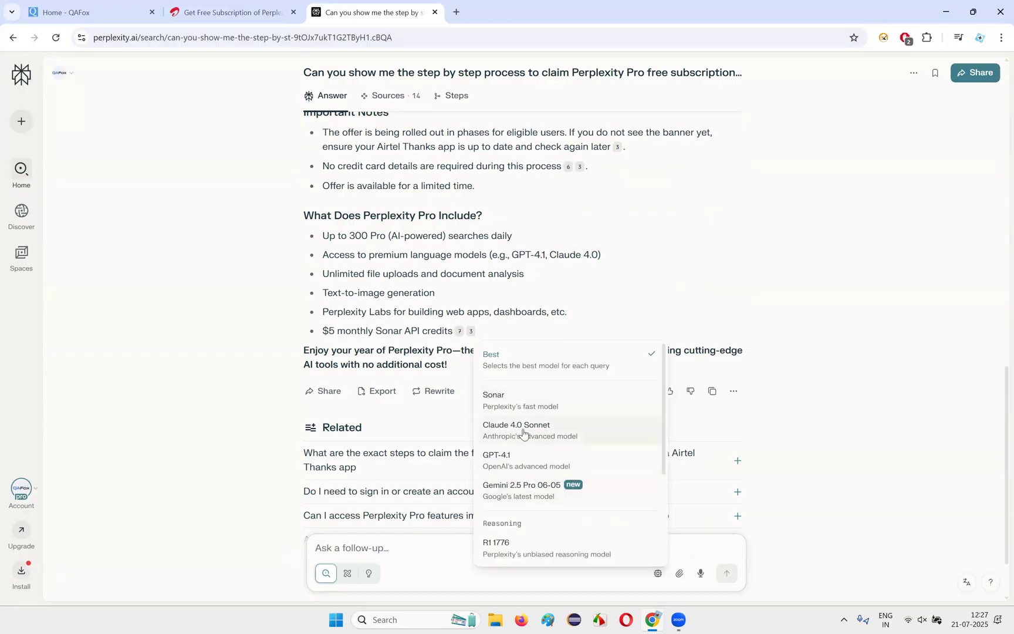
mouse_move(524, 444)
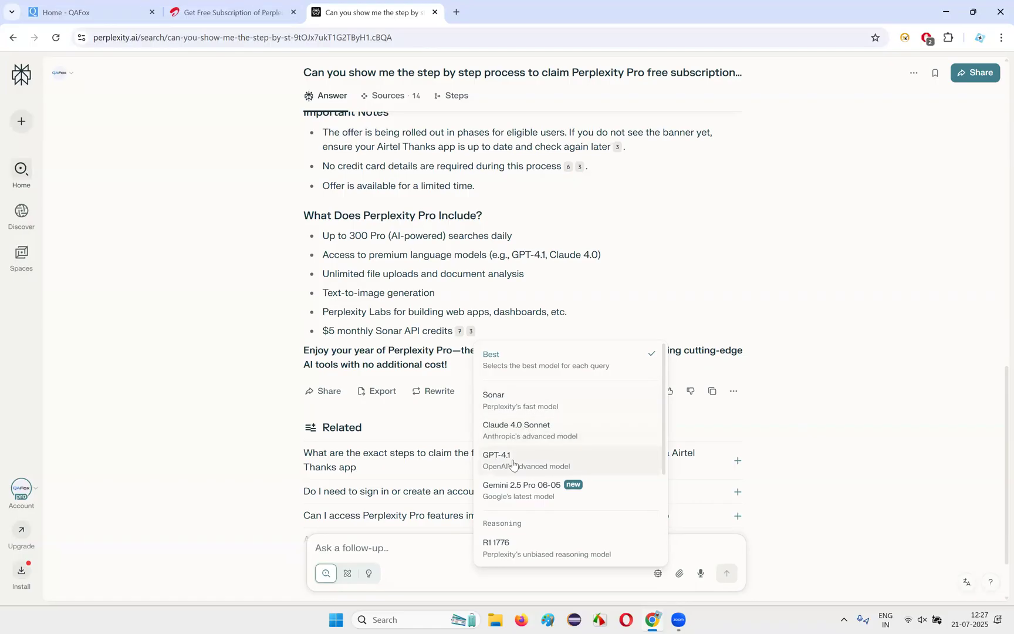
mouse_move(504, 476)
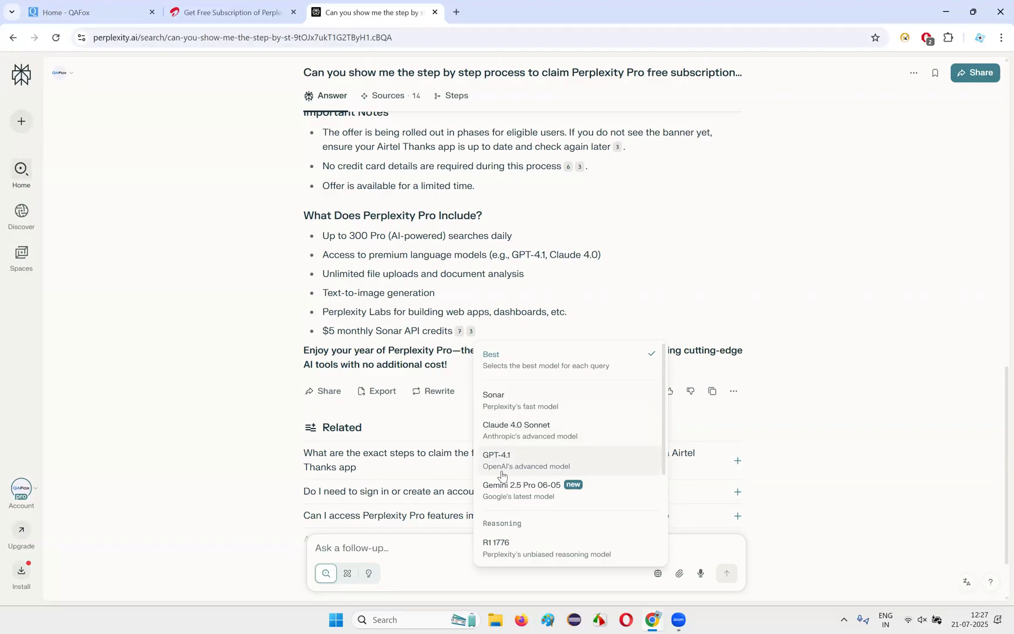
mouse_move(496, 504)
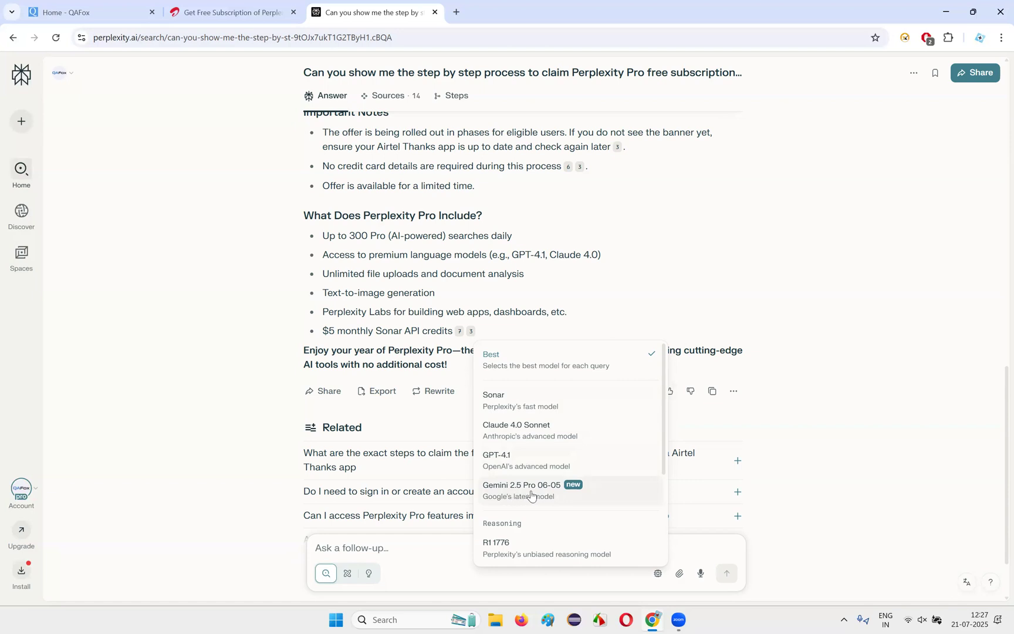
scroll(down, 3)
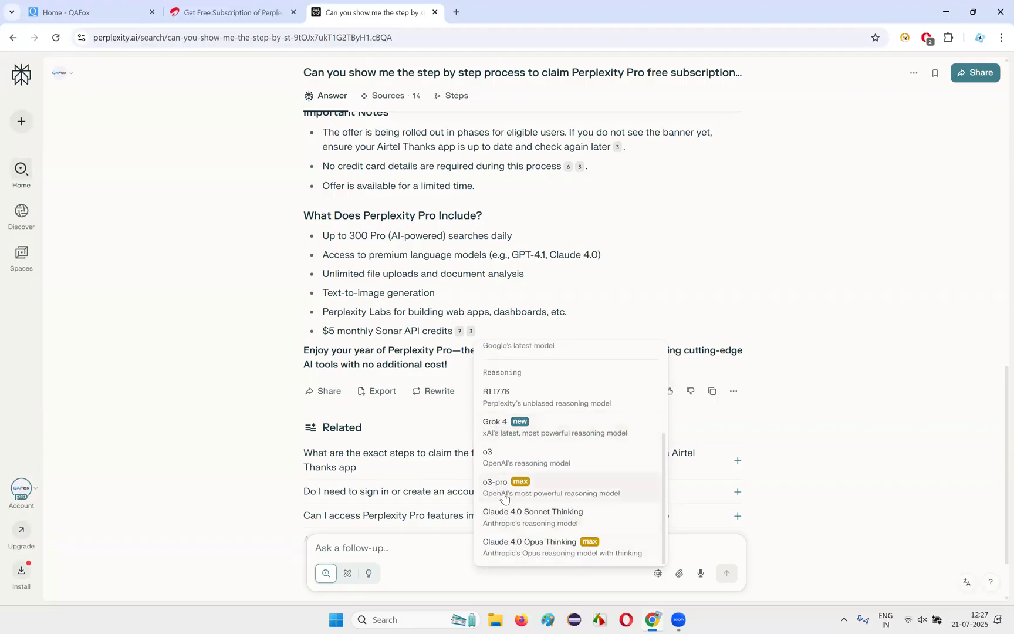
mouse_move(586, 501)
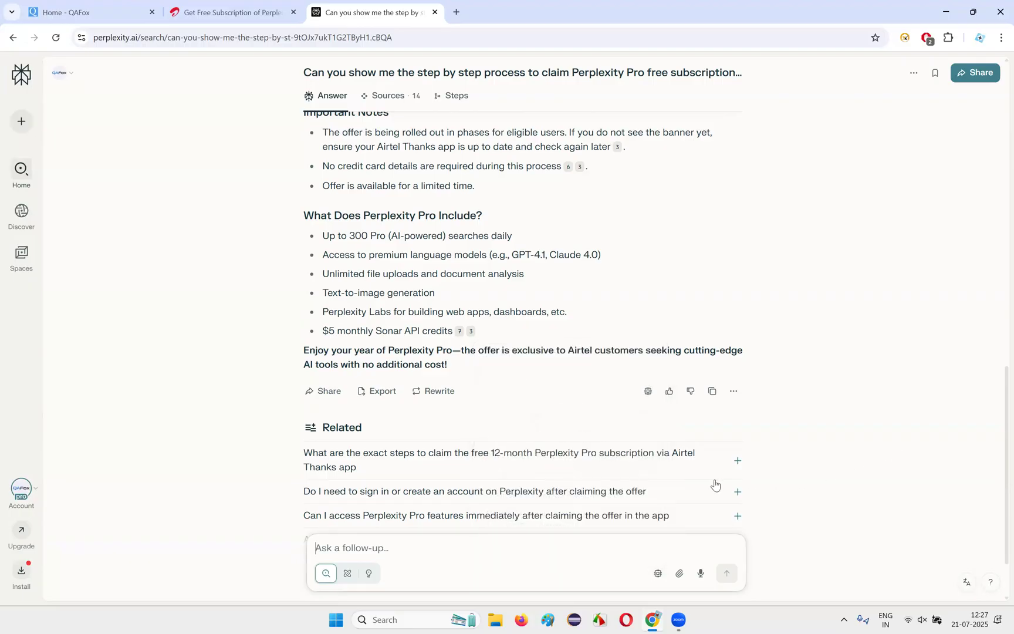
click(658, 573)
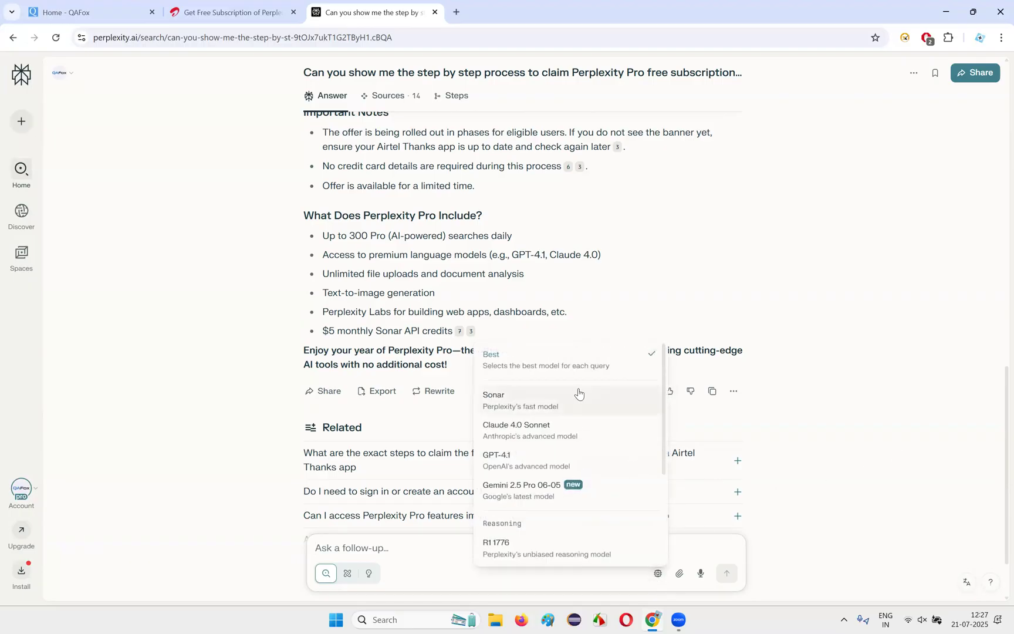
mouse_move(571, 345)
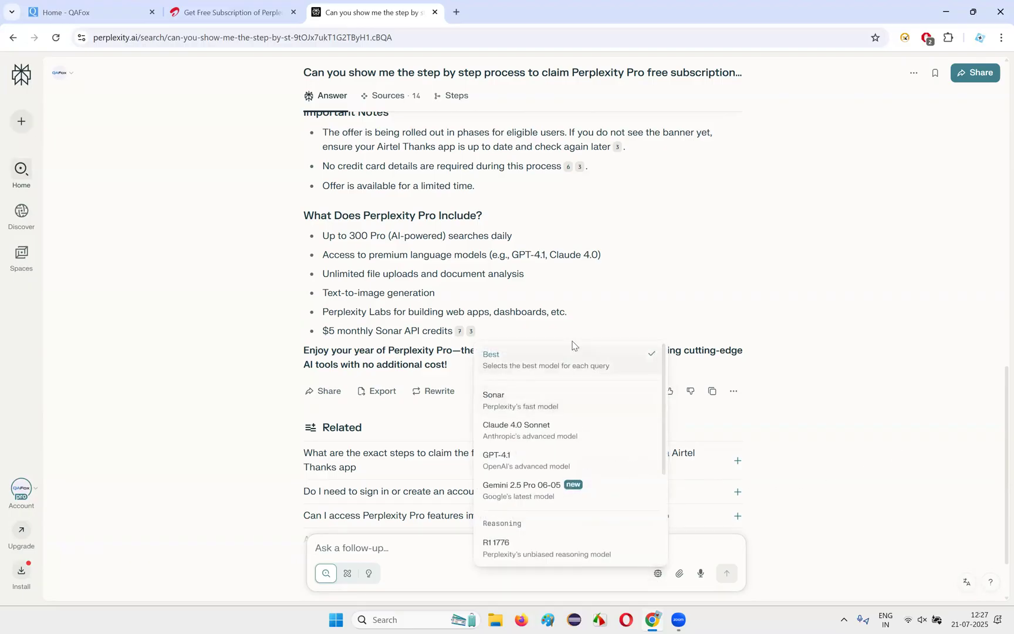
mouse_move(534, 398)
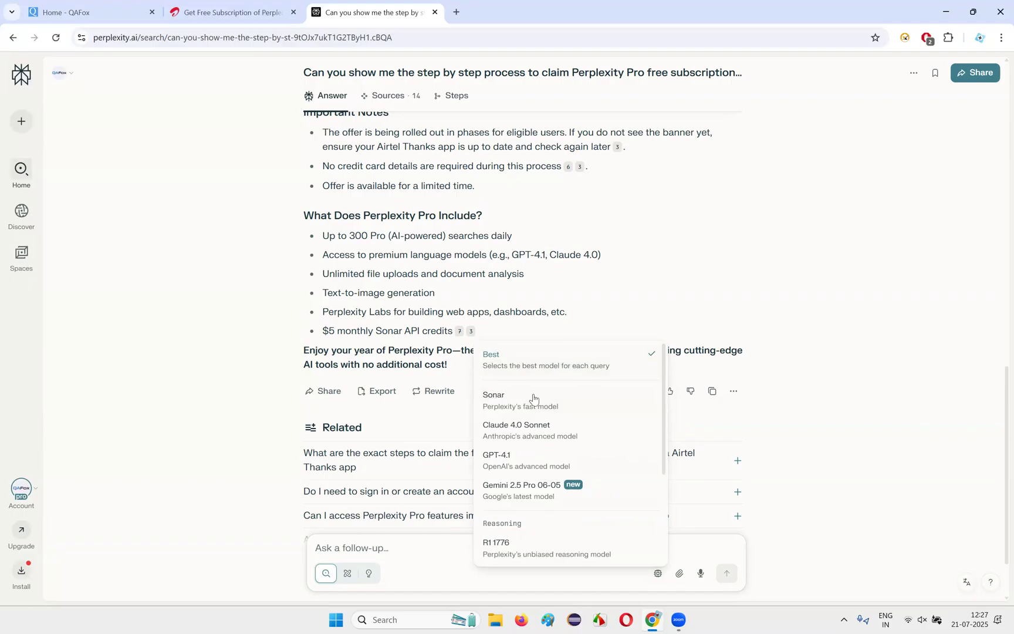
mouse_move(537, 445)
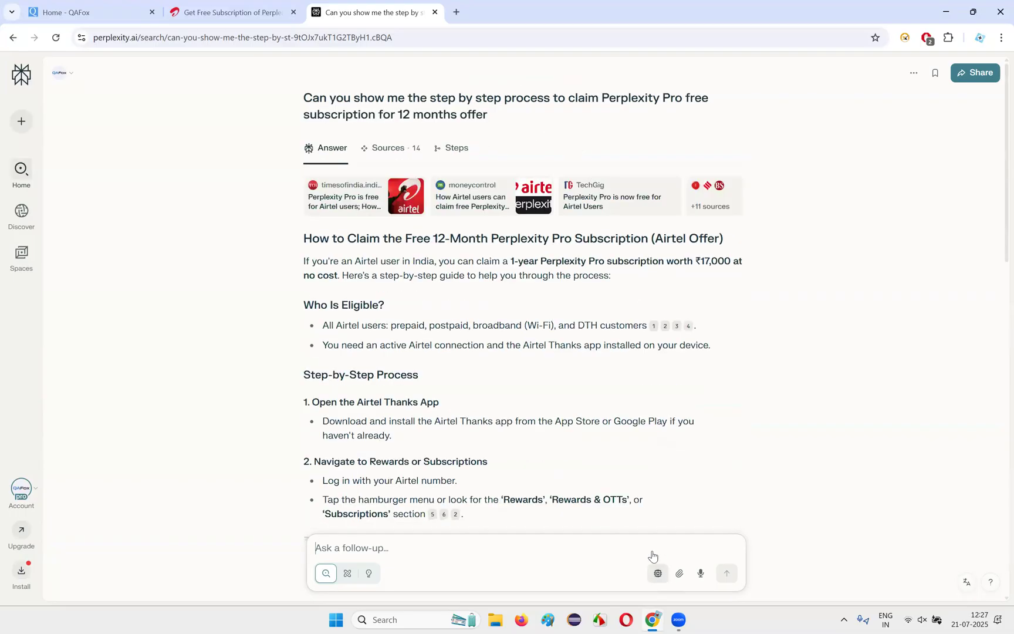
click(657, 572)
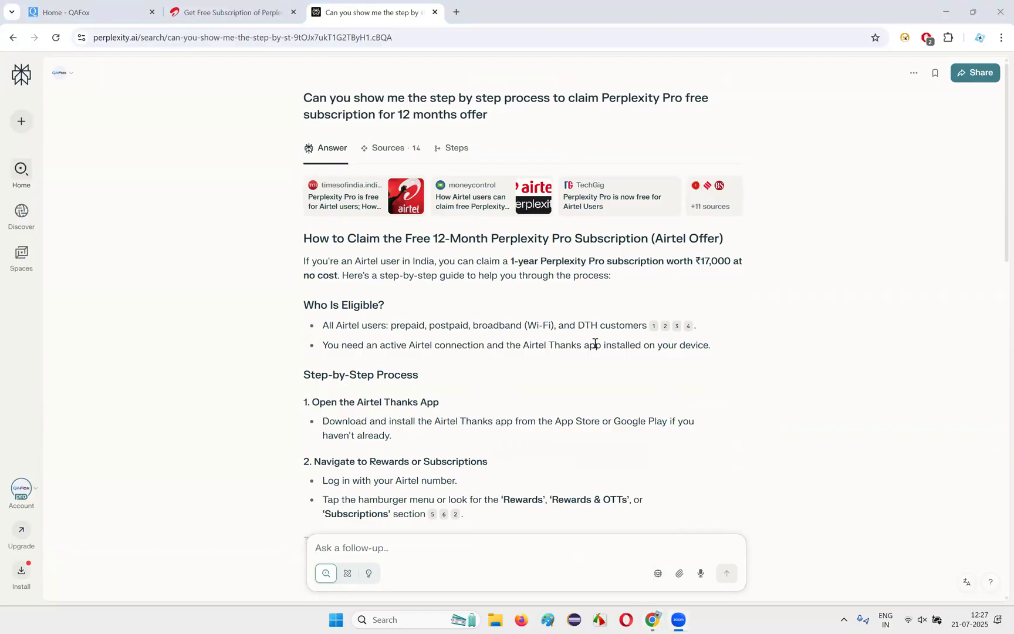
scroll(down, 3)
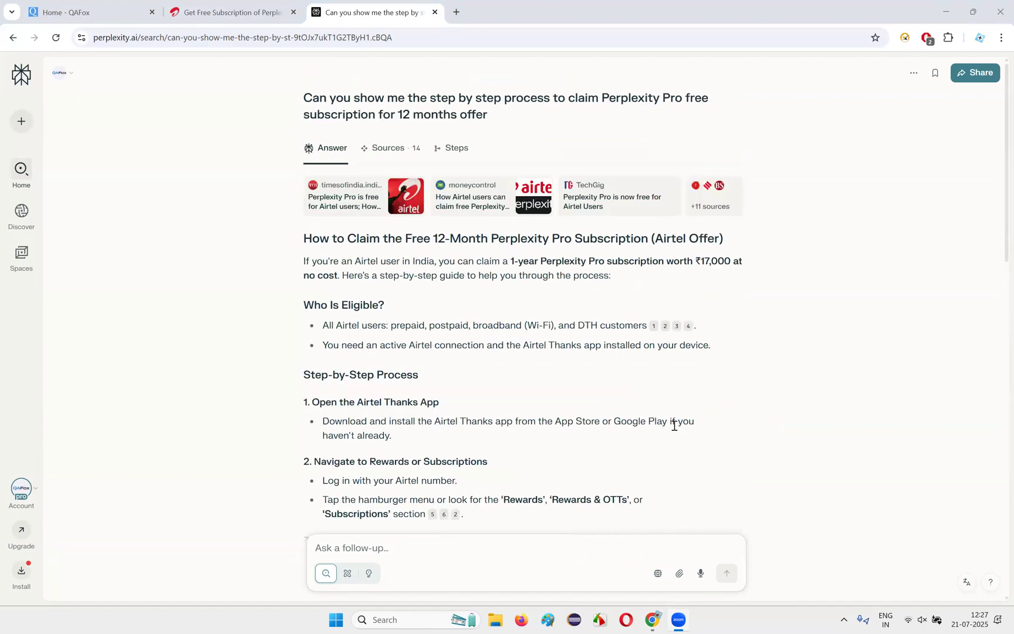
scroll(down, 3)
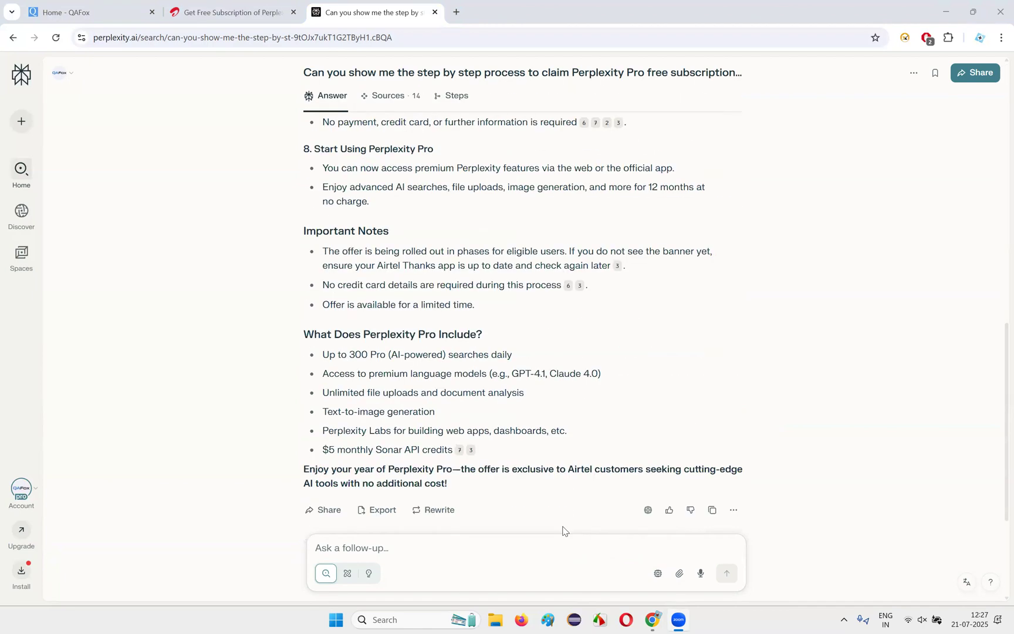
mouse_move(657, 574)
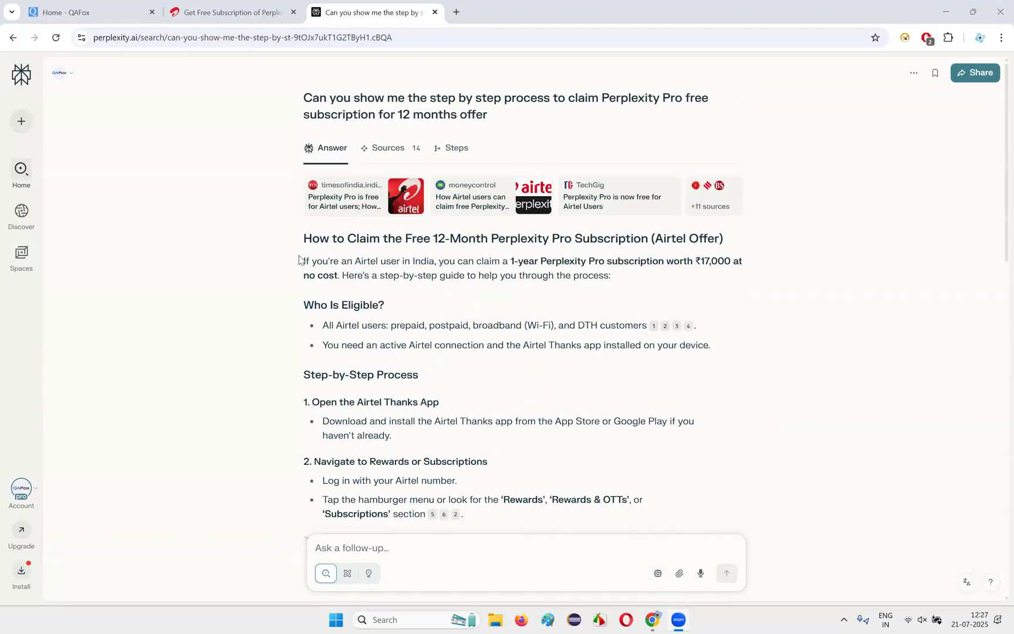
mouse_move(420, 62)
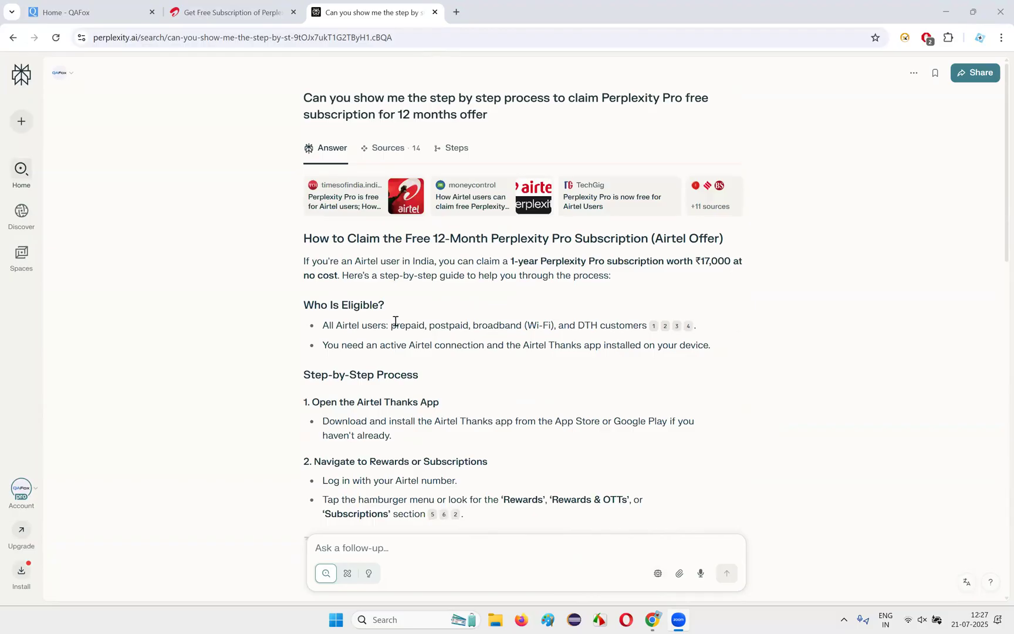
mouse_move(422, 254)
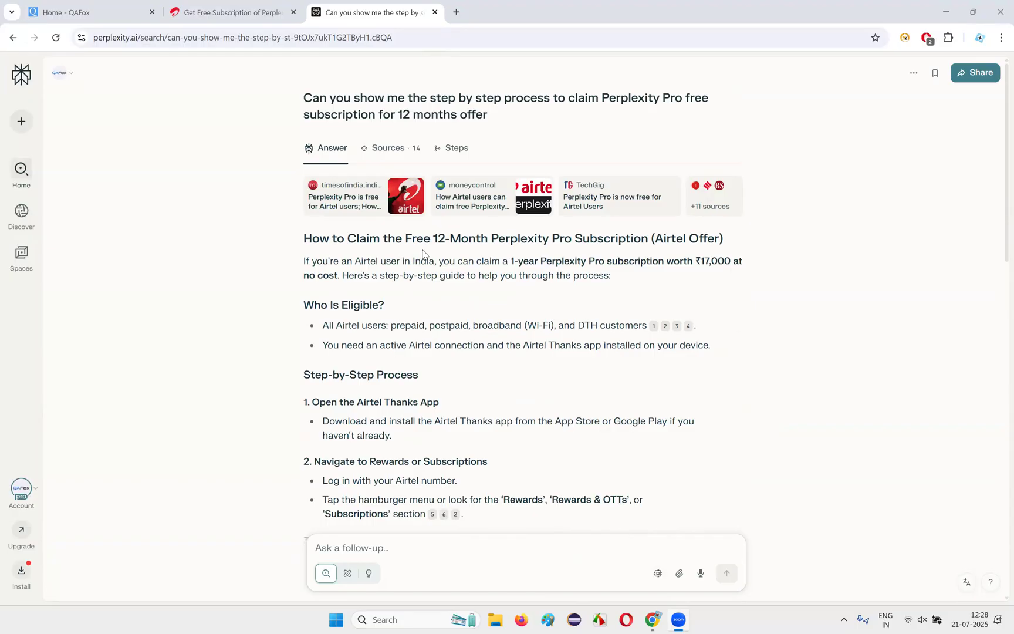
mouse_move(430, 260)
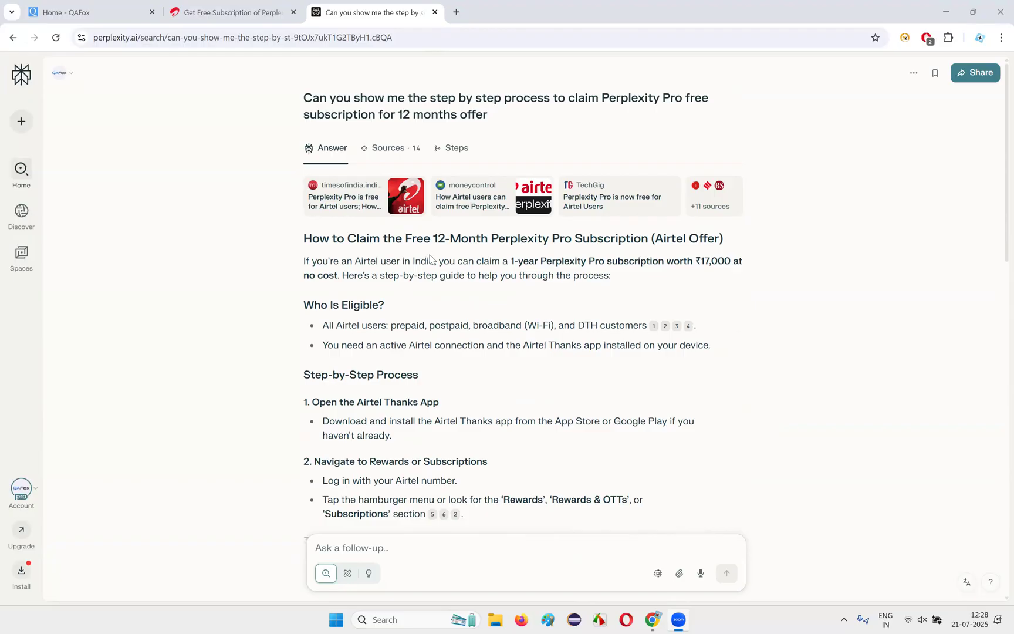
mouse_move(281, 94)
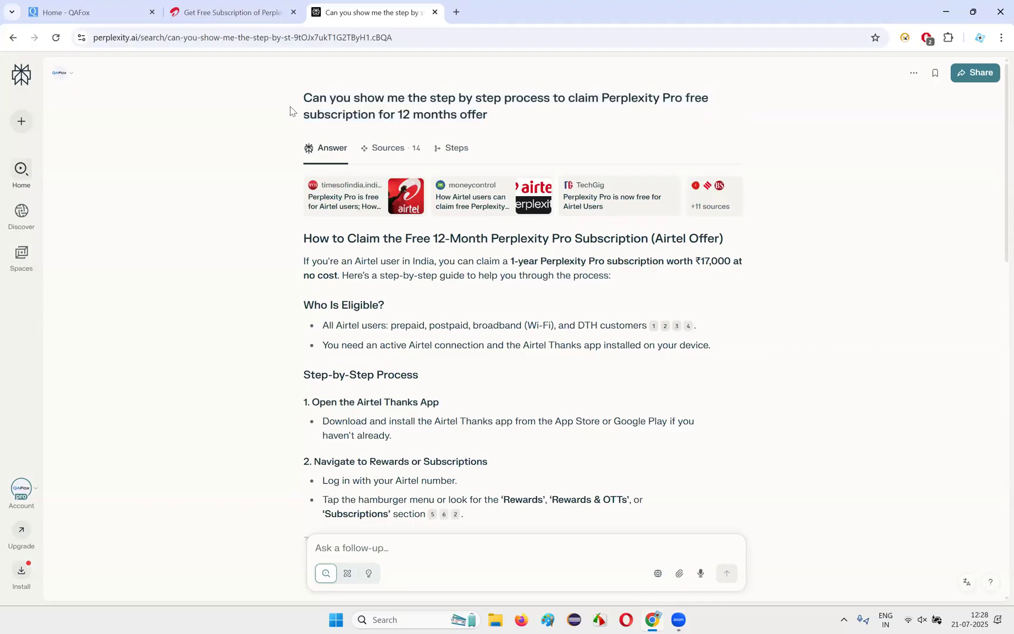
drag(326, 98, 486, 115)
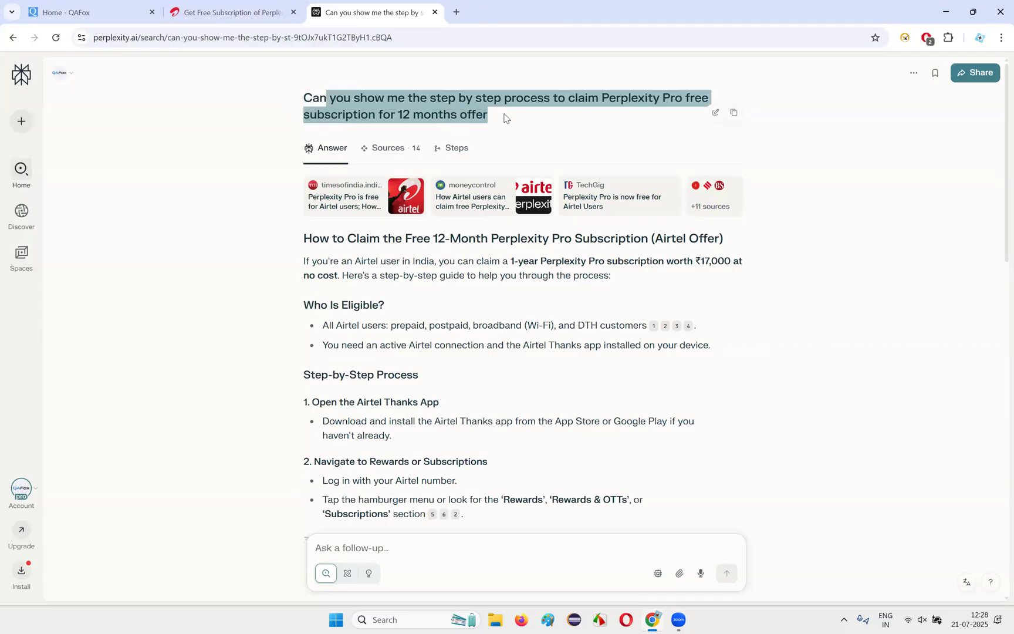
scroll(down, 3)
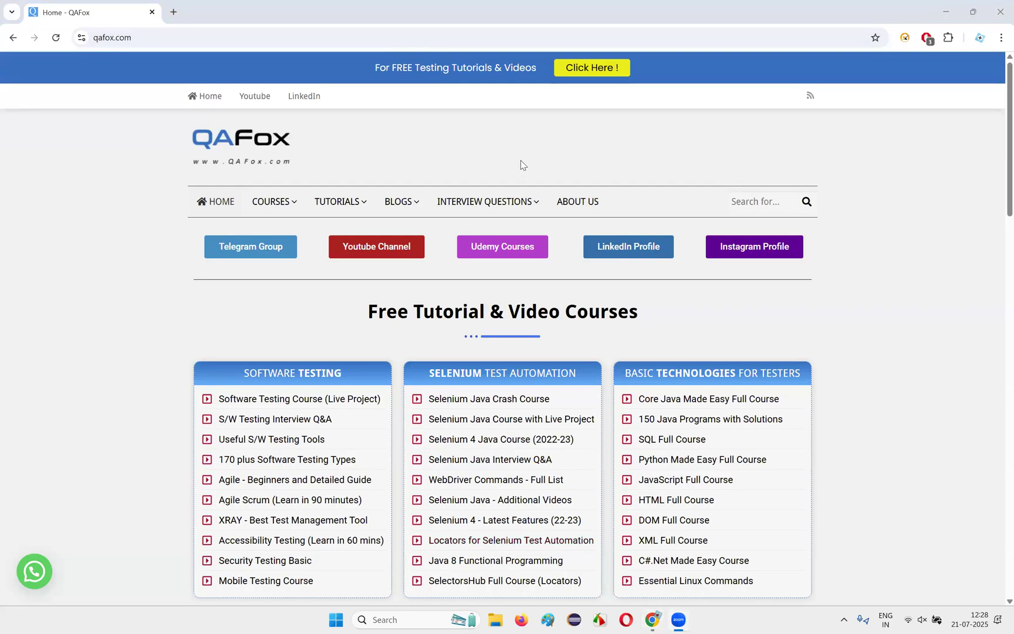
mouse_move(522, 161)
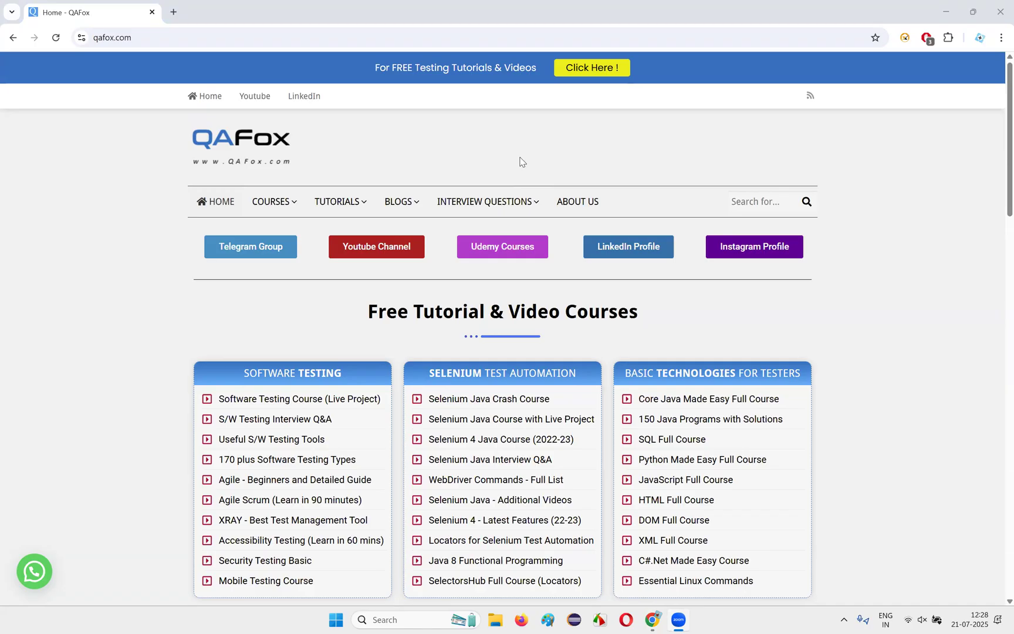
mouse_move(525, 165)
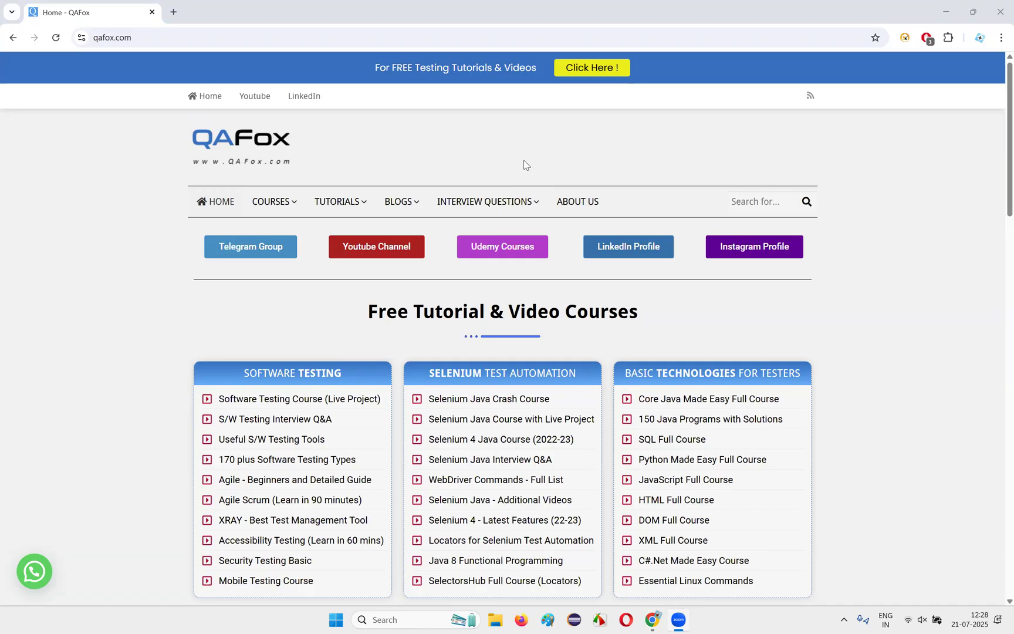